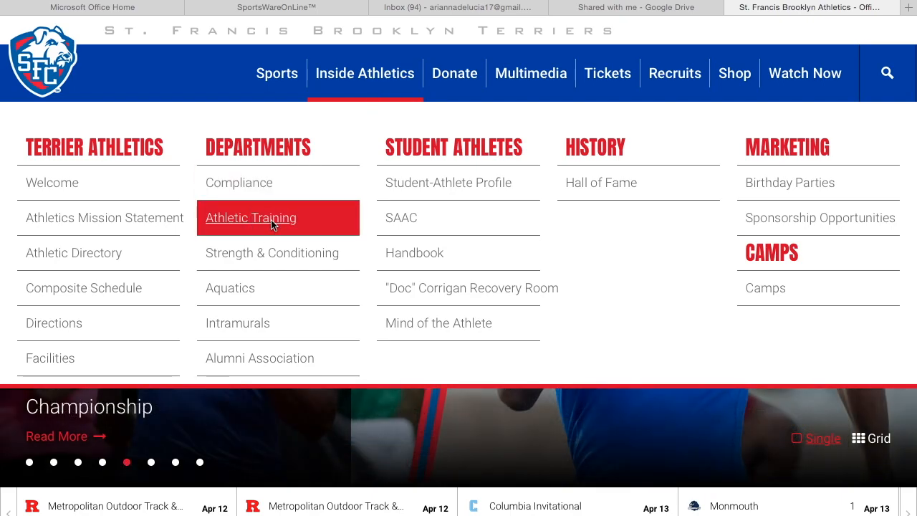
Open the SportsWare Introduction Letter from the Athletic Training page.
left_click(251, 218)
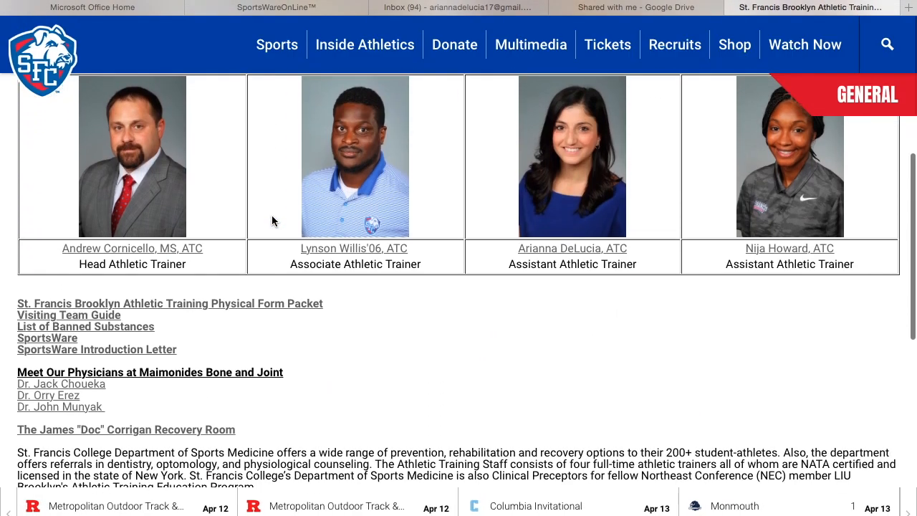
scroll("down", 3)
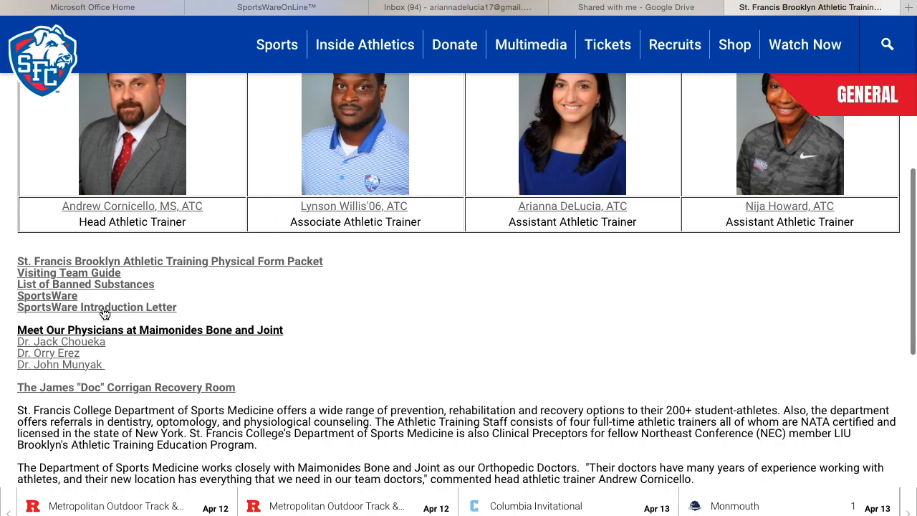
left_click(96, 306)
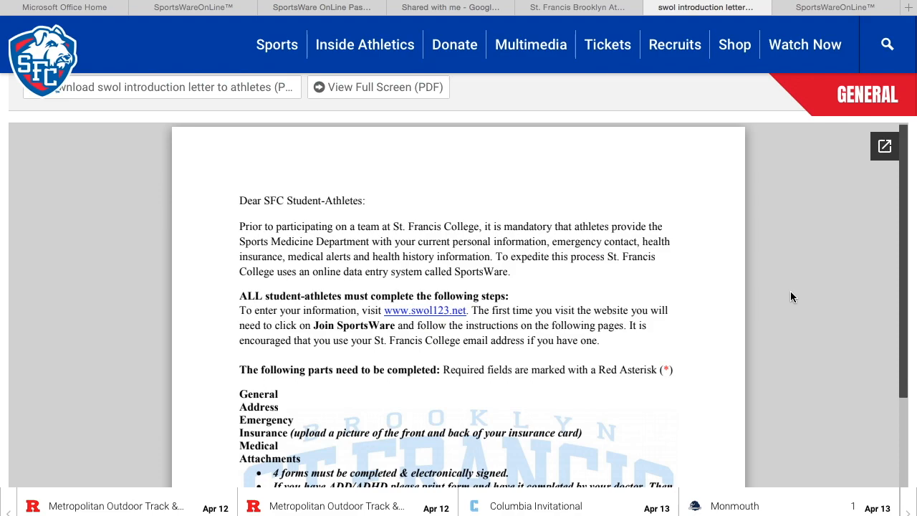
Scroll through the introduction letter PDF to read it.
scroll("down", 3)
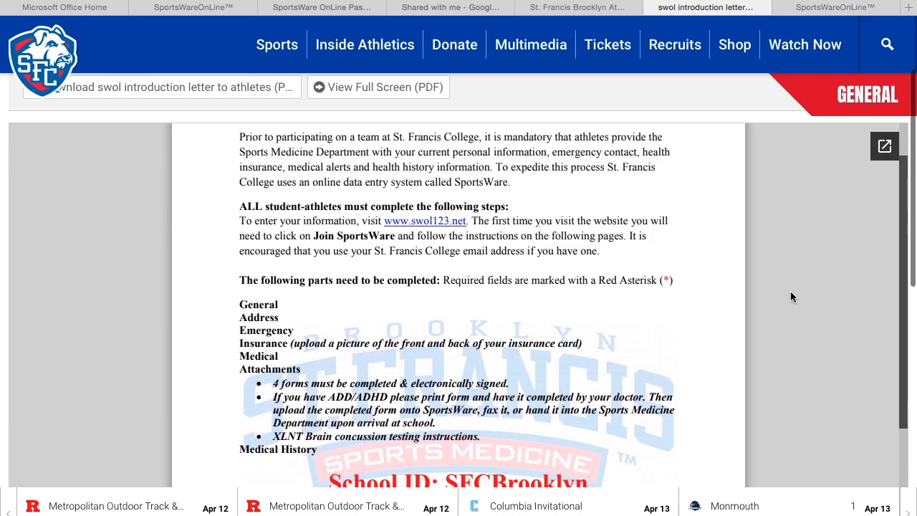
scroll("down", 3)
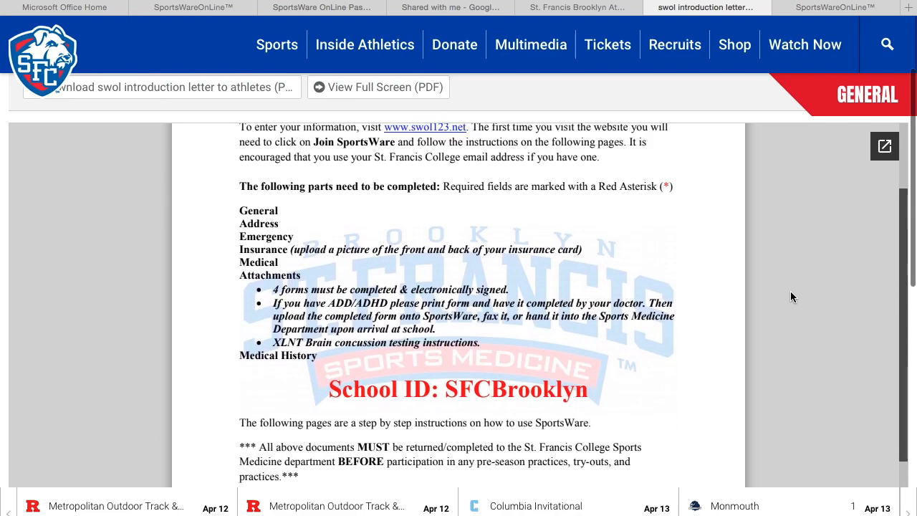
scroll("down", 3)
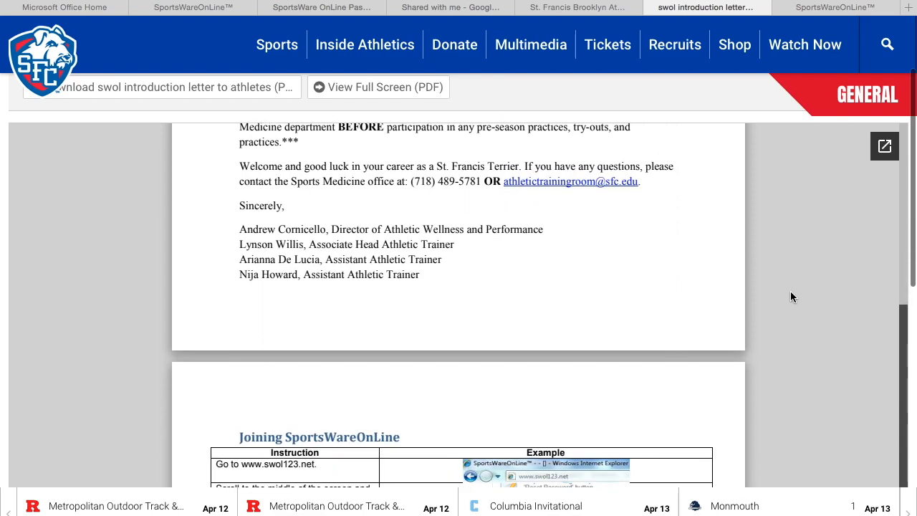
scroll("down", 3)
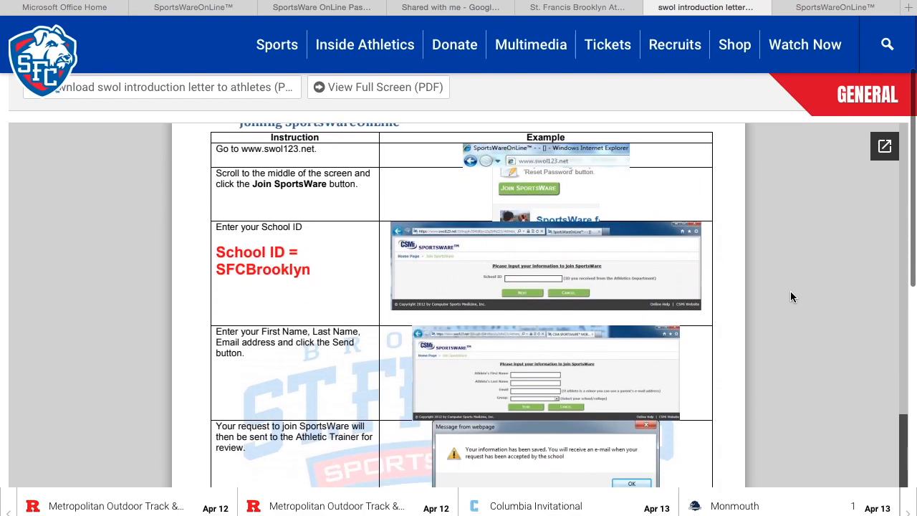
scroll("down", 3)
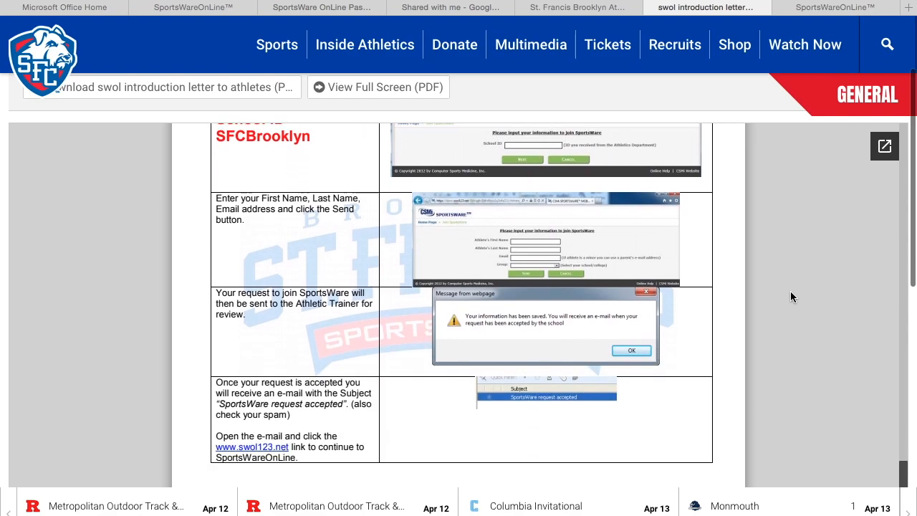
scroll("down", 3)
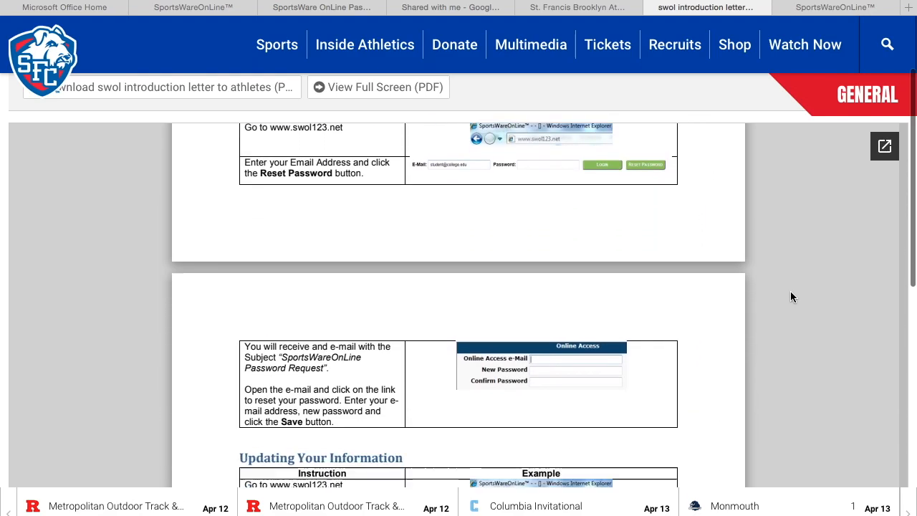
scroll("down", 3)
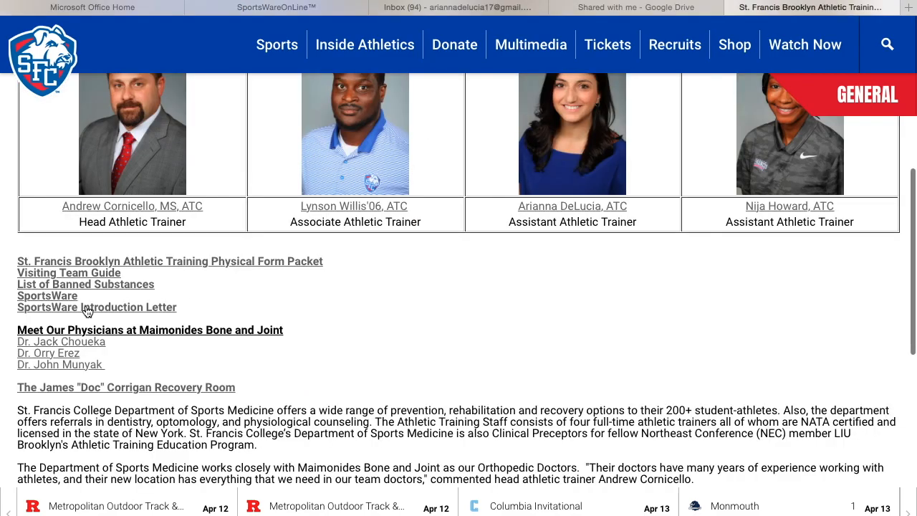
mouse_move(68, 299)
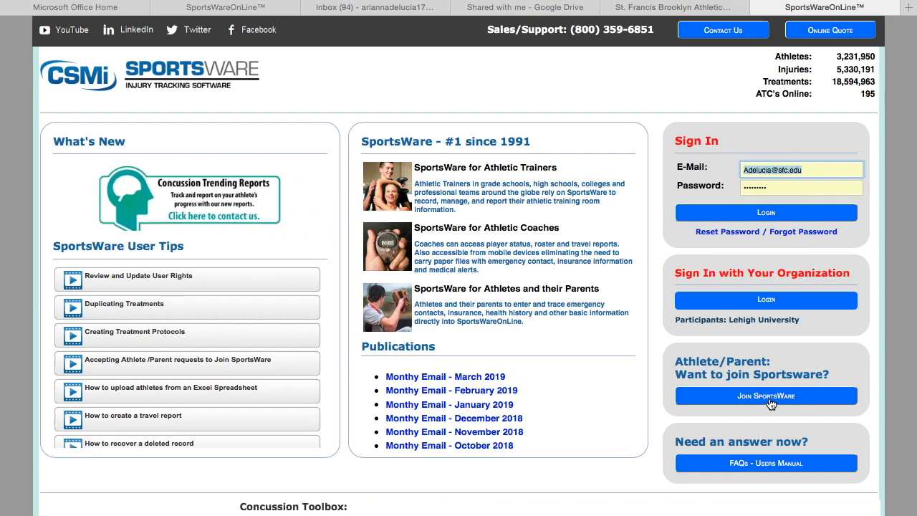
Start an athlete join with school ID SFCBrooklyn and continue to the details form.
left_click(765, 396)
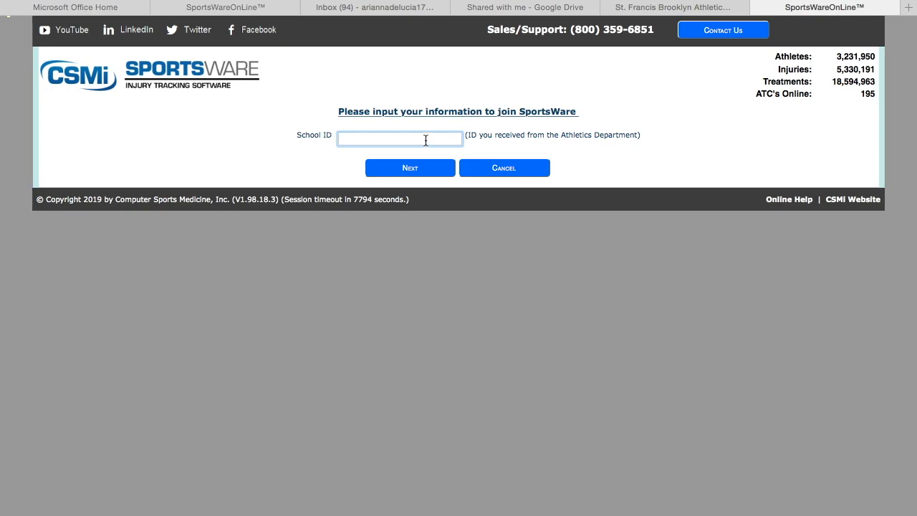
type("S")
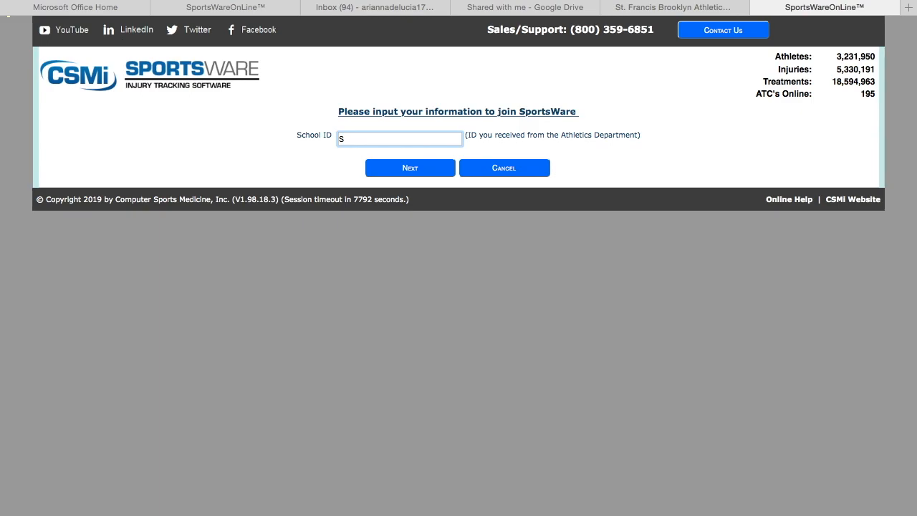
type("FCBr")
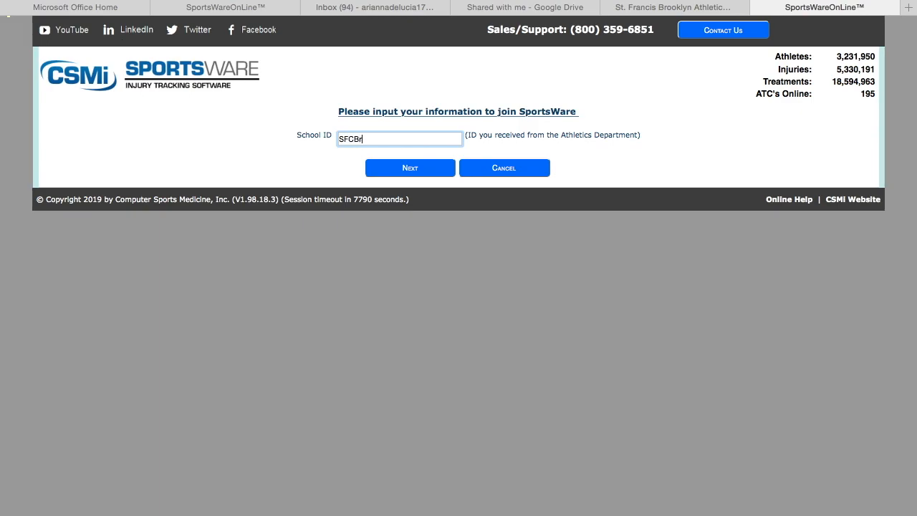
type("ooklyn")
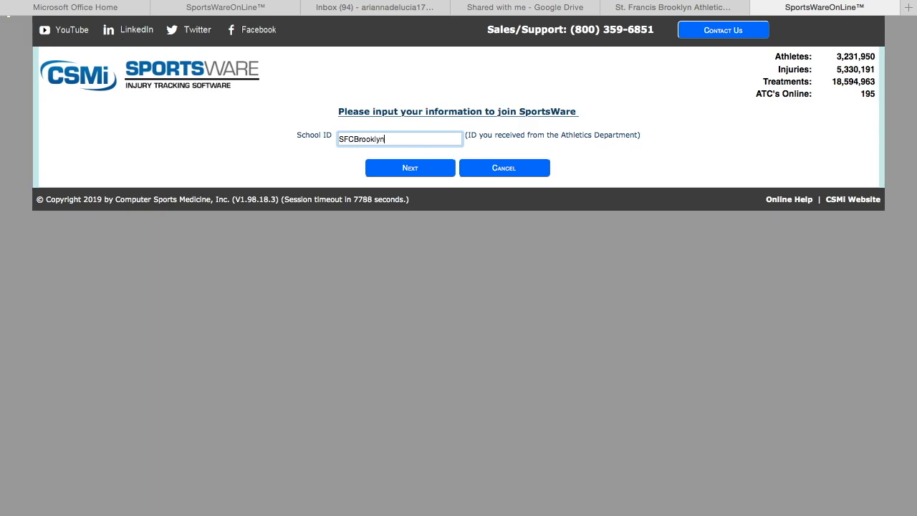
left_click(409, 168)
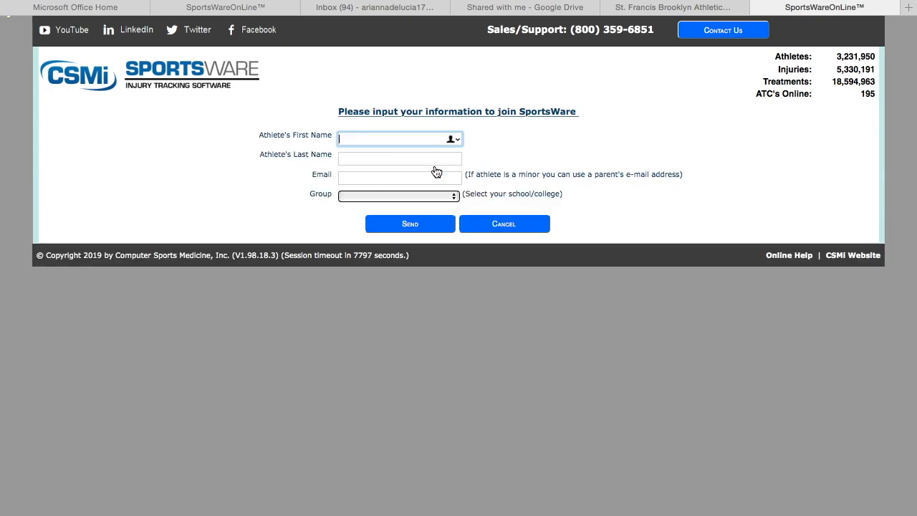
Submit a join request for Arianna Doe with her email and group St. Francis College.
type("Arianna")
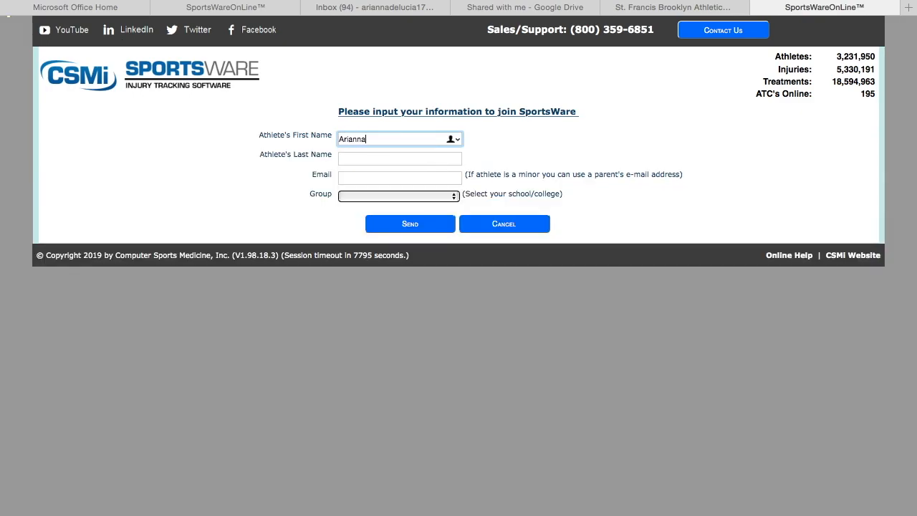
type("Doe")
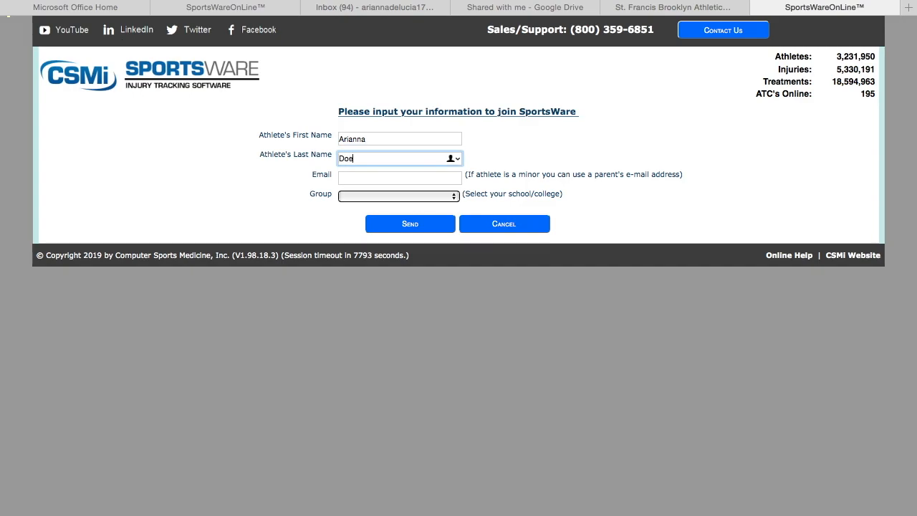
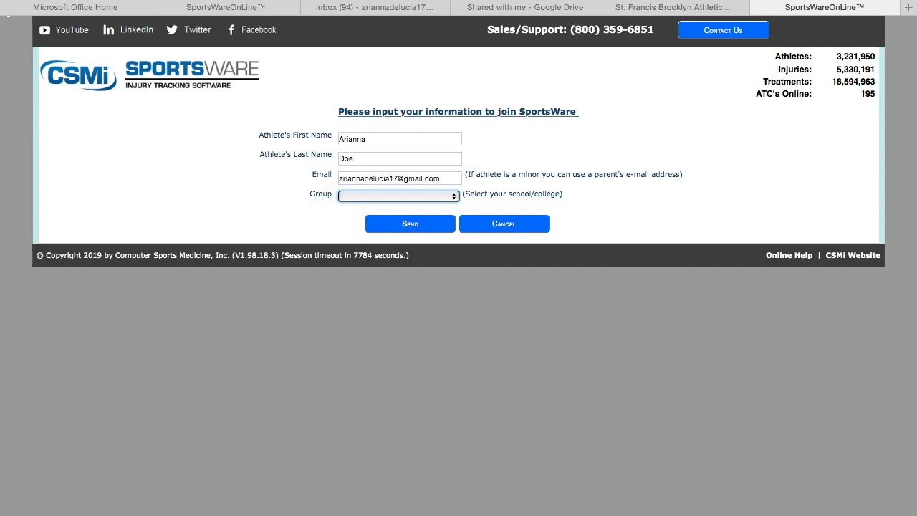
left_click(398, 195)
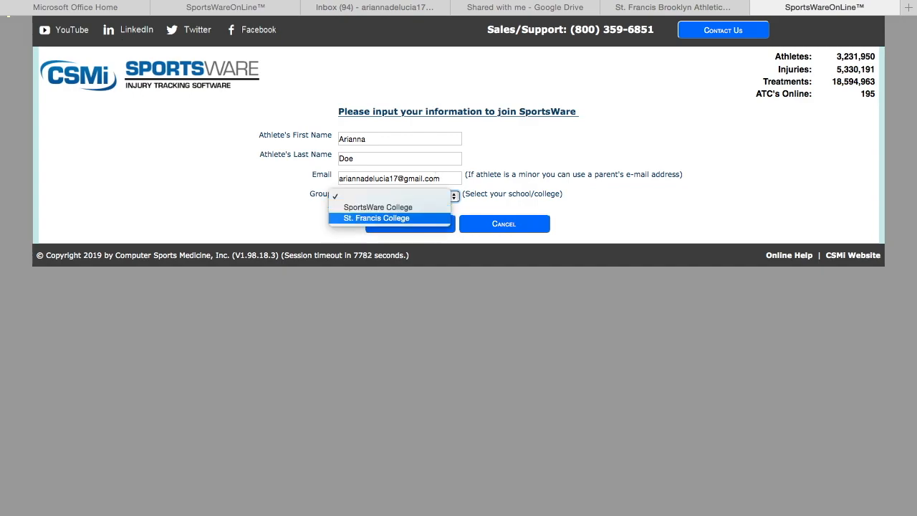
left_click(386, 218)
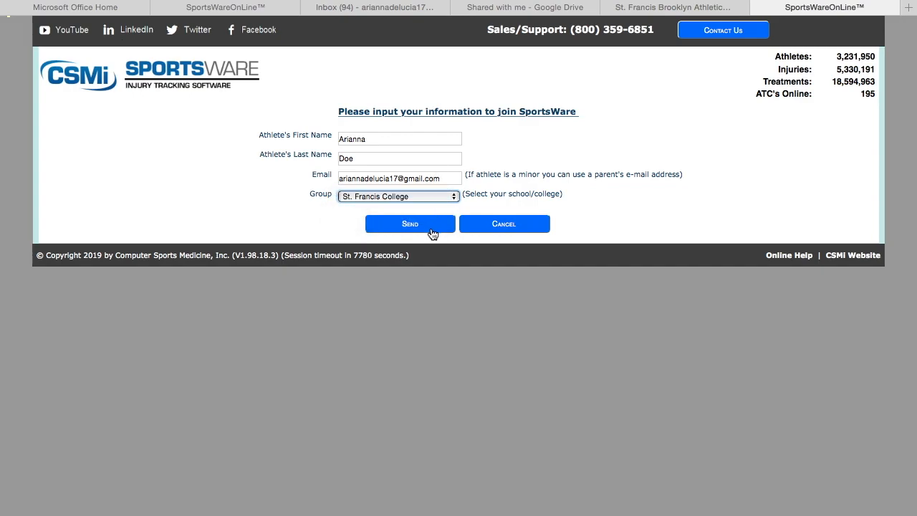
left_click(409, 223)
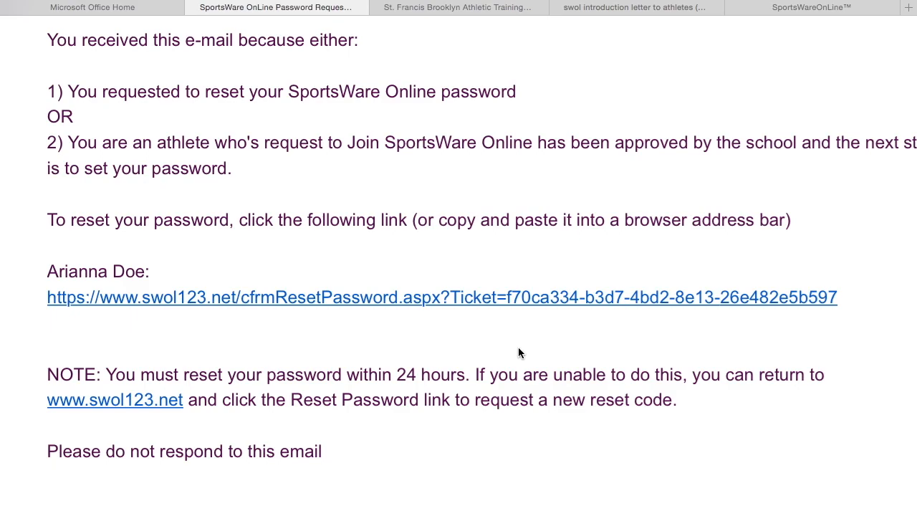
mouse_move(440, 301)
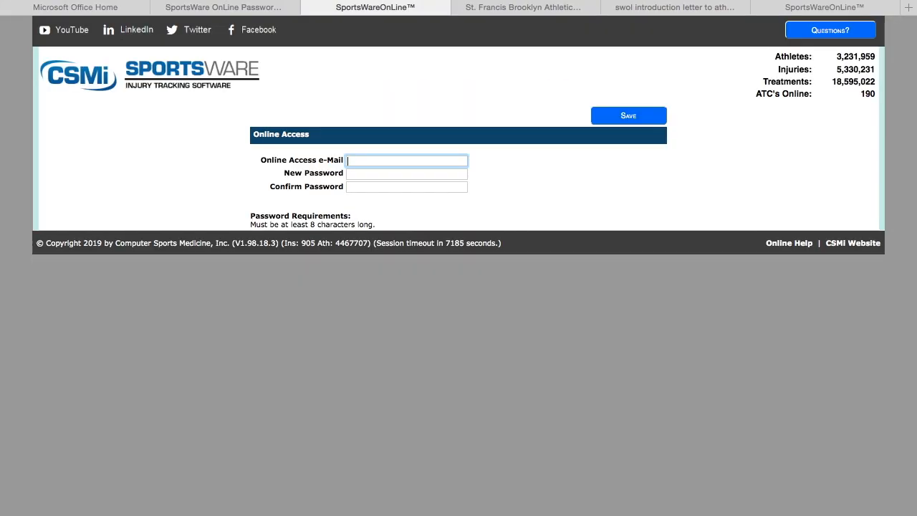
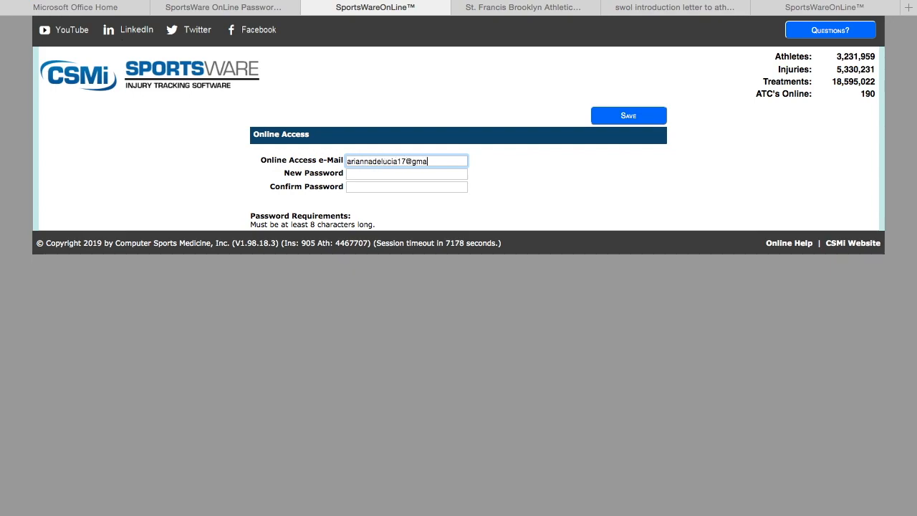
left_click(406, 174)
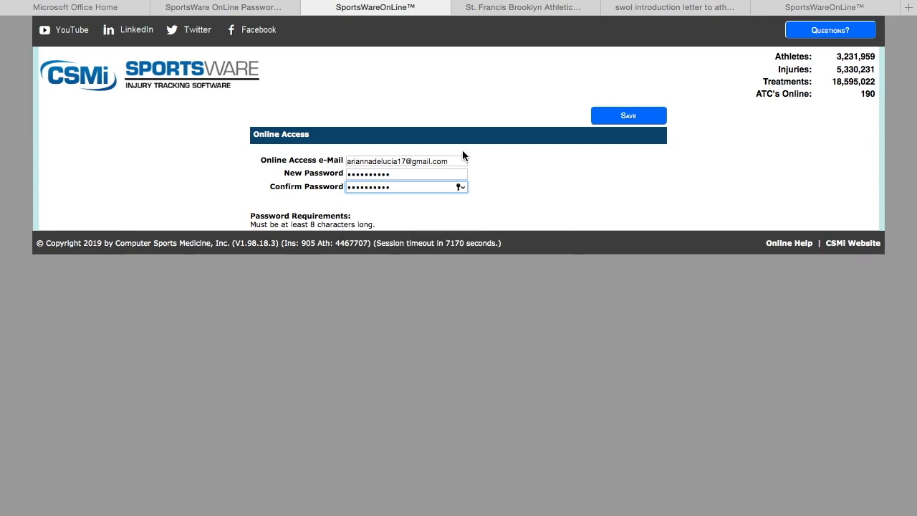
left_click(627, 115)
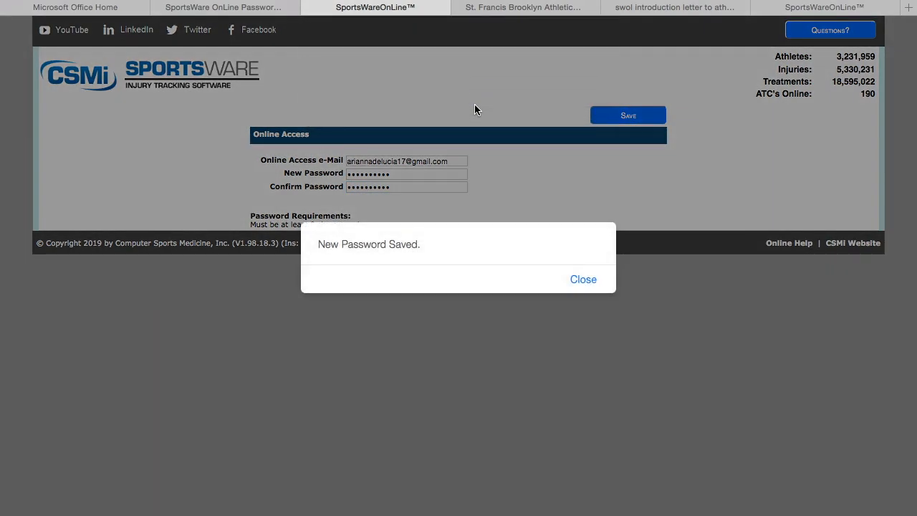
left_click(584, 279)
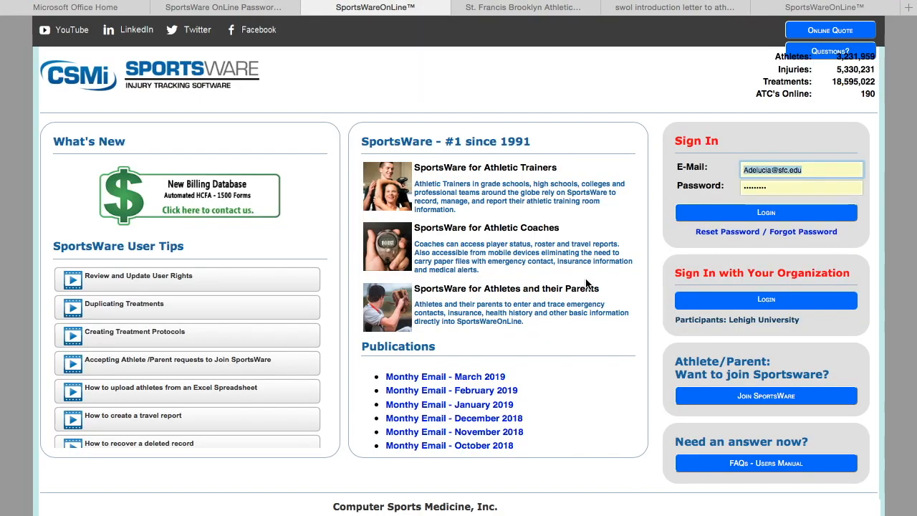
left_click(801, 169)
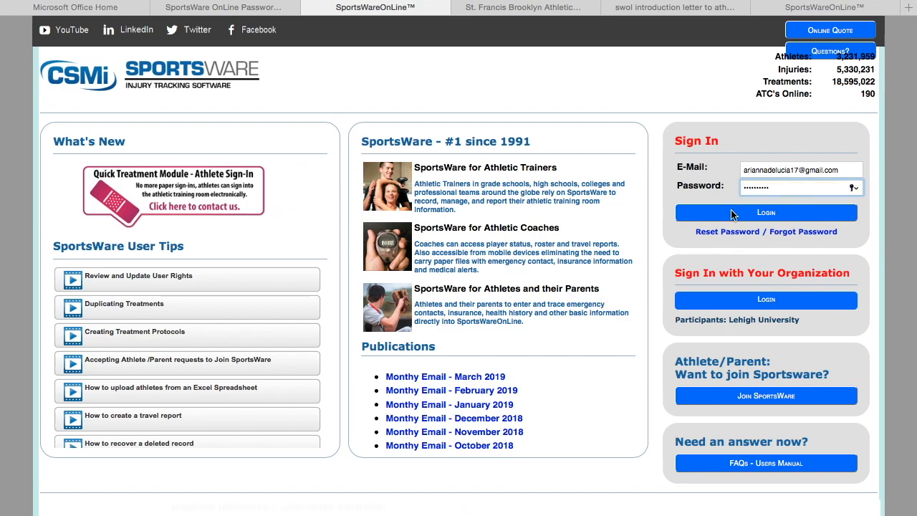
Log in with Arianna's saved credentials to open the Athlete's Portal.
left_click(765, 212)
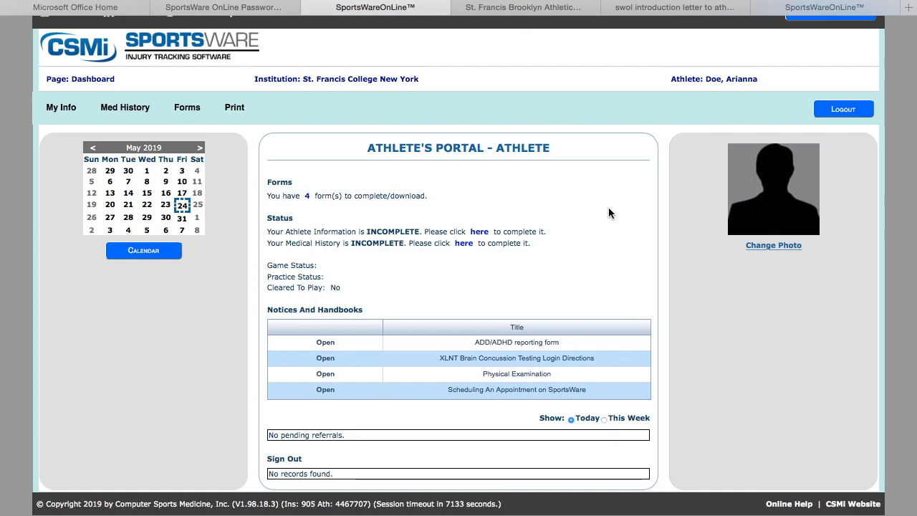
mouse_move(332, 193)
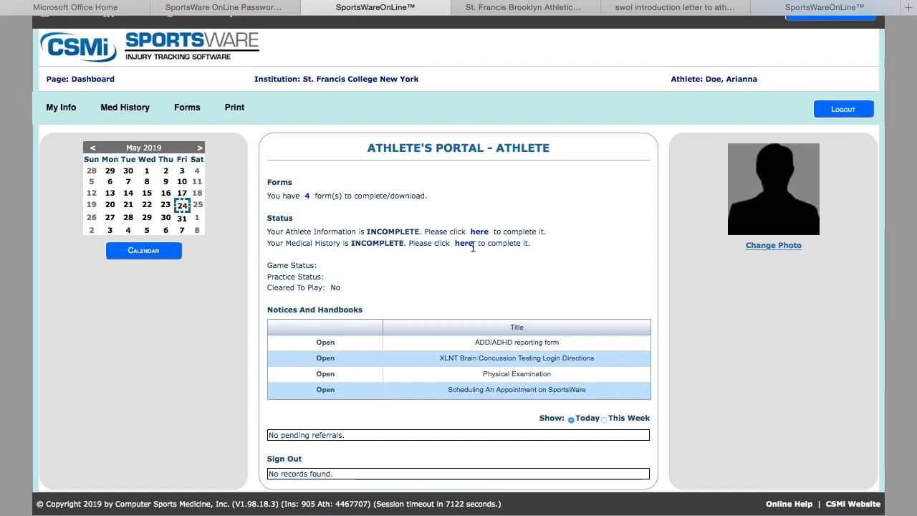
mouse_move(493, 301)
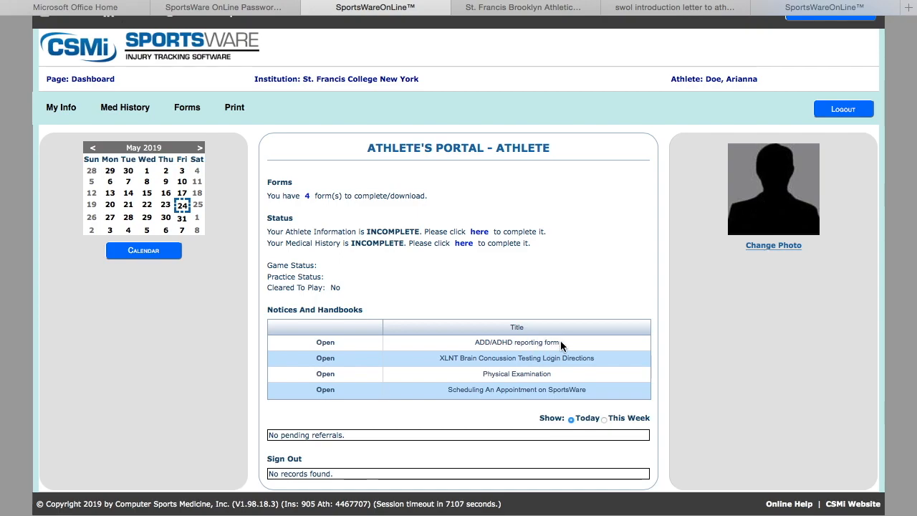
mouse_move(593, 360)
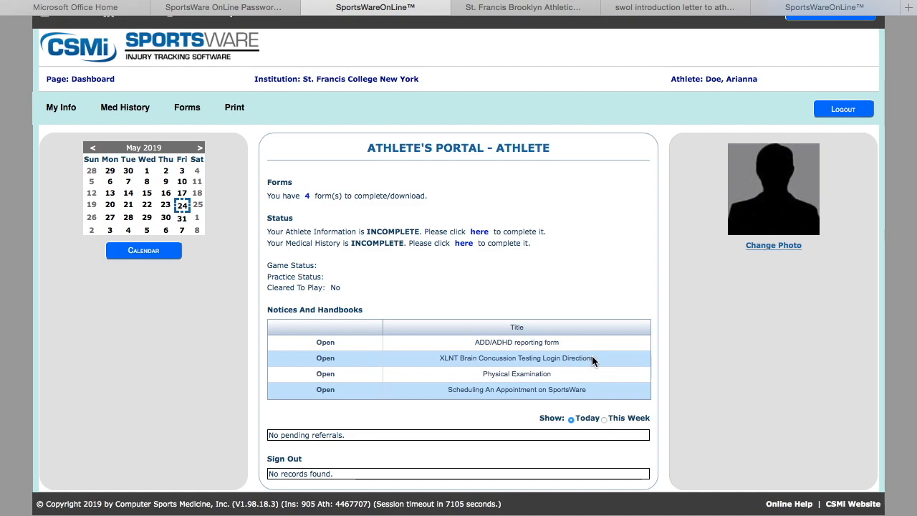
mouse_move(598, 361)
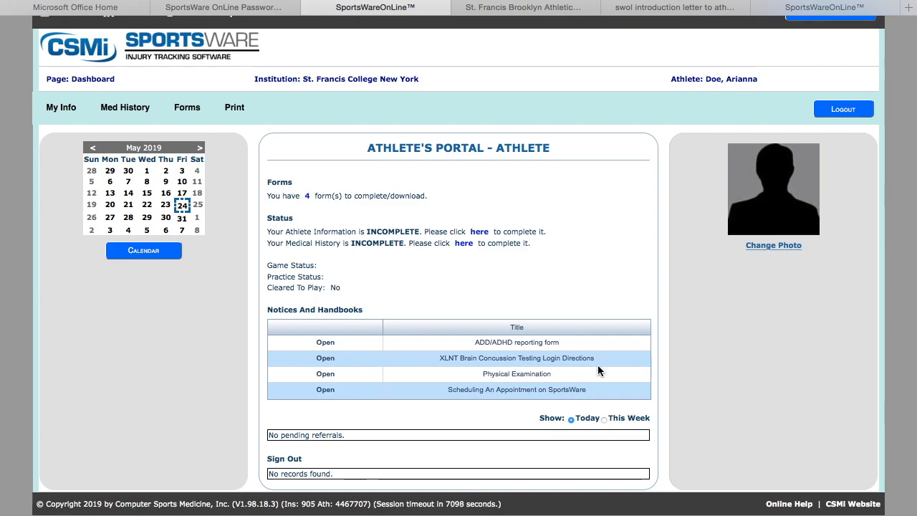
mouse_move(596, 381)
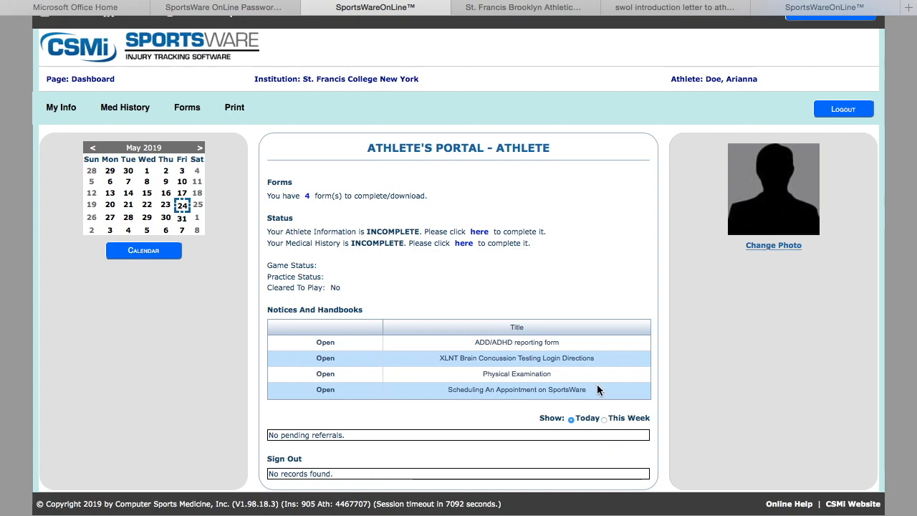
mouse_move(602, 394)
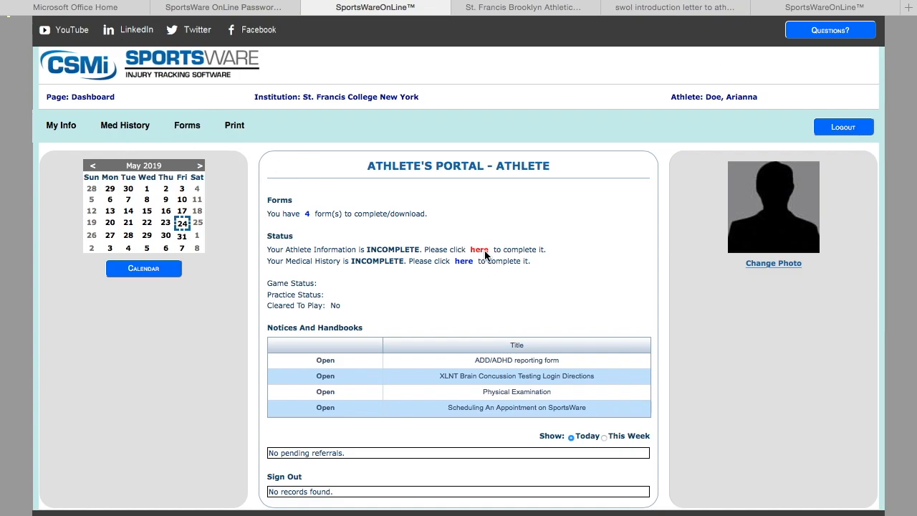
Set class 2023, gender Female, birth date 02/11/1990 and Sport 1 Softball.
left_click(479, 249)
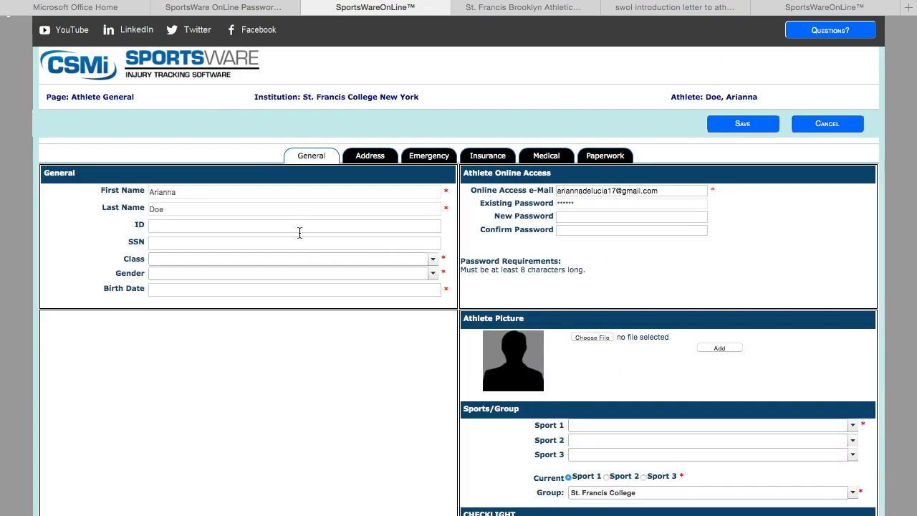
left_click(293, 226)
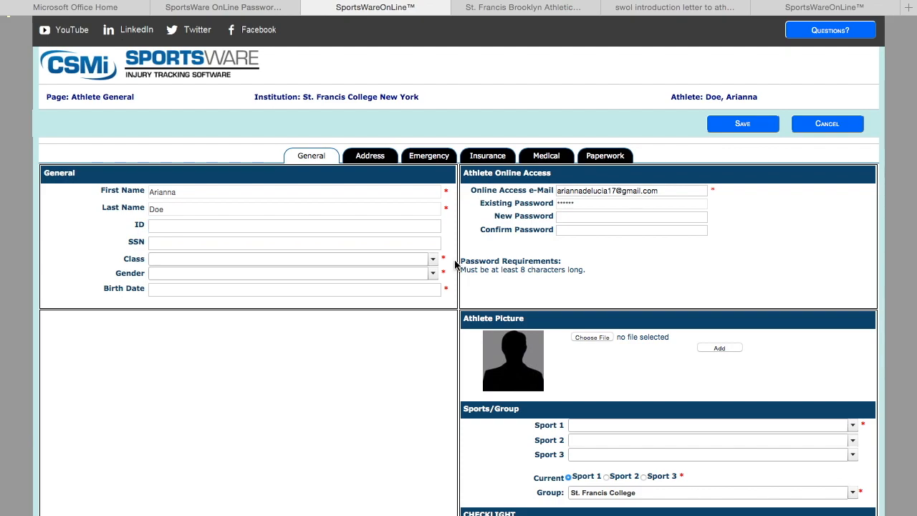
mouse_move(453, 270)
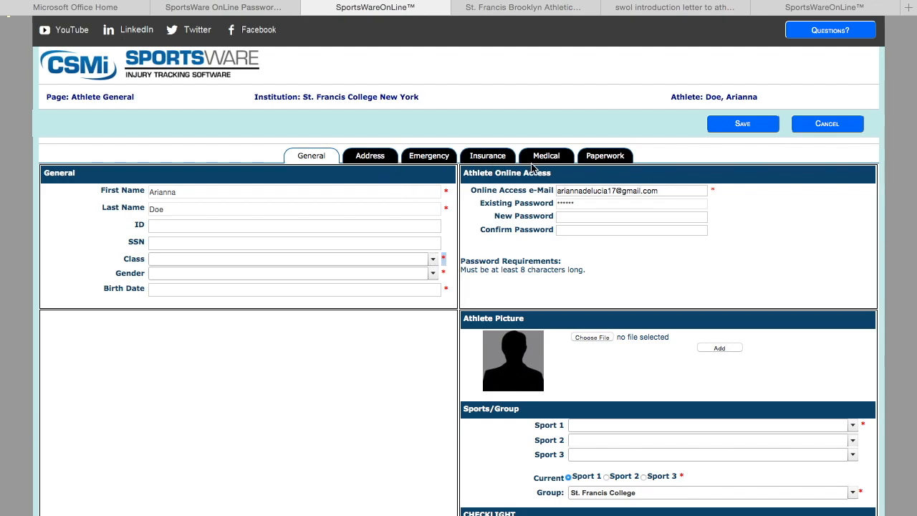
left_click(432, 259)
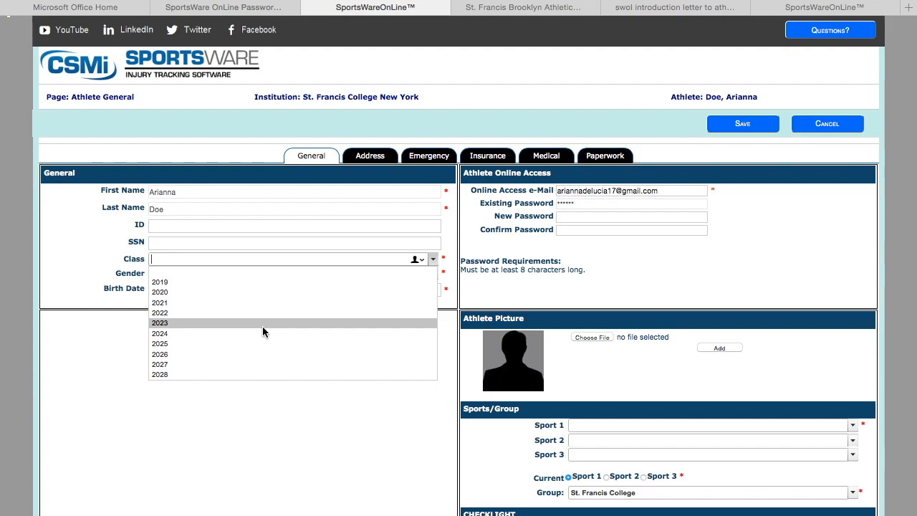
left_click(159, 322)
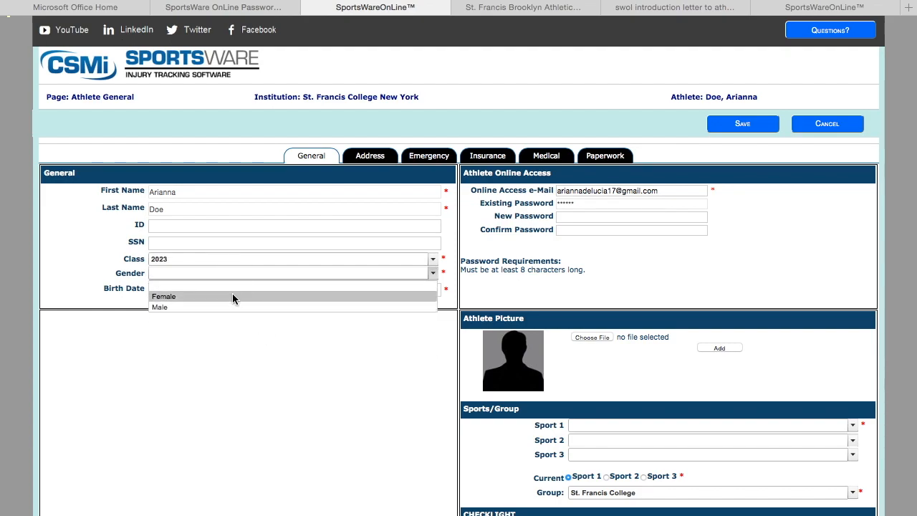
left_click(163, 296)
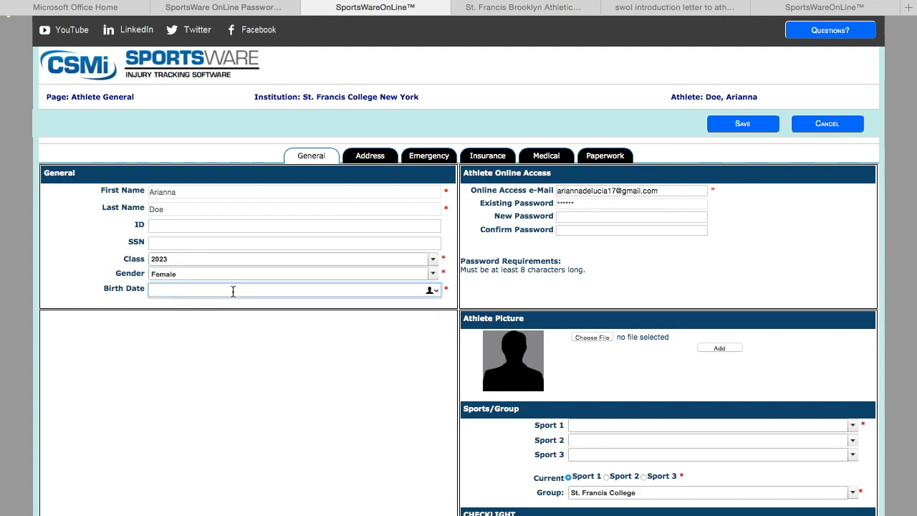
type("02/11/1990")
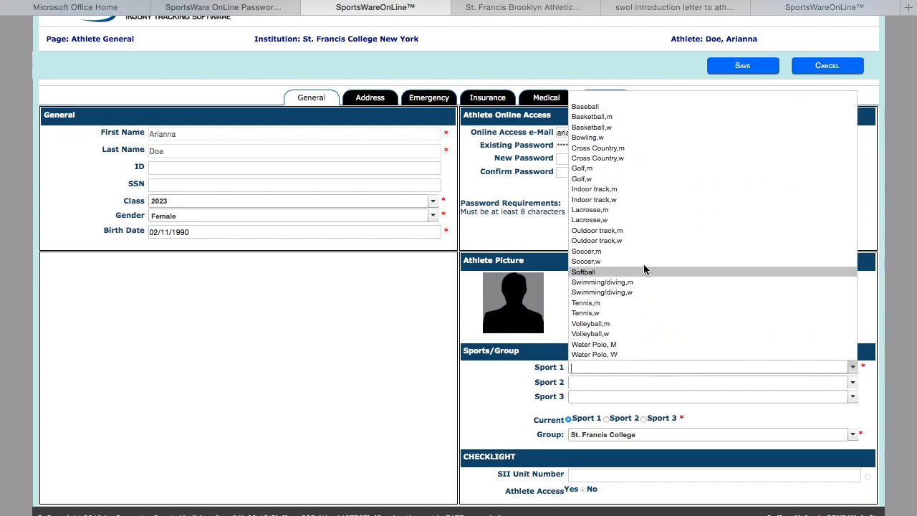
left_click(582, 271)
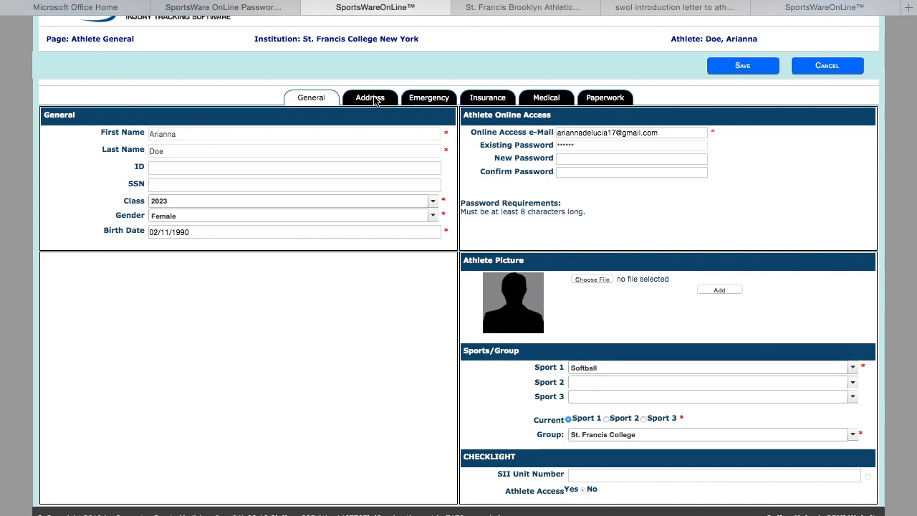
Enter primary address 123 sesame street, brooklyn, NY 11201 plus a cell number.
left_click(371, 97)
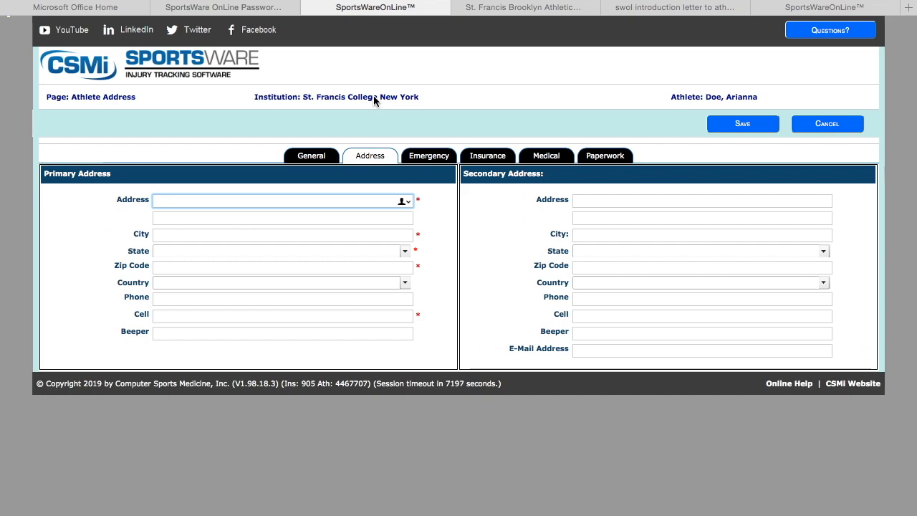
type("123 sesame street")
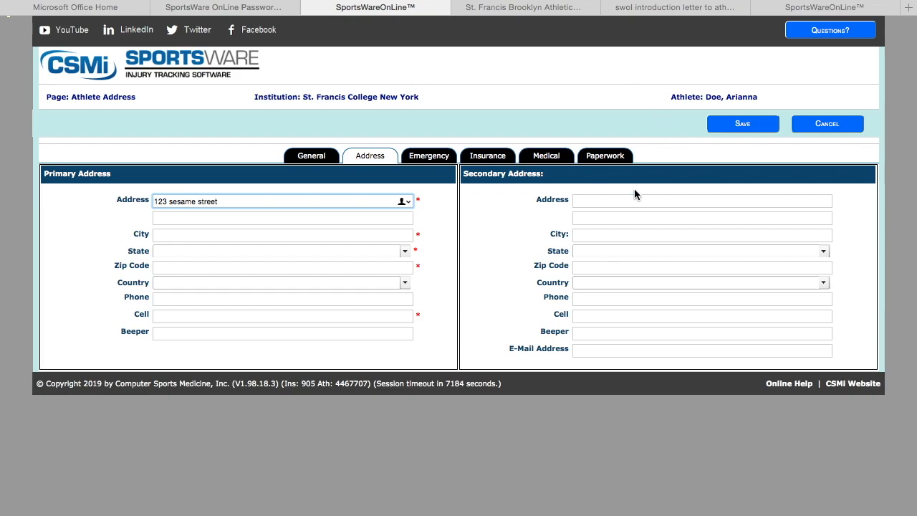
left_click(282, 235)
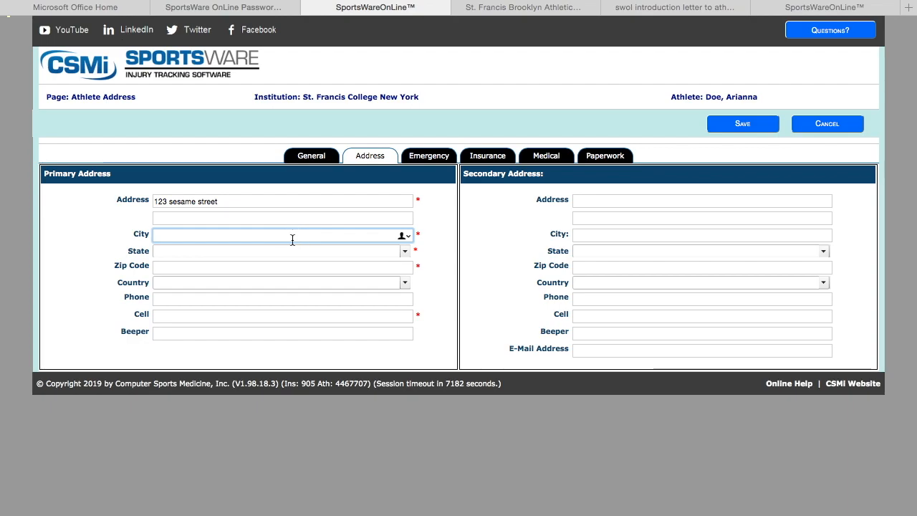
type("brooklyn")
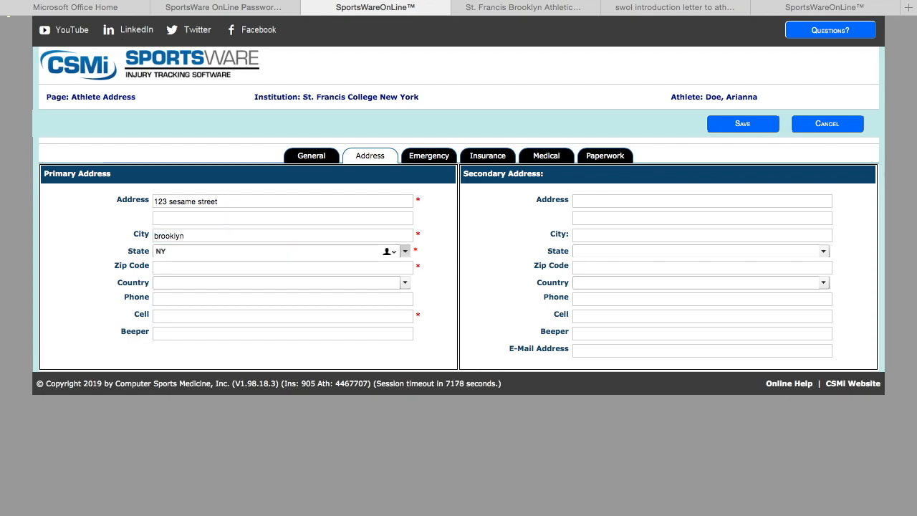
type("11201")
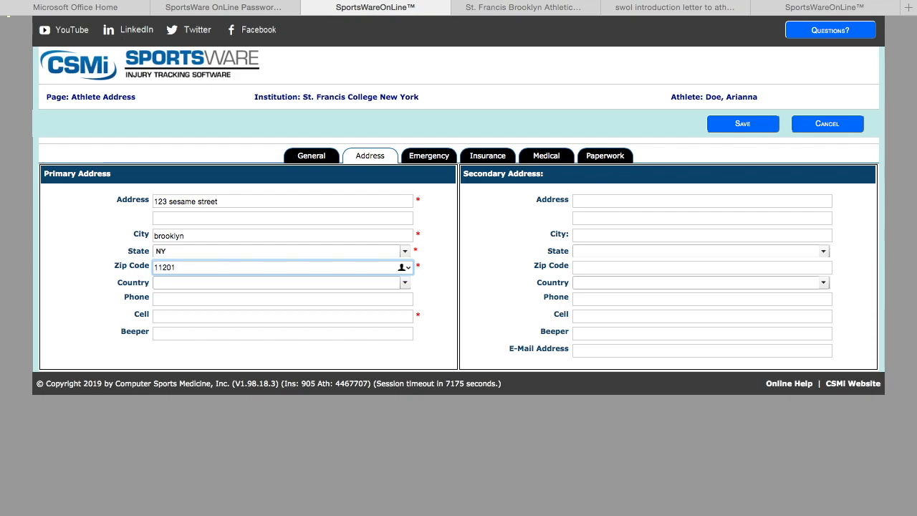
left_click(282, 315)
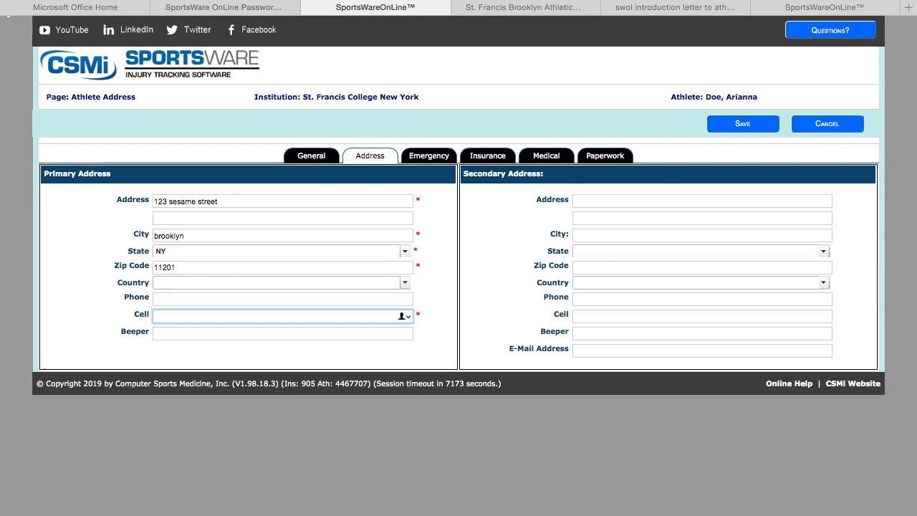
type("917")
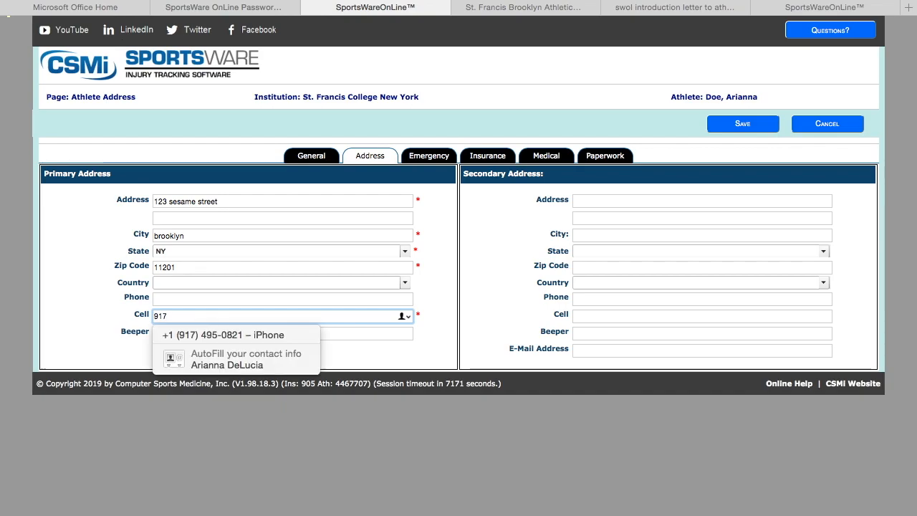
type("1234567")
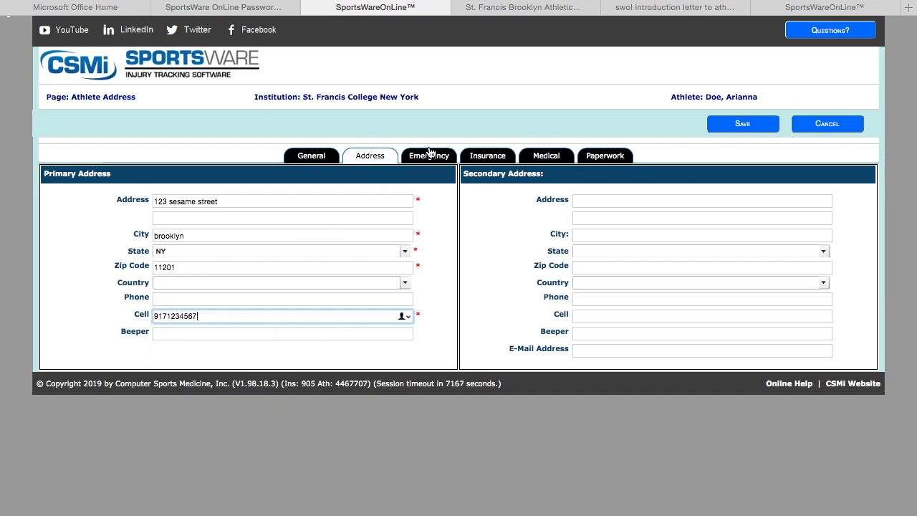
Name mama doe as the primary emergency contact.
left_click(428, 155)
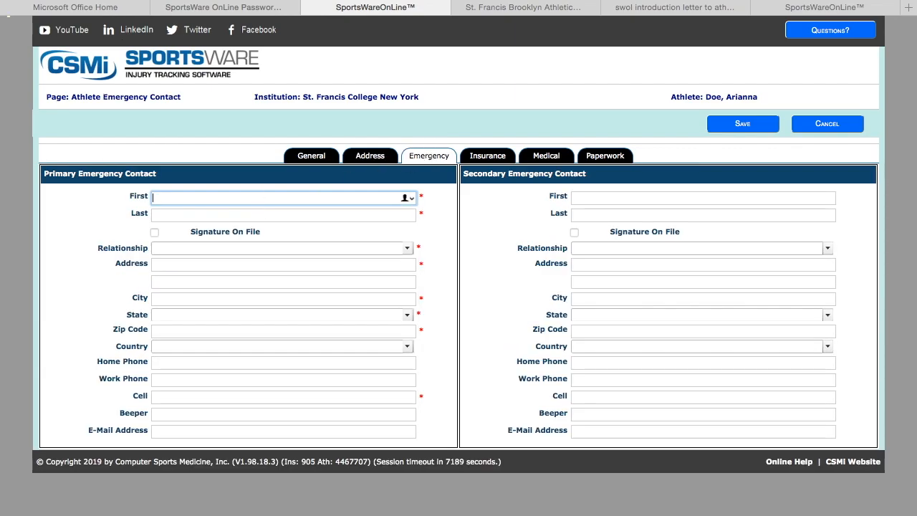
type("m")
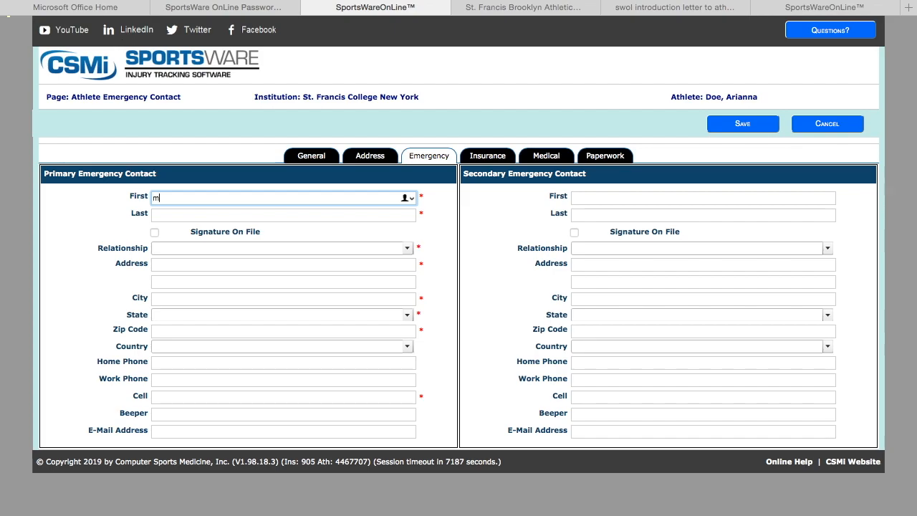
type("d")
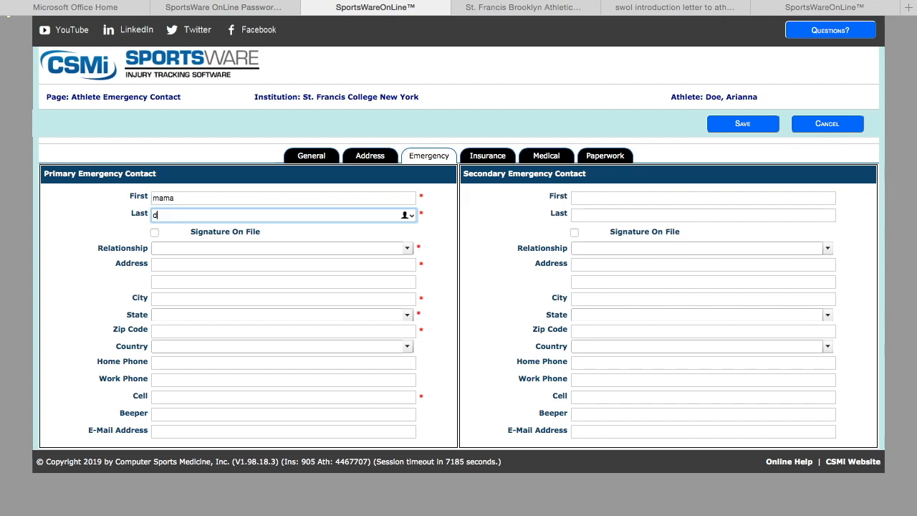
type("oe")
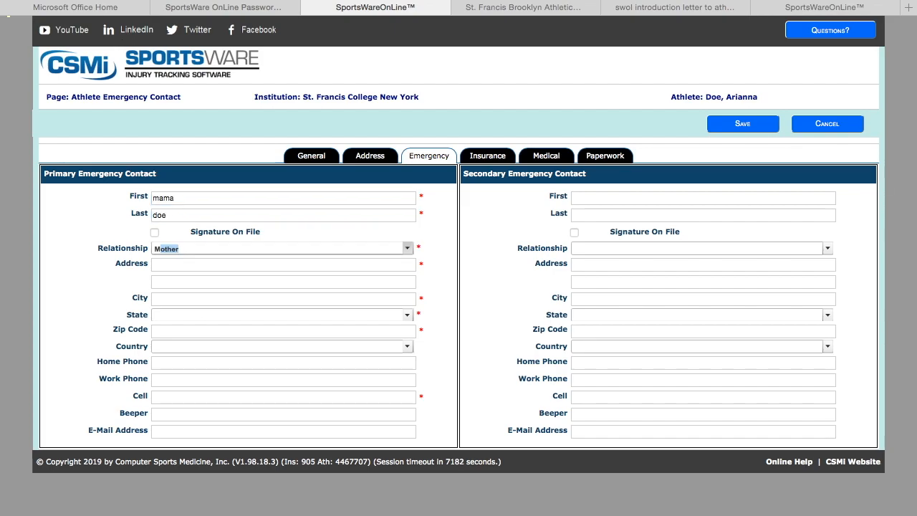
Give the contact address 123 seseme street, brooklyn, NY 11201 and a cell number.
left_click(283, 264)
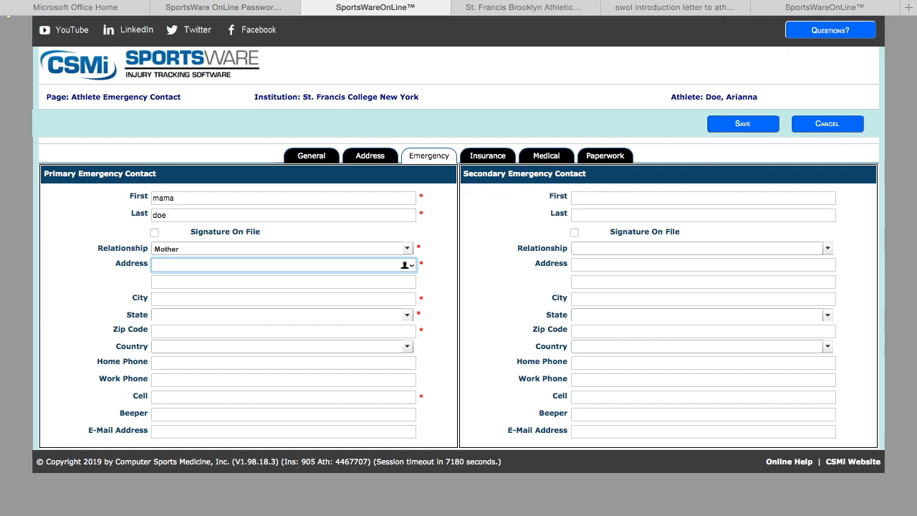
type("123")
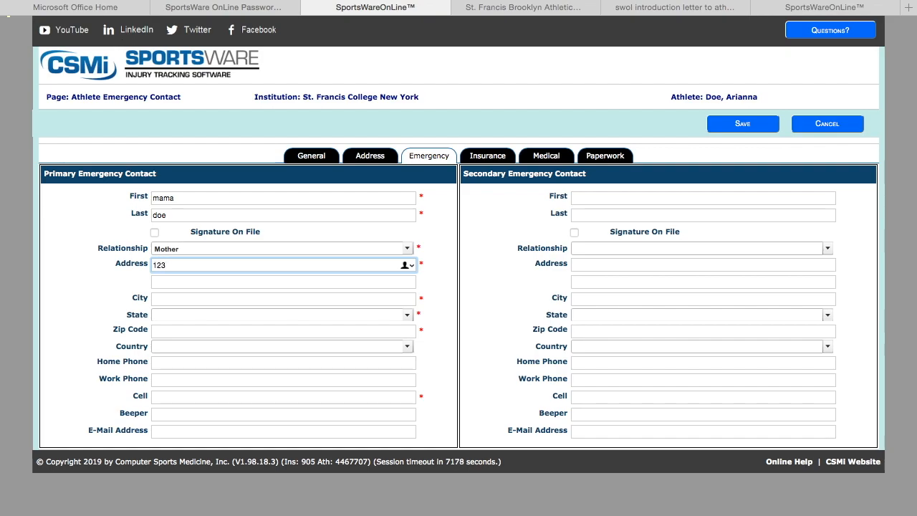
type("seseme")
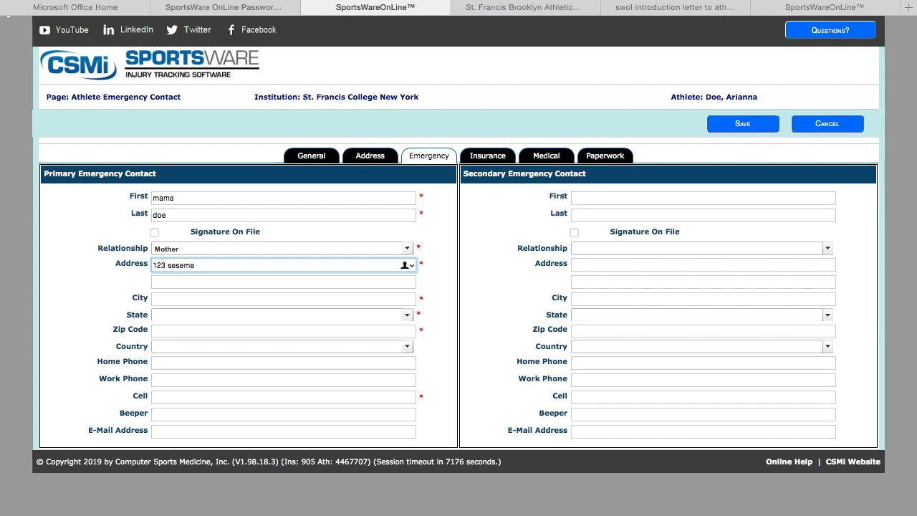
type("street")
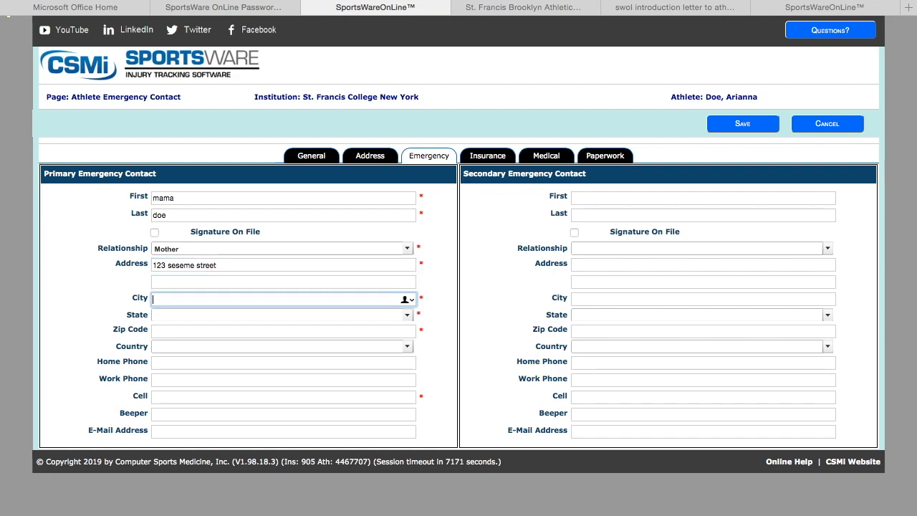
type("brooklyn")
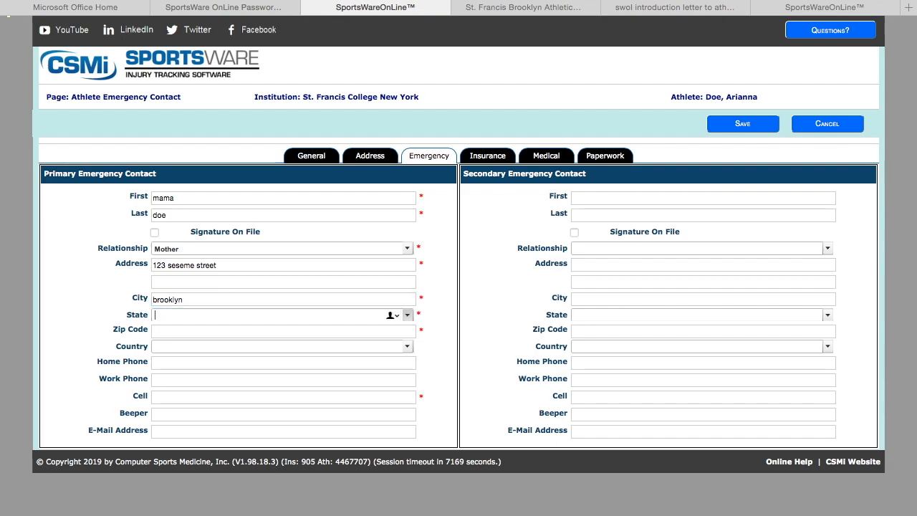
type("11201")
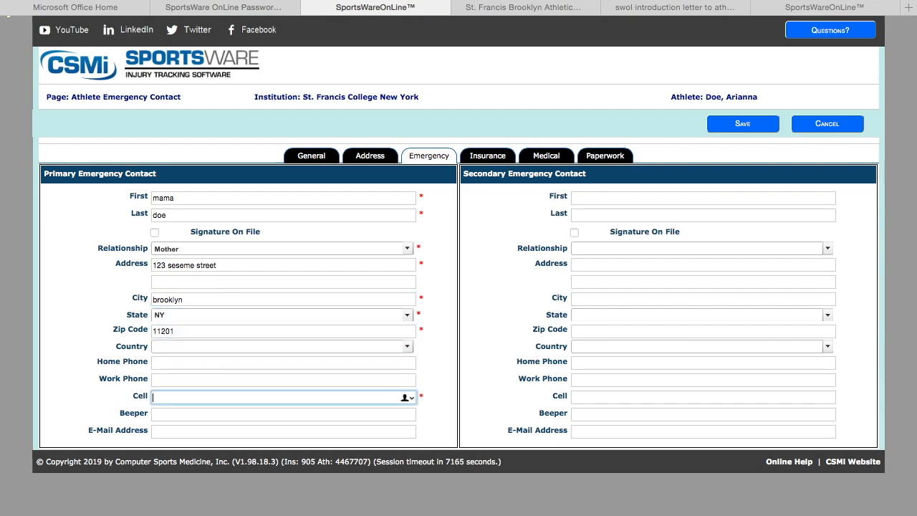
type("34")
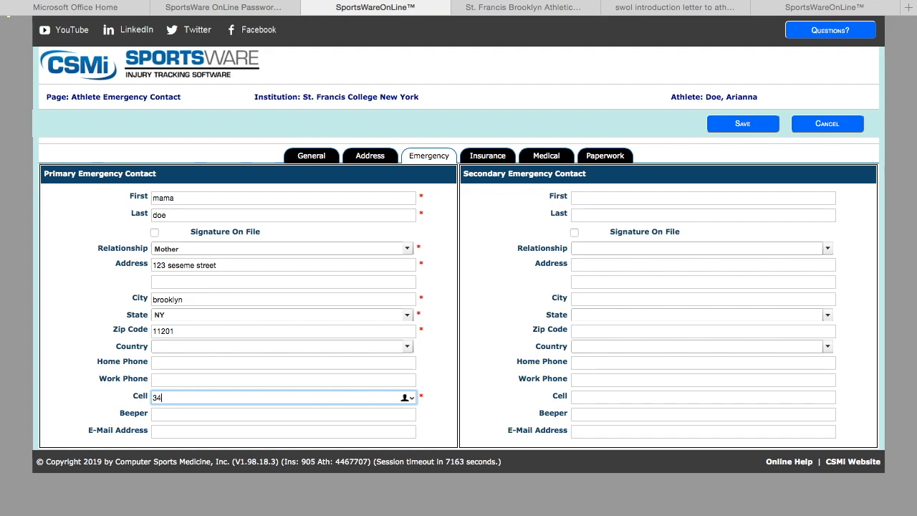
type("71234567")
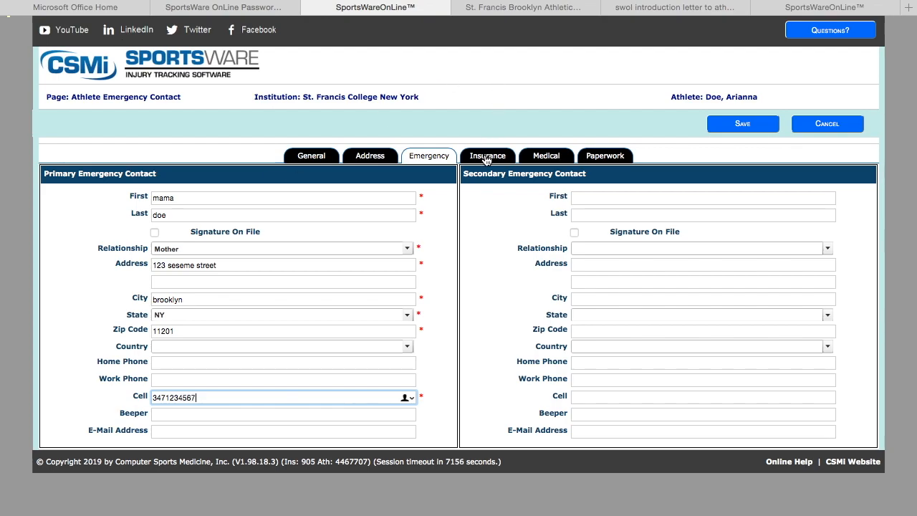
Enter Blue Cross Blue Shield as the primary insurance company.
left_click(487, 155)
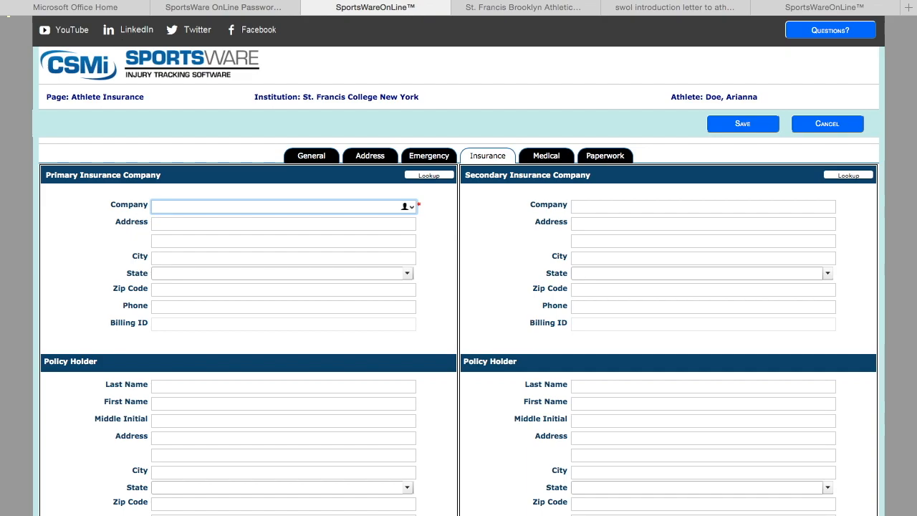
type("Blue Cross Blue")
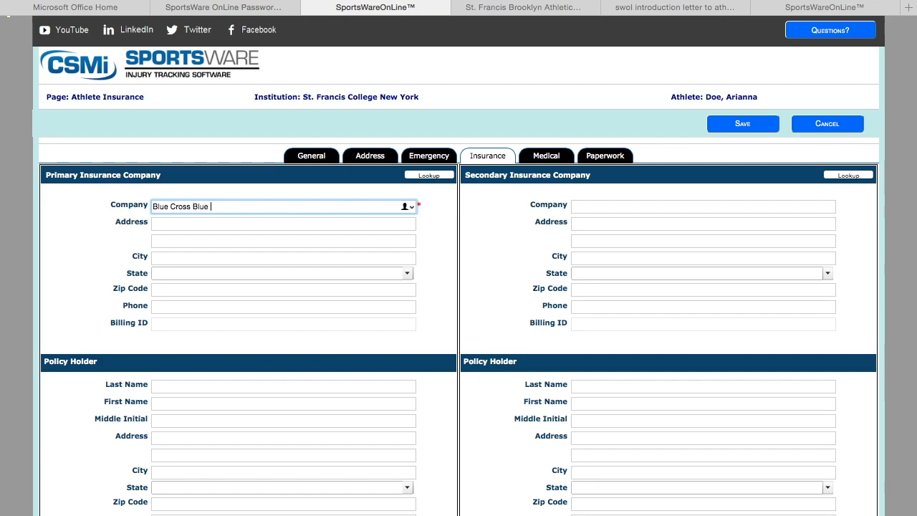
type("Shield")
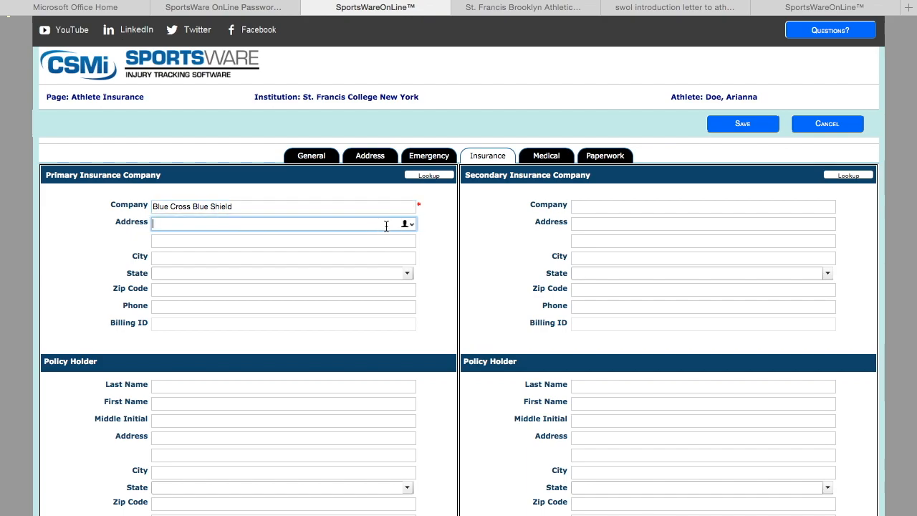
mouse_move(240, 340)
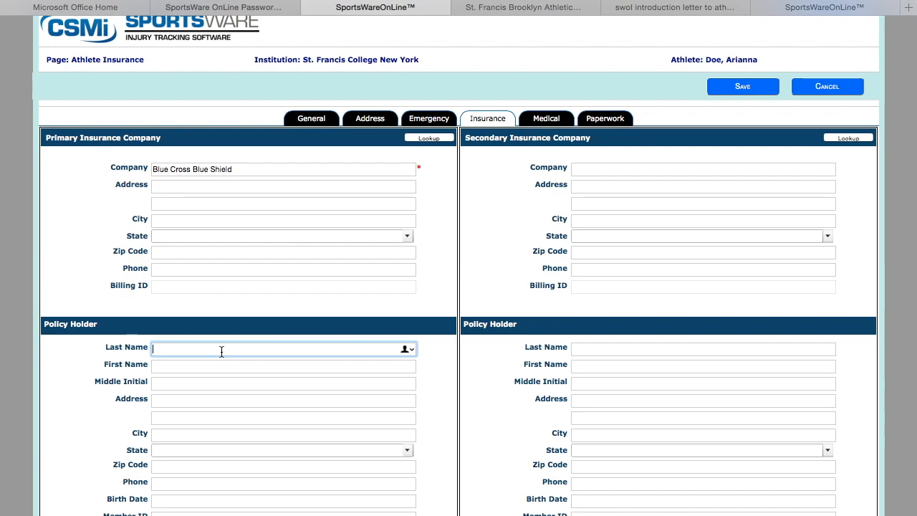
Record policy holder Mama A Doe, born 03/21/1967.
type("Doe")
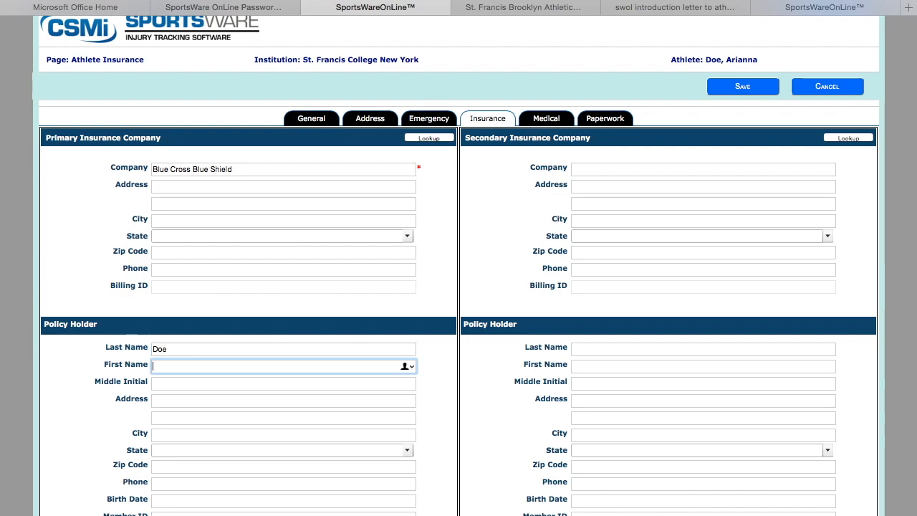
type("Mama")
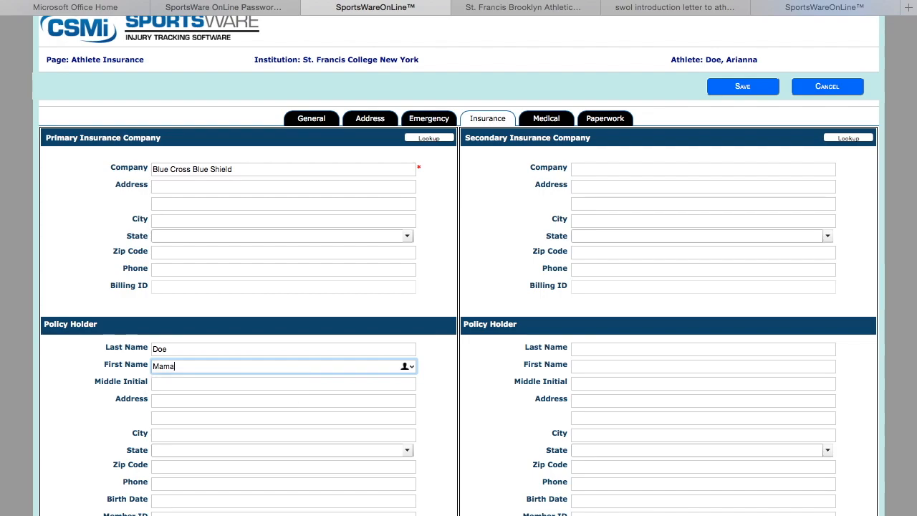
scroll("down", 3)
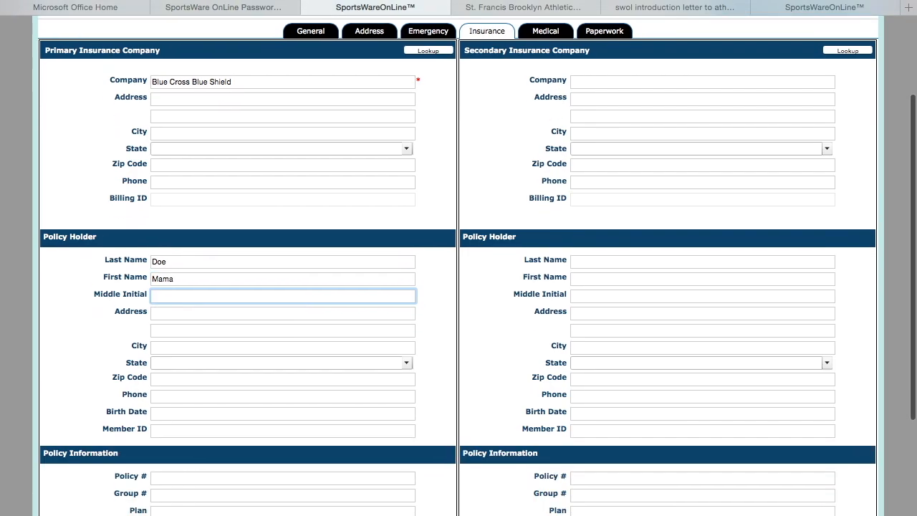
scroll("down", 3)
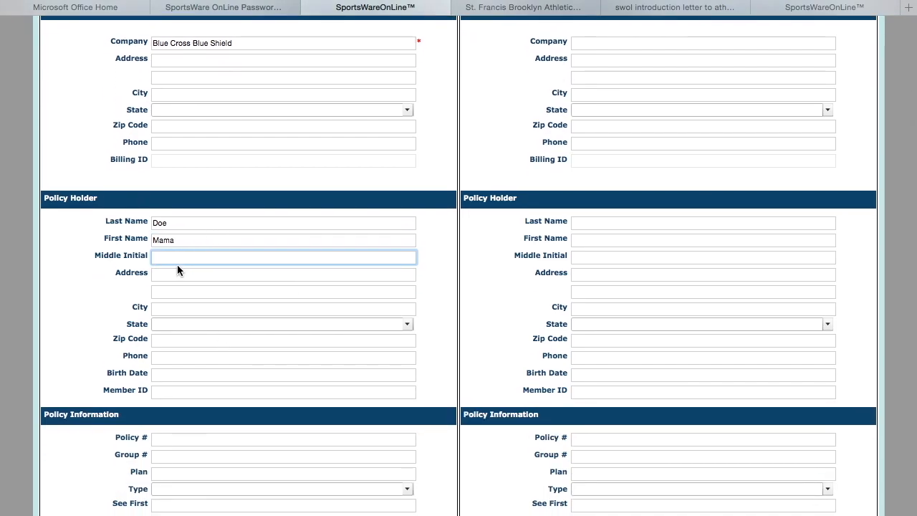
type("A")
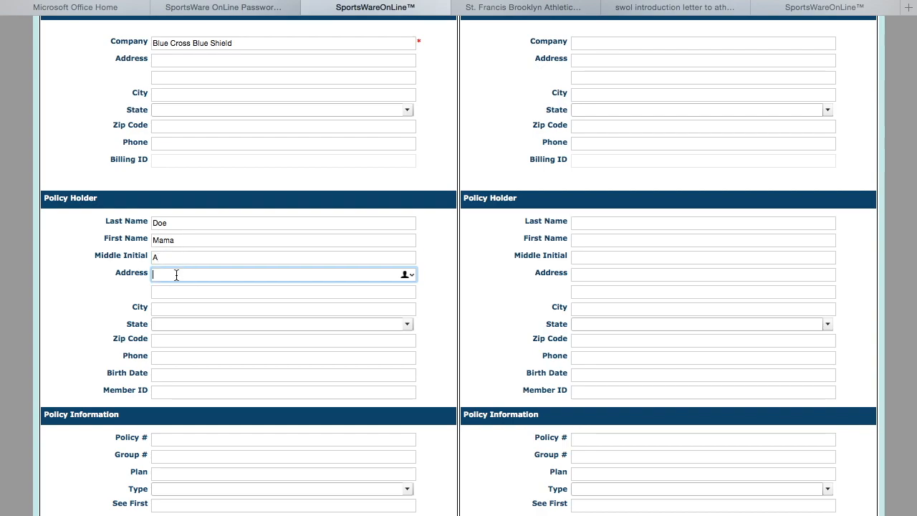
left_click(283, 374)
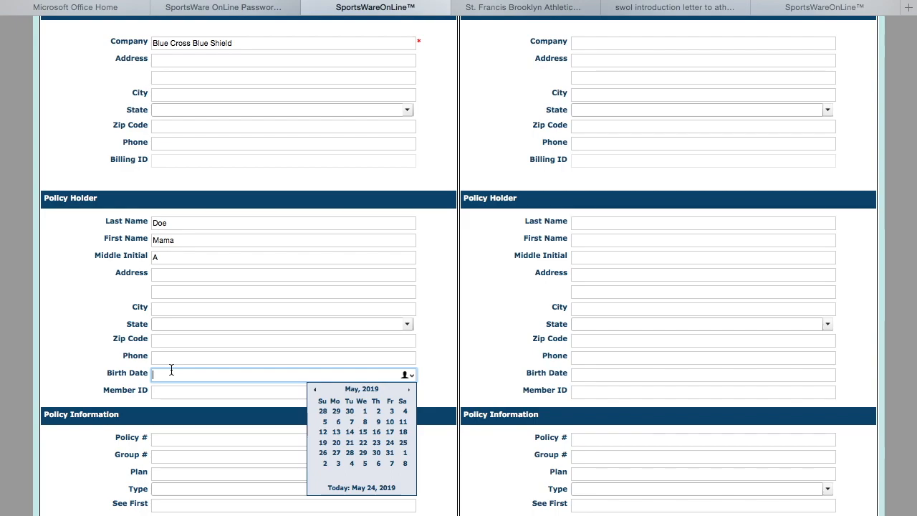
type("03/21/")
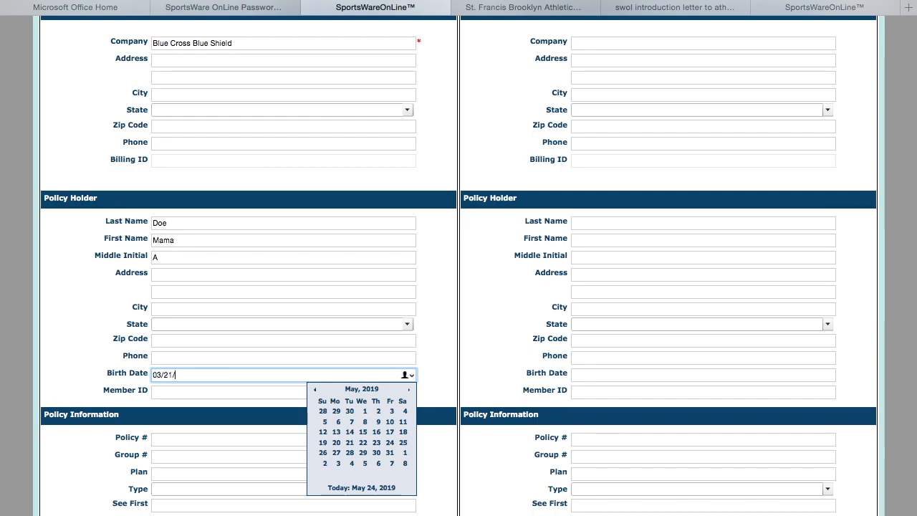
type("1967")
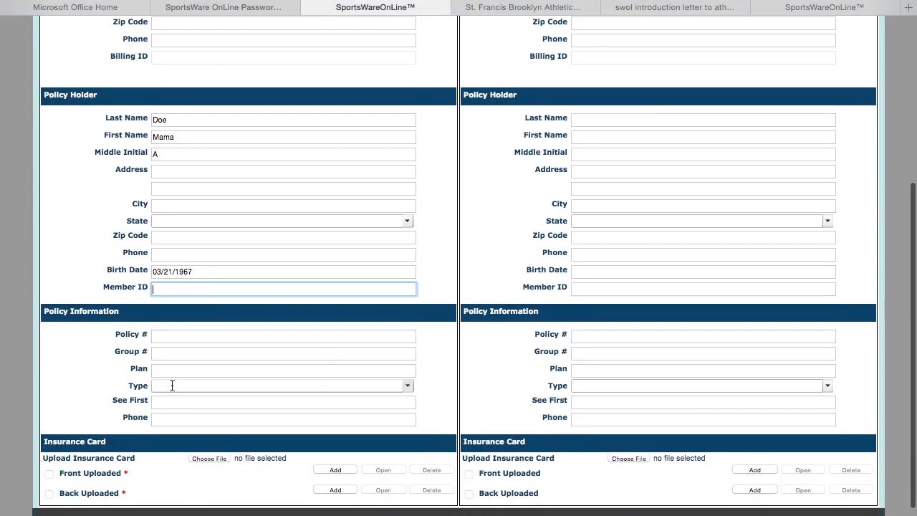
left_click(283, 335)
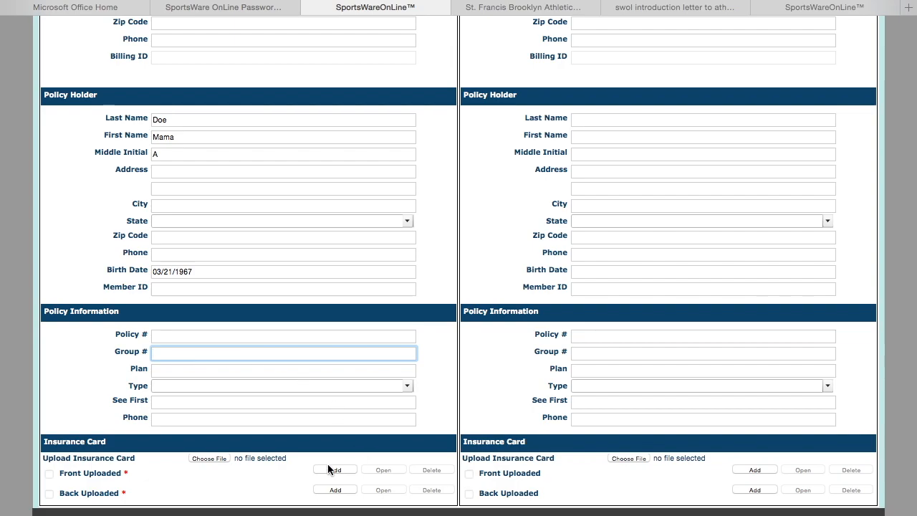
mouse_move(213, 471)
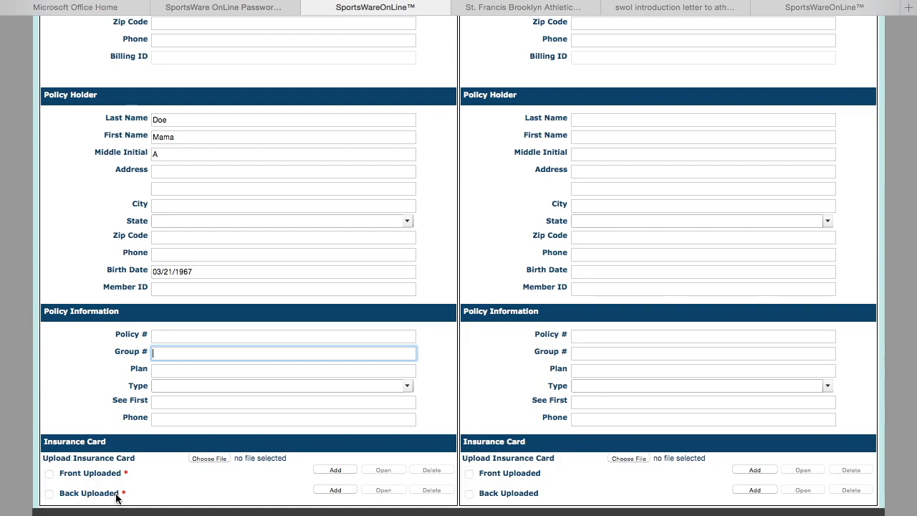
scroll("up", 3)
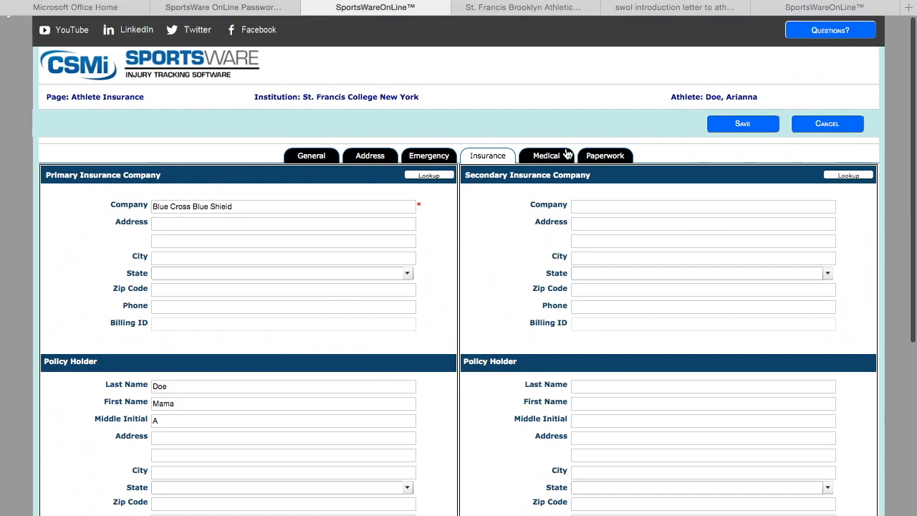
Add medical alerts for trees, Nuts and Asthma.
left_click(545, 156)
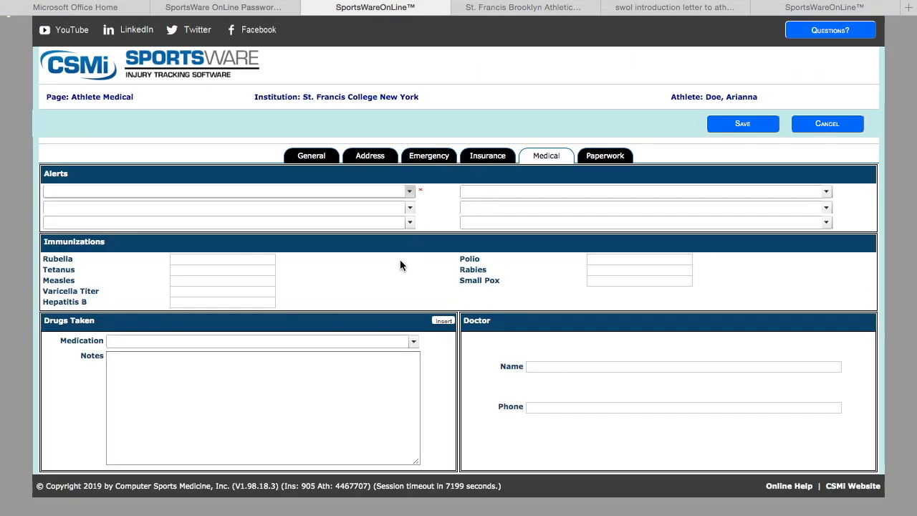
left_click(222, 191)
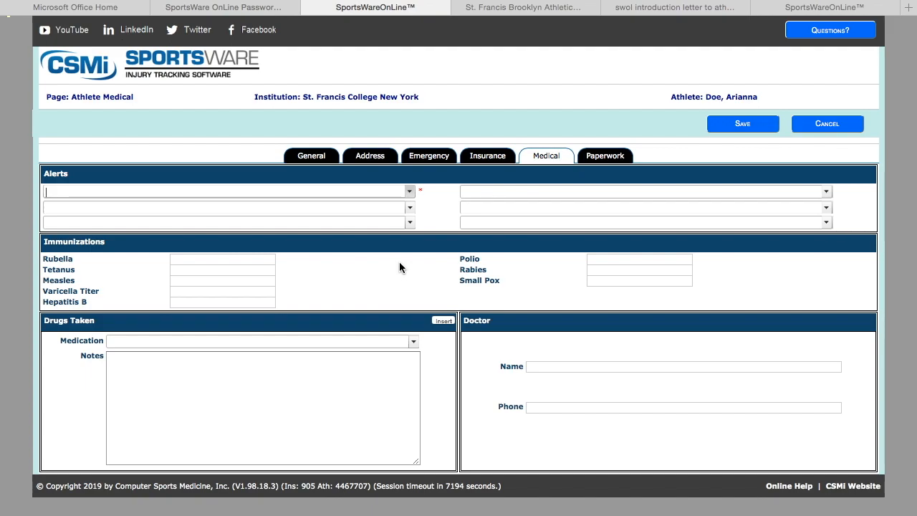
left_click(408, 191)
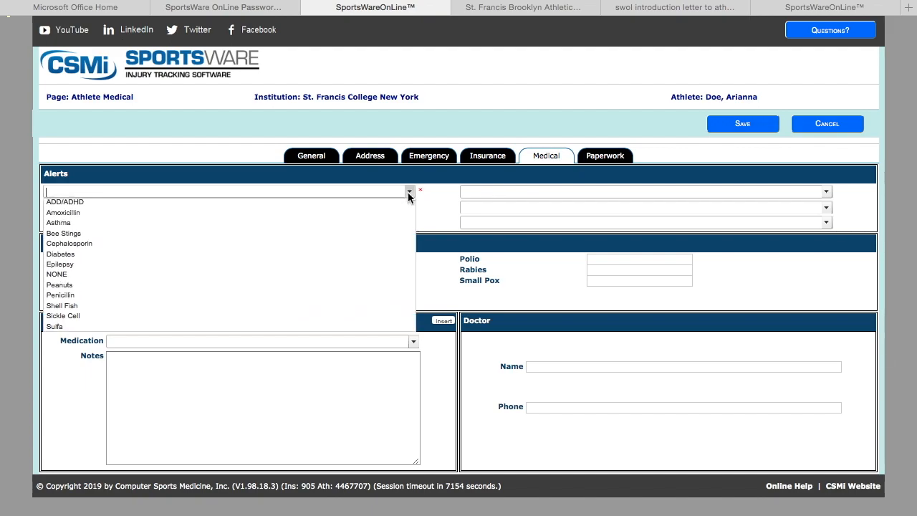
type("trees")
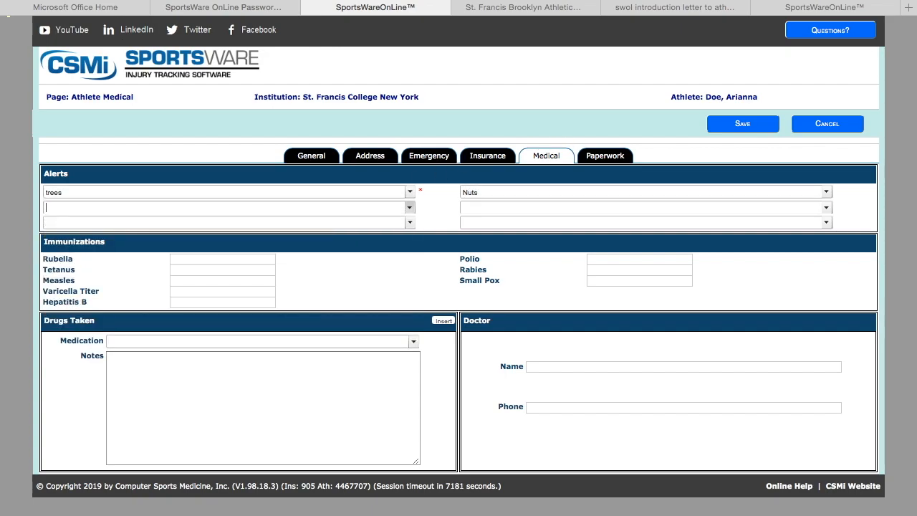
type("Asthma")
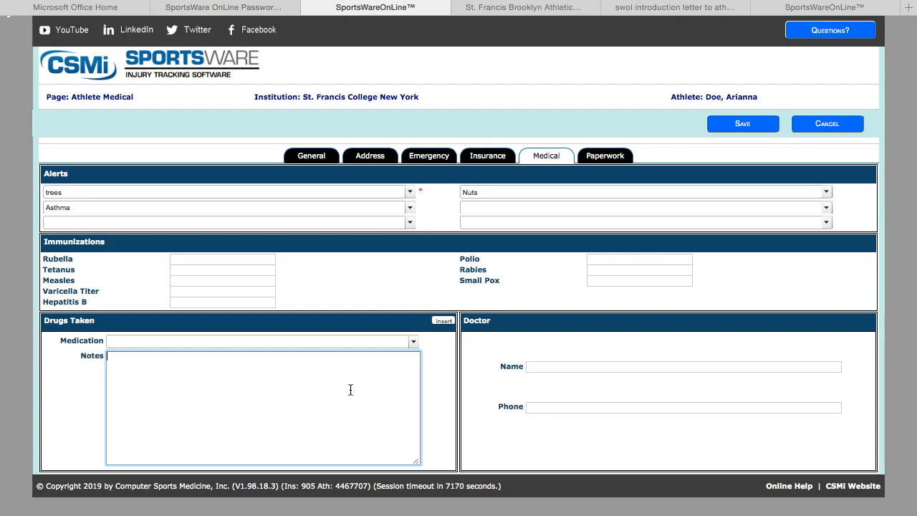
Note medications as 'None or N/A', save, and acknowledge the notice.
type("None or N")
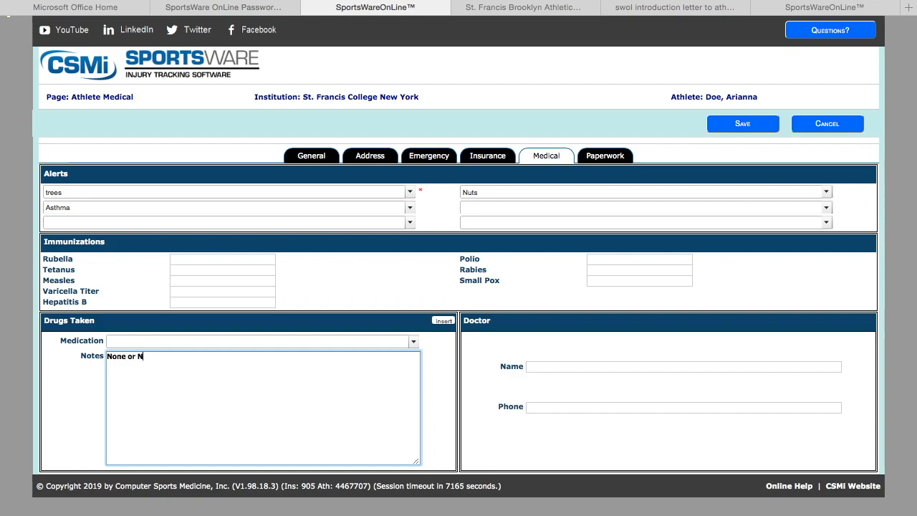
type("/A")
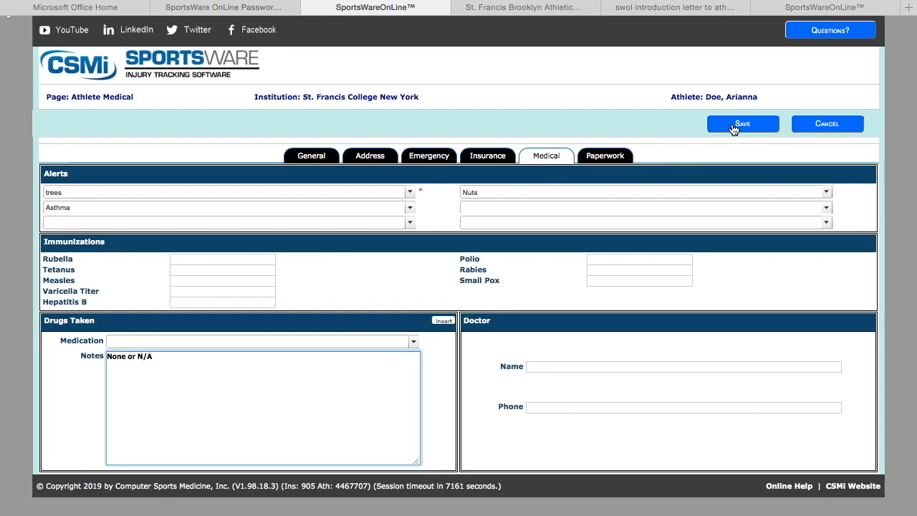
left_click(742, 124)
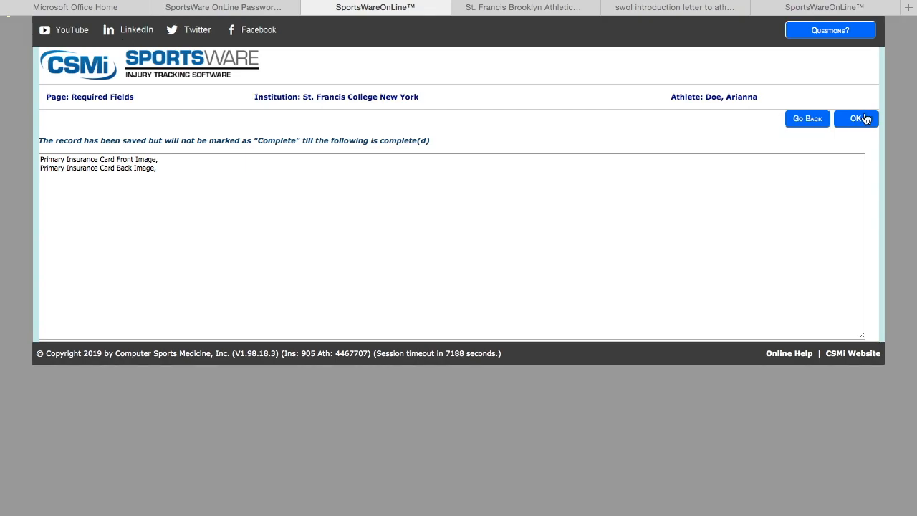
left_click(856, 119)
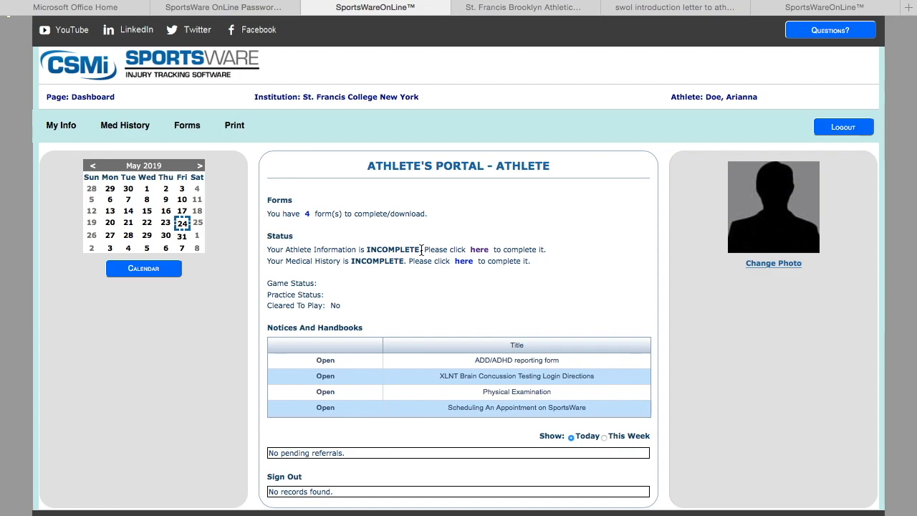
Refresh the portal status and open the incomplete medical history questionnaire.
left_click(479, 249)
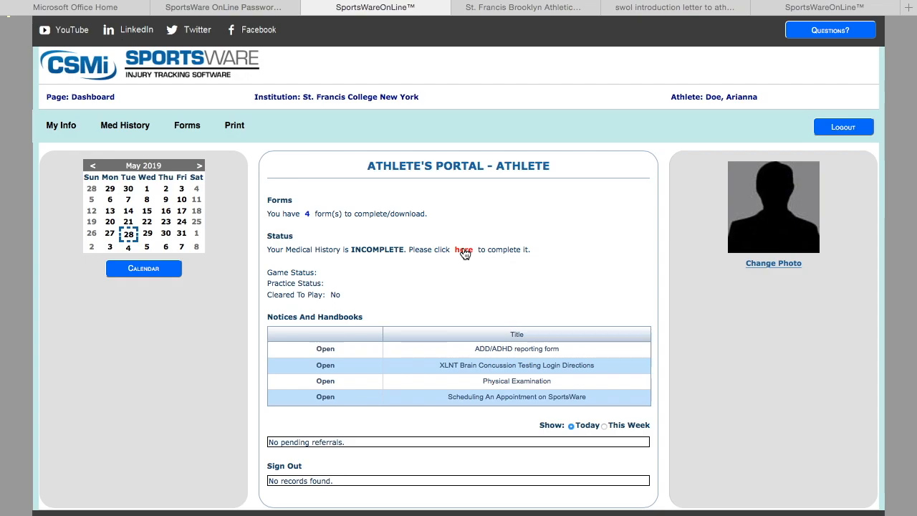
left_click(462, 249)
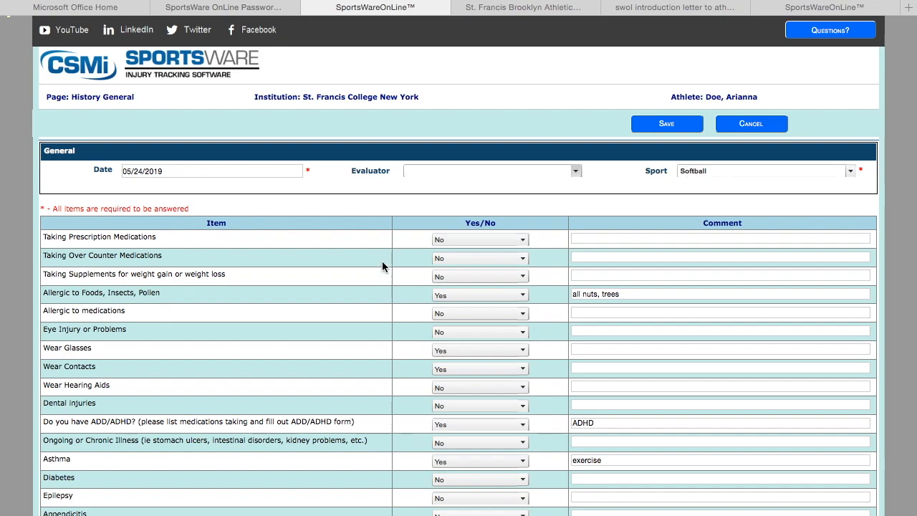
mouse_move(429, 244)
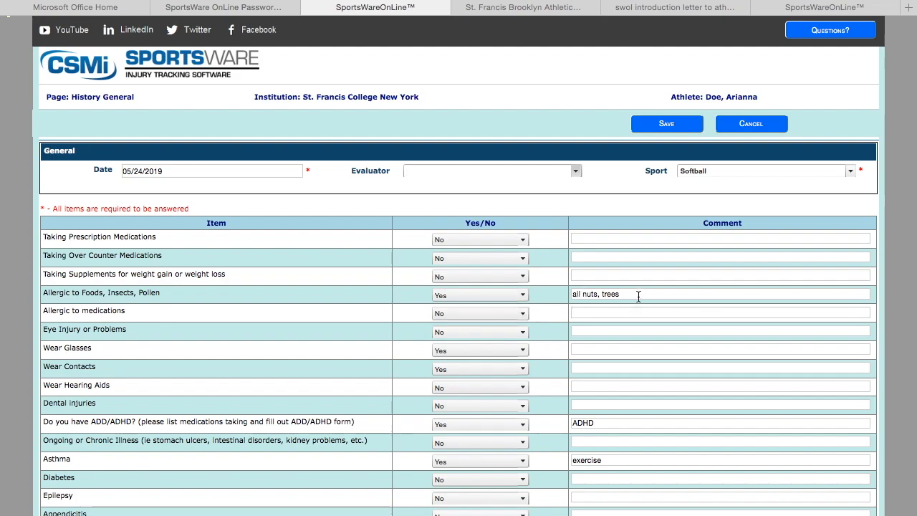
Append the year 2018 to the Orthopedic Surgery comment.
scroll("down", 3)
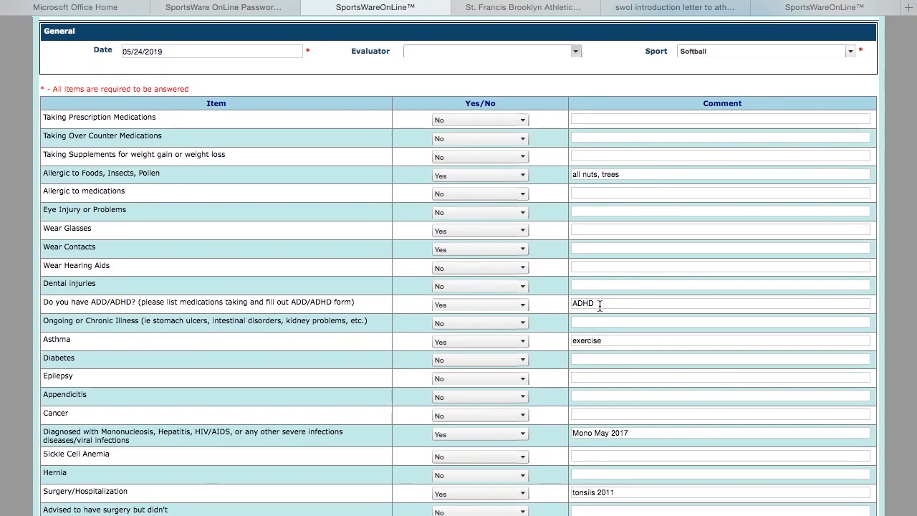
scroll("down", 3)
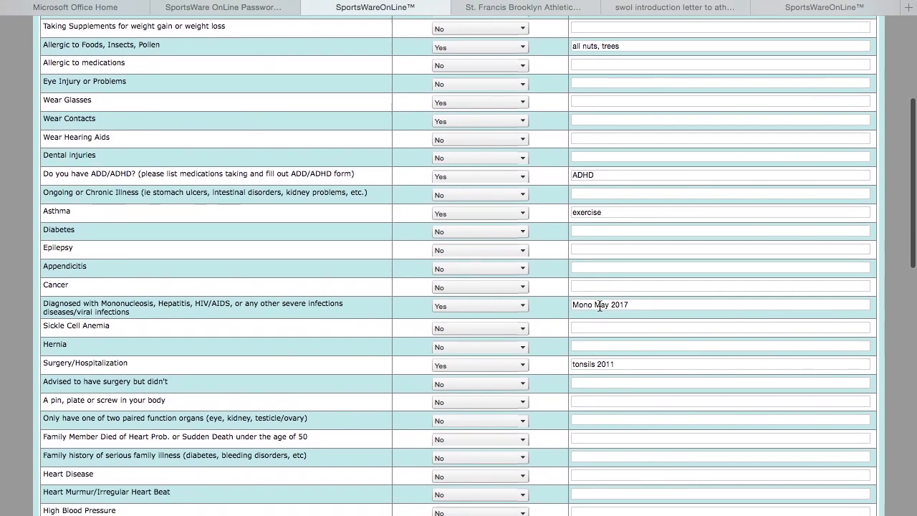
scroll("down", 3)
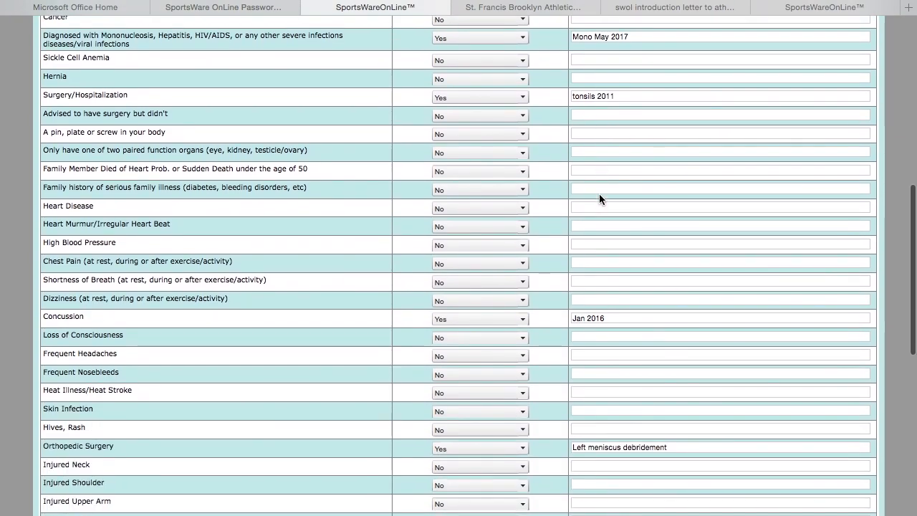
scroll("down", 3)
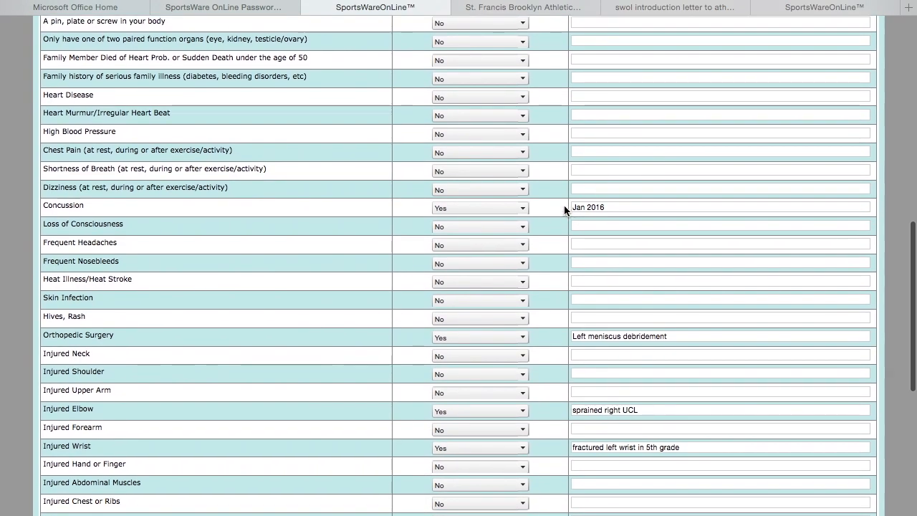
mouse_move(627, 330)
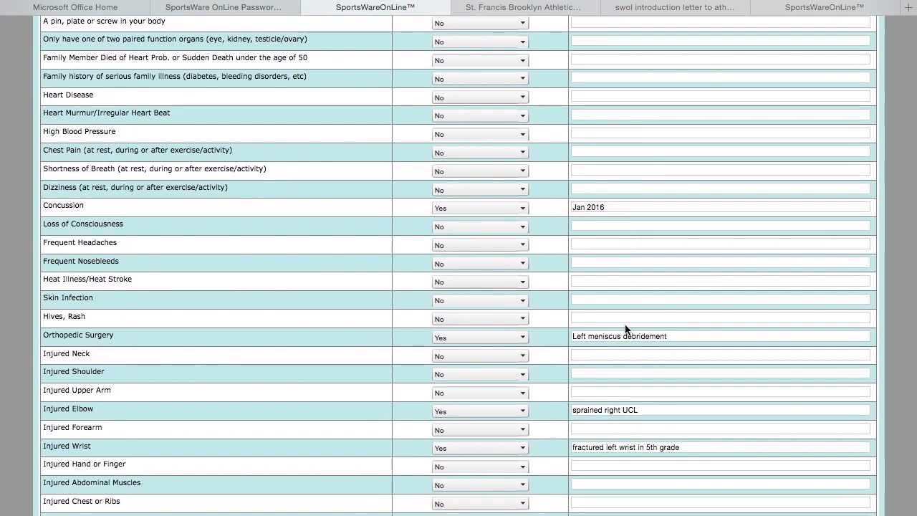
left_click(720, 336)
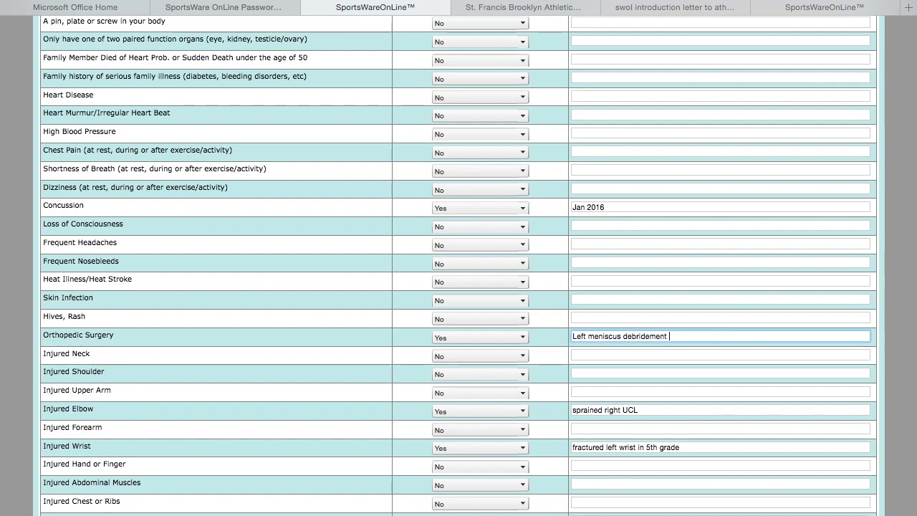
type("2018")
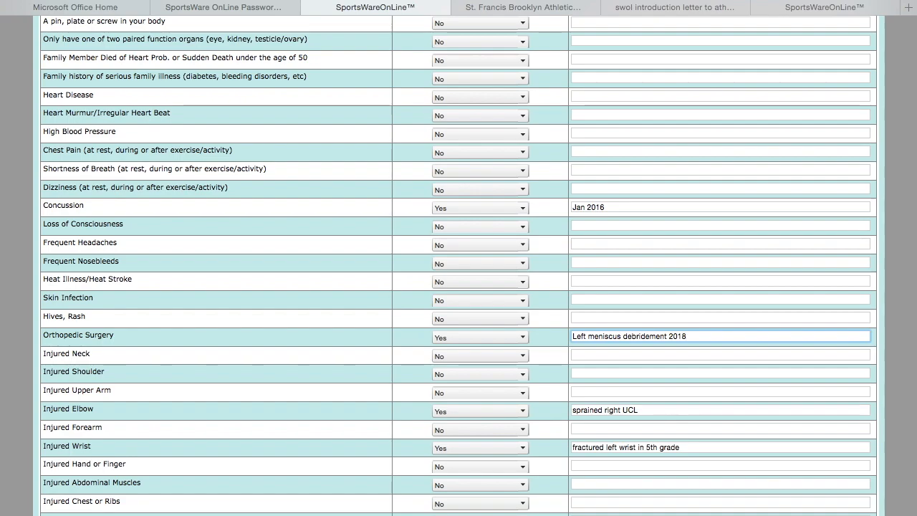
Append 2017 to the Injured Elbow comment and continue through the remaining answers.
scroll("down", 3)
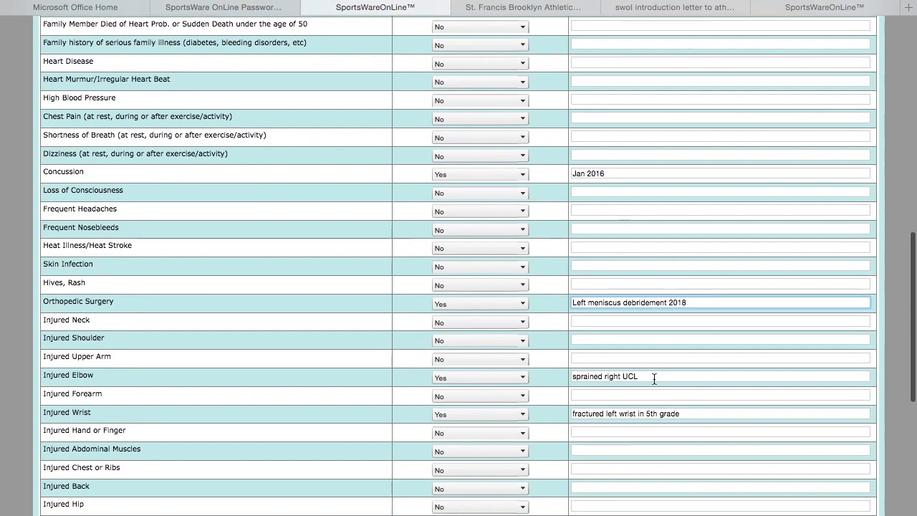
left_click(720, 376)
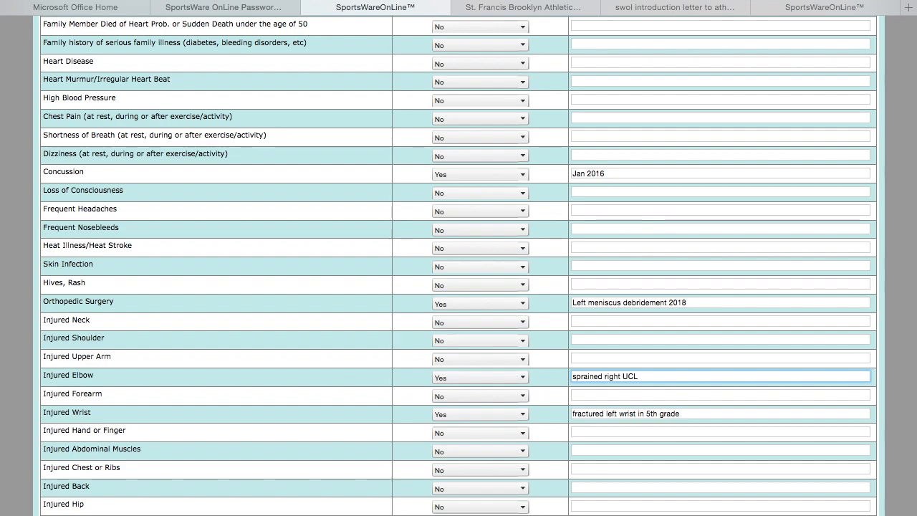
type("201")
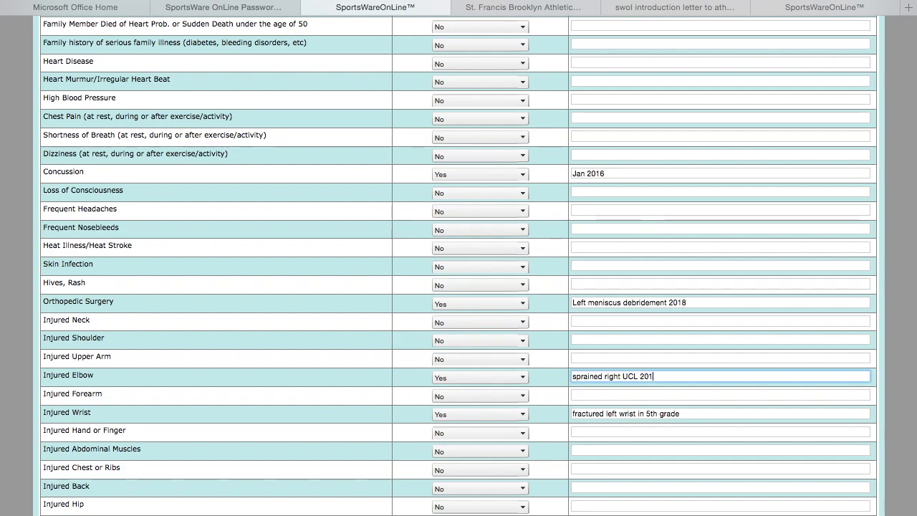
scroll("down", 3)
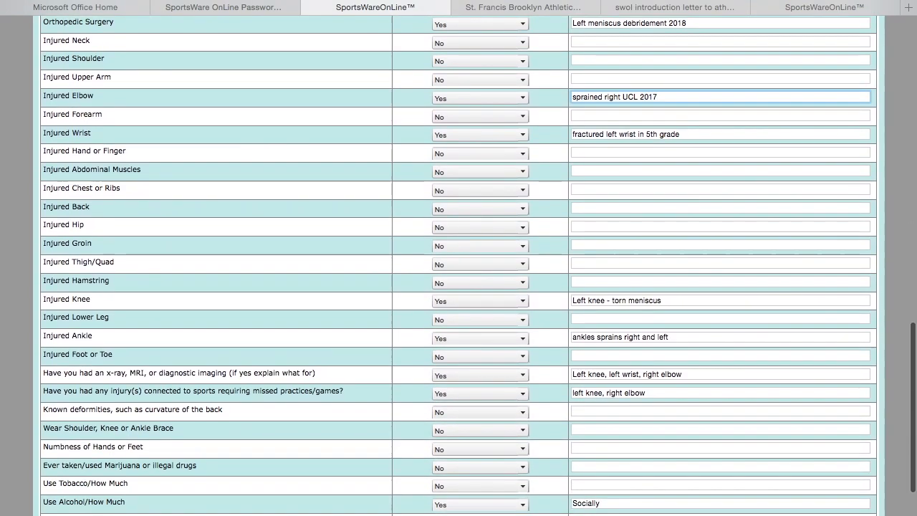
scroll("down", 3)
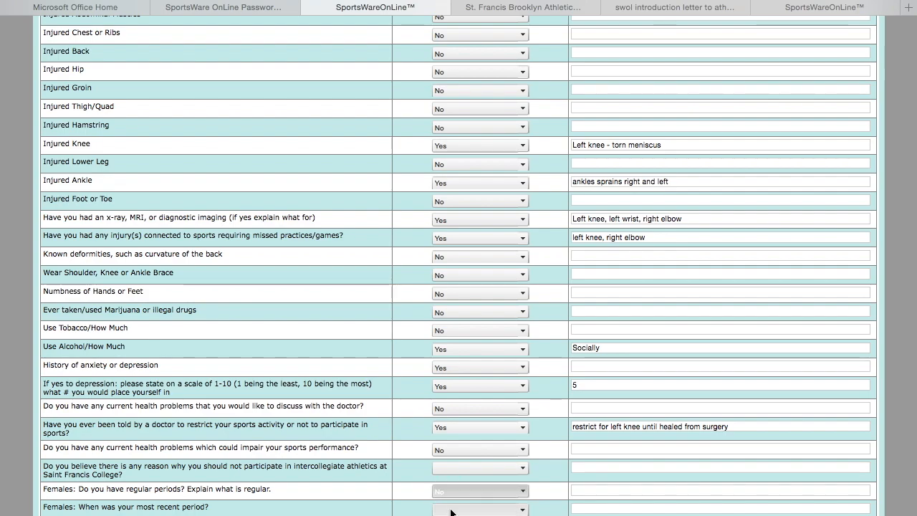
left_click(480, 490)
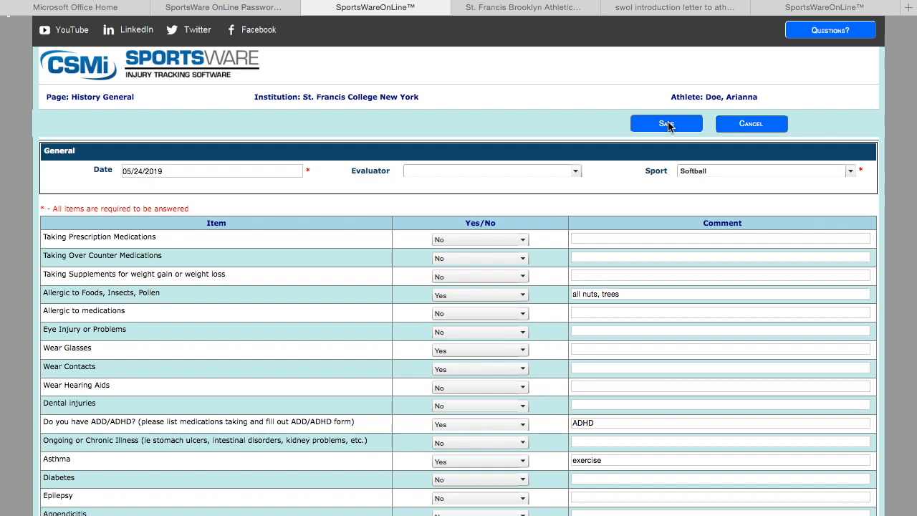
Save the medical history, then go back and answer the reasons-not-to-participate question.
left_click(666, 123)
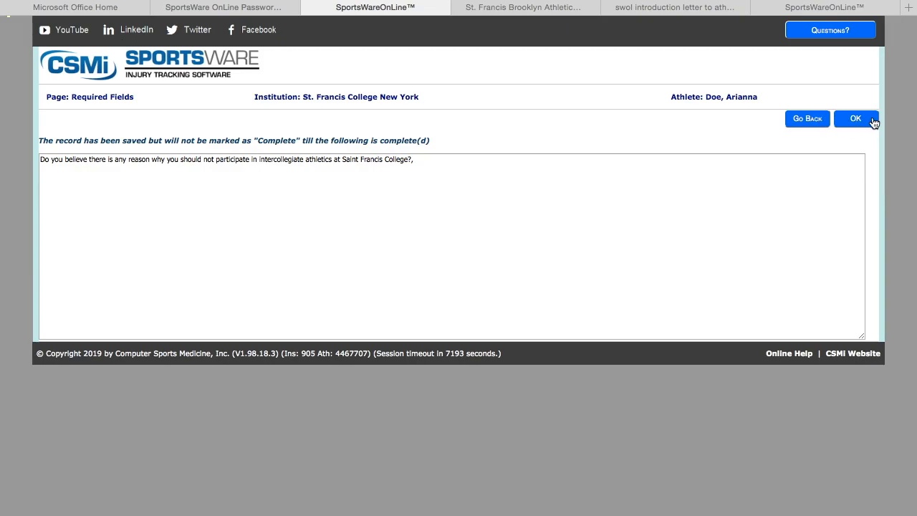
left_click(855, 119)
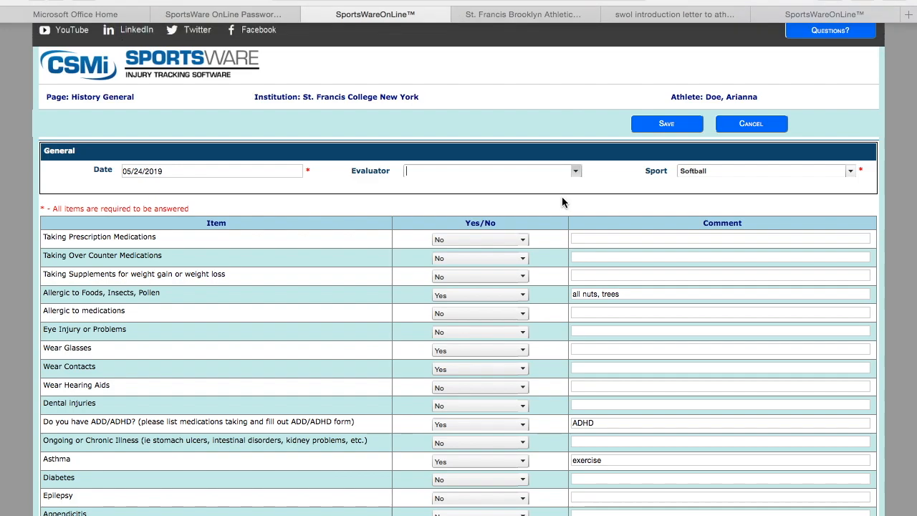
scroll("down", 3)
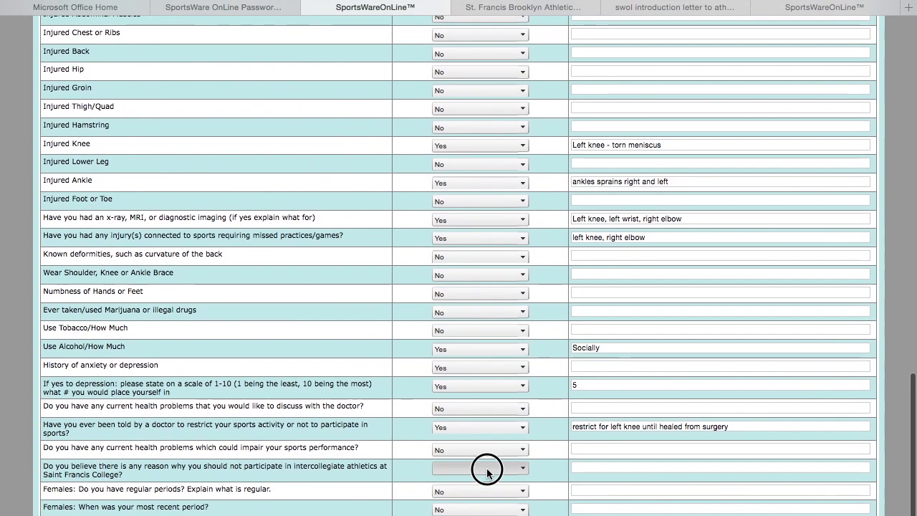
left_click(479, 467)
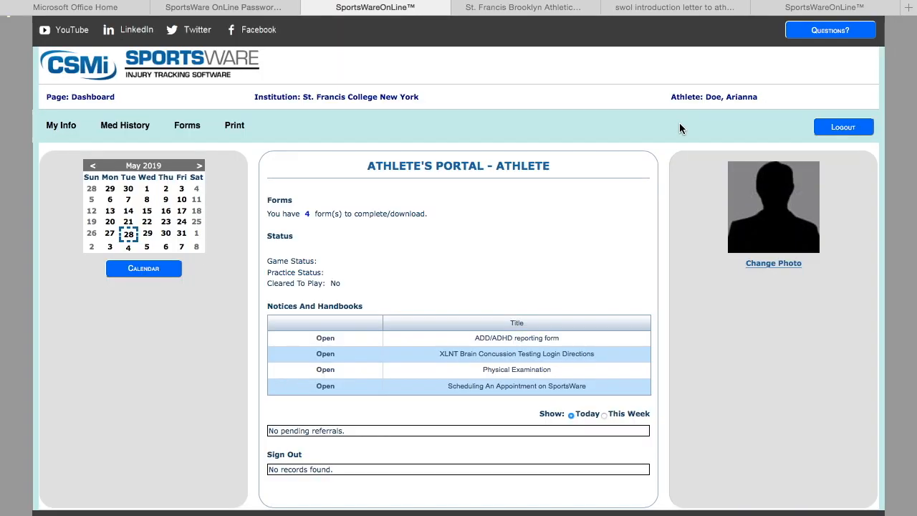
mouse_move(311, 249)
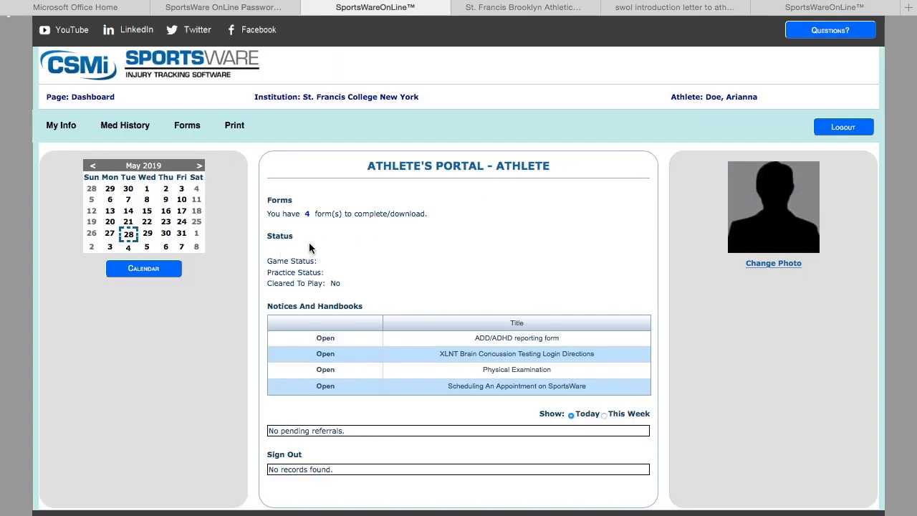
mouse_move(323, 248)
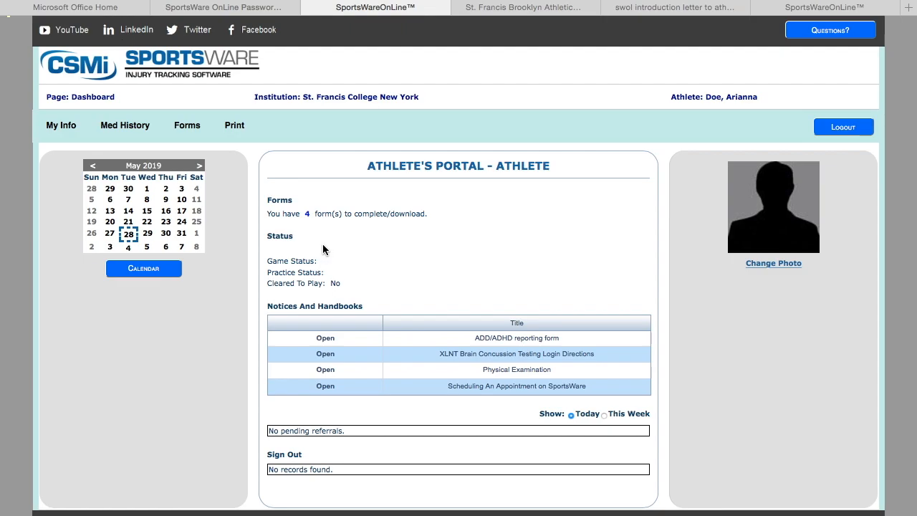
mouse_move(358, 233)
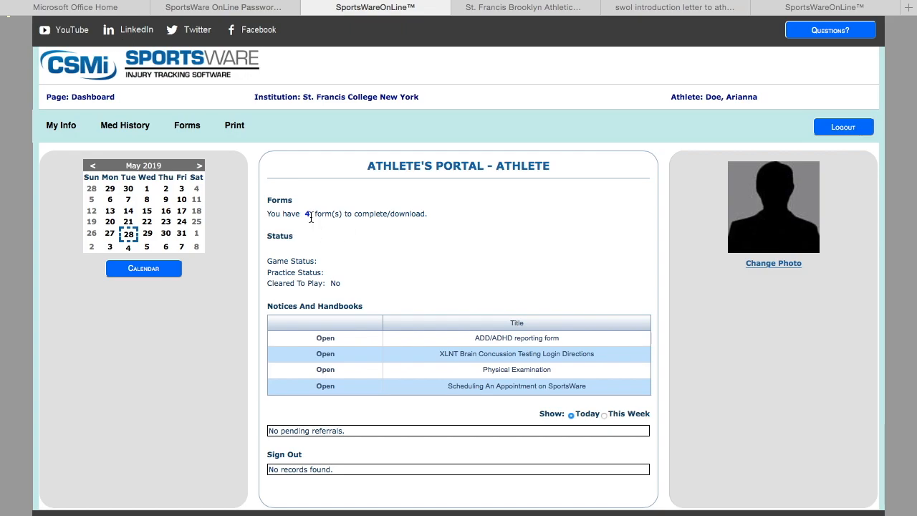
mouse_move(197, 106)
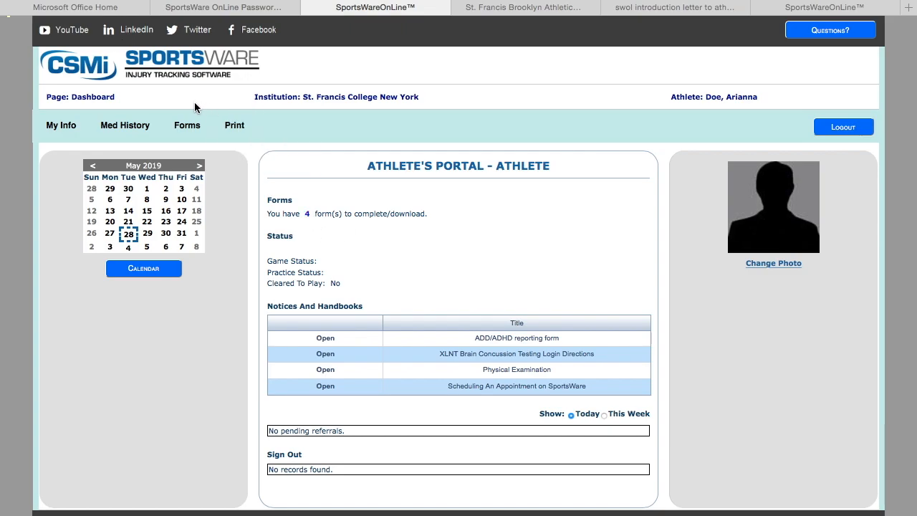
Open the Disclosure of Health Information form and enter Arianna Doe as the name.
left_click(186, 124)
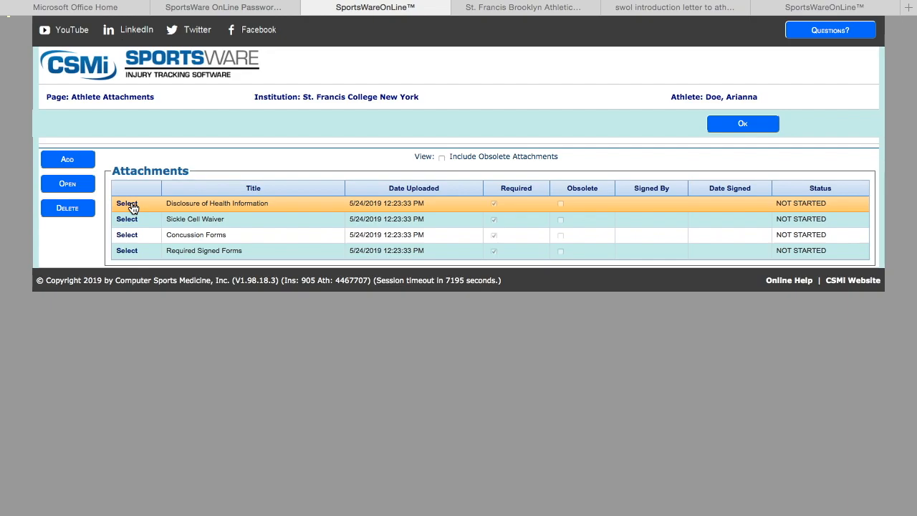
mouse_move(101, 200)
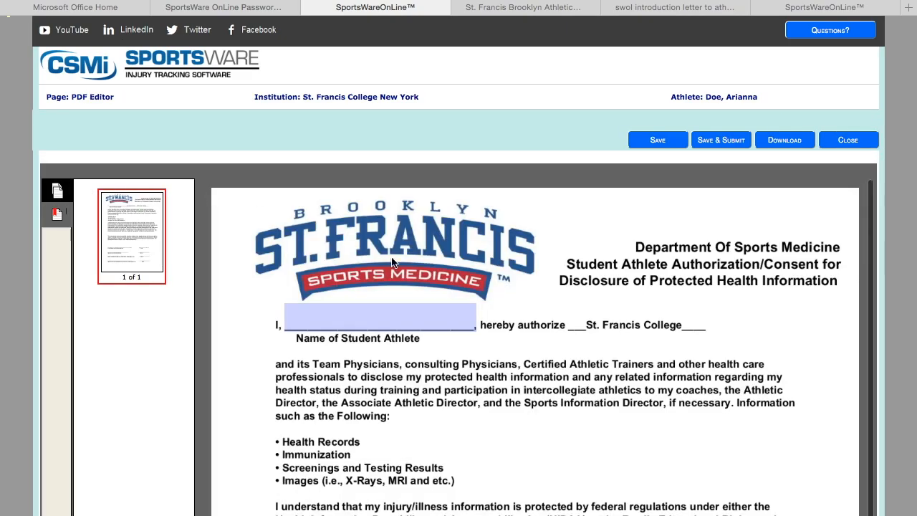
type("Ari")
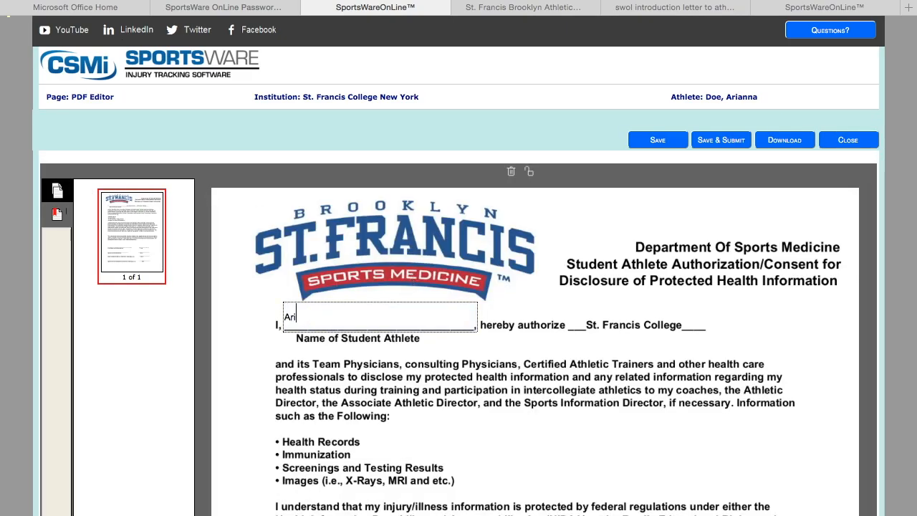
type("Arianna Doe")
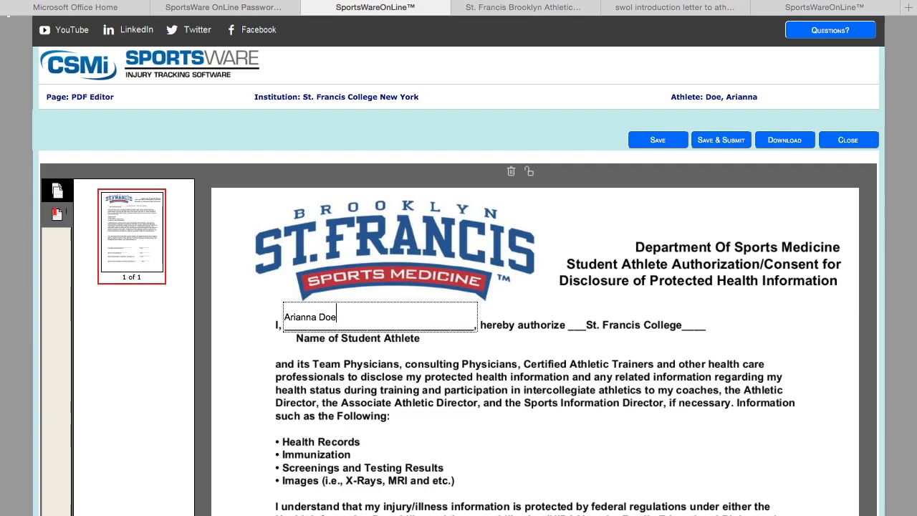
scroll("down", 3)
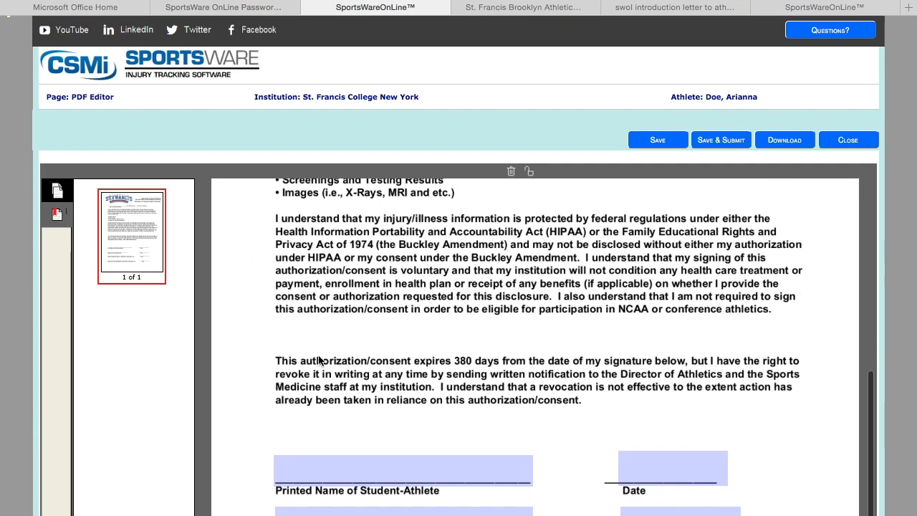
Add Arianna Doe's printed name, signature and the 2019 date.
type("Ar")
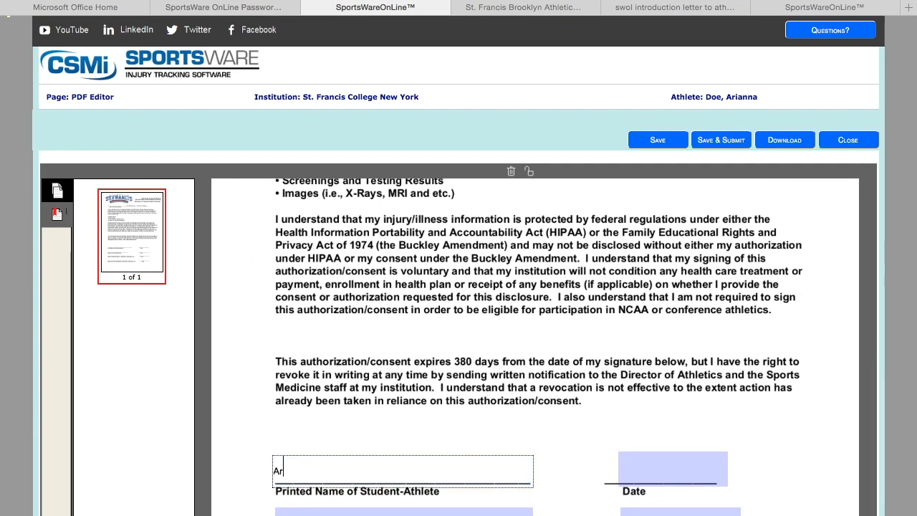
type("Arianna Doe")
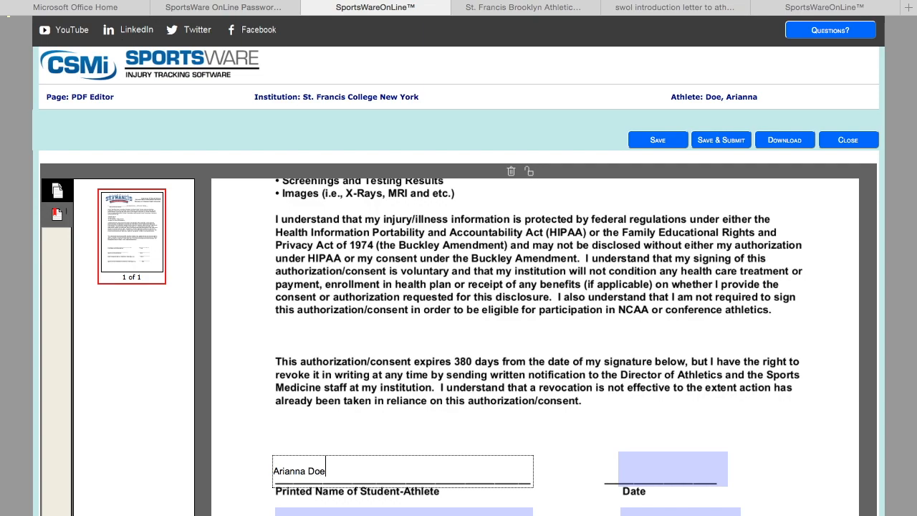
type("5/2019")
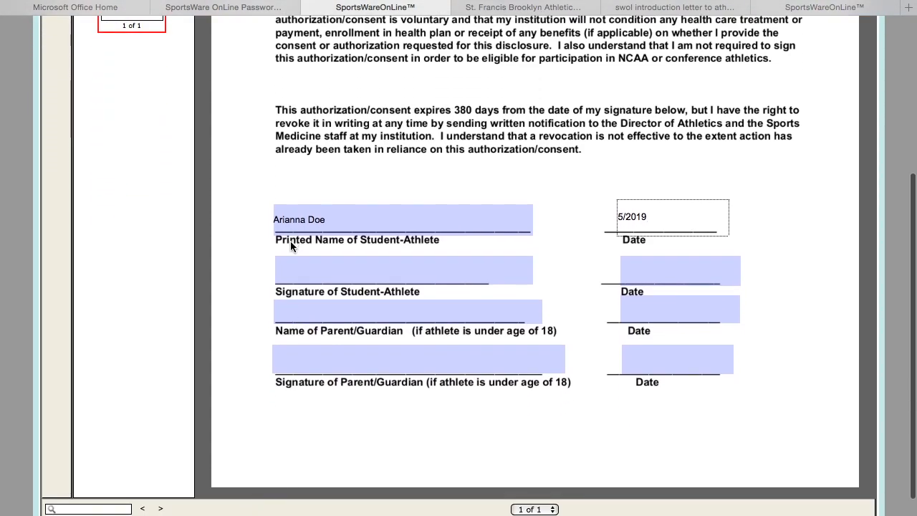
type("Arianna")
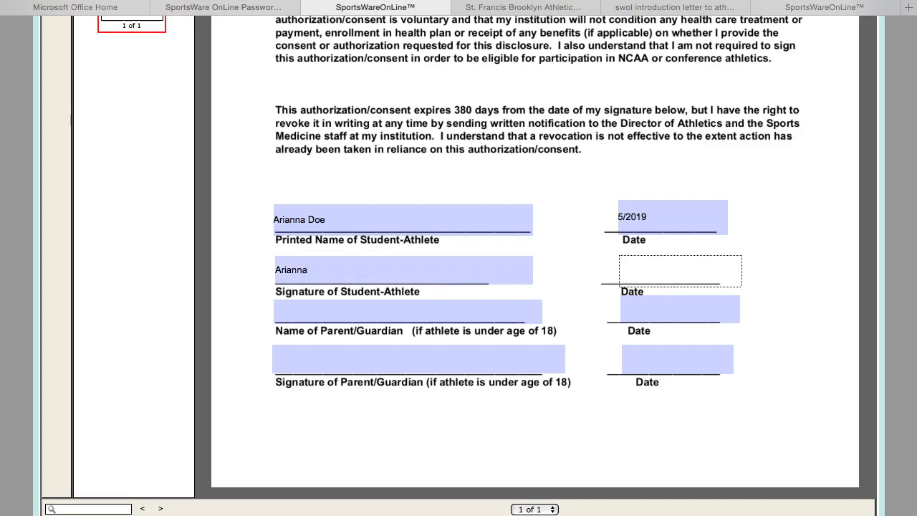
type("5")
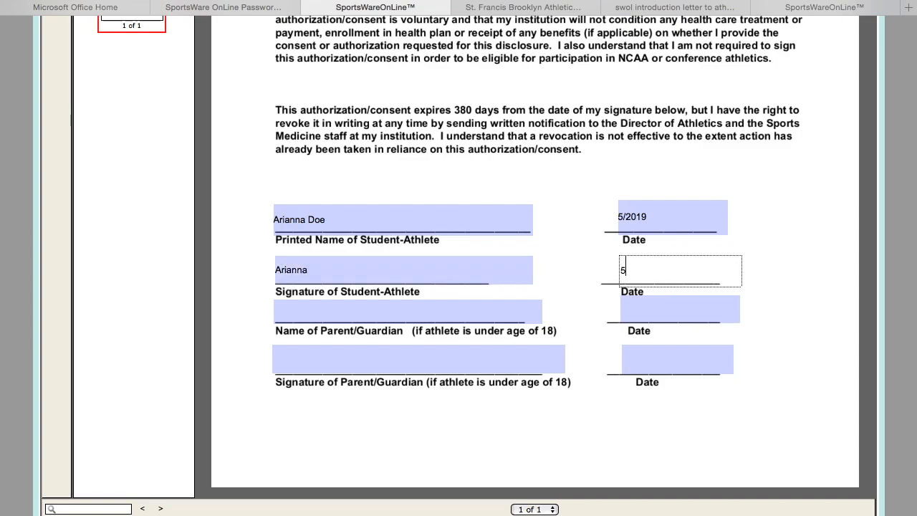
type("/2019")
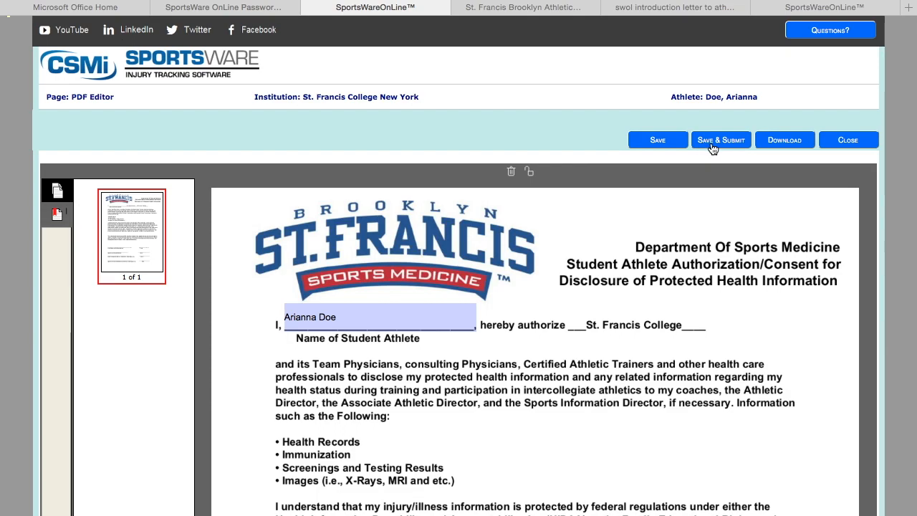
E-sign the disclosure form as Arianna N Doe, acknowledge, and confirm final submission.
left_click(720, 139)
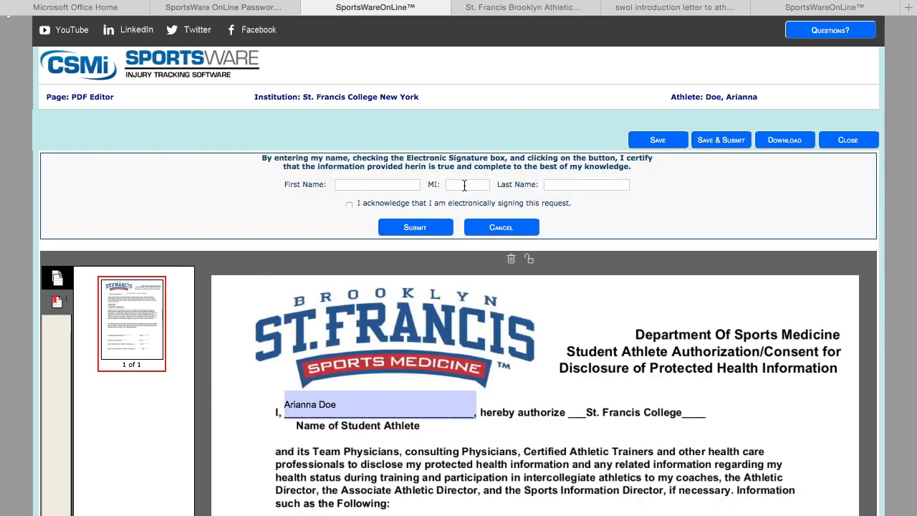
left_click(376, 184)
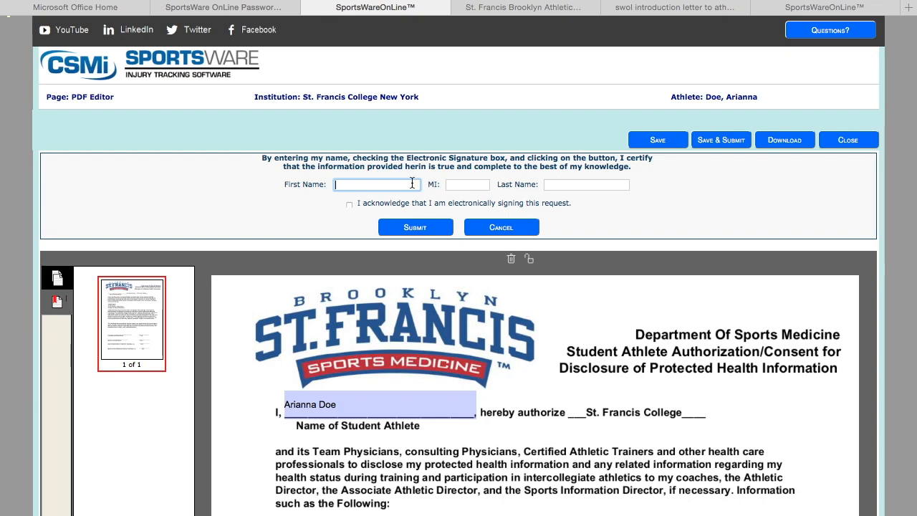
type("Arianna")
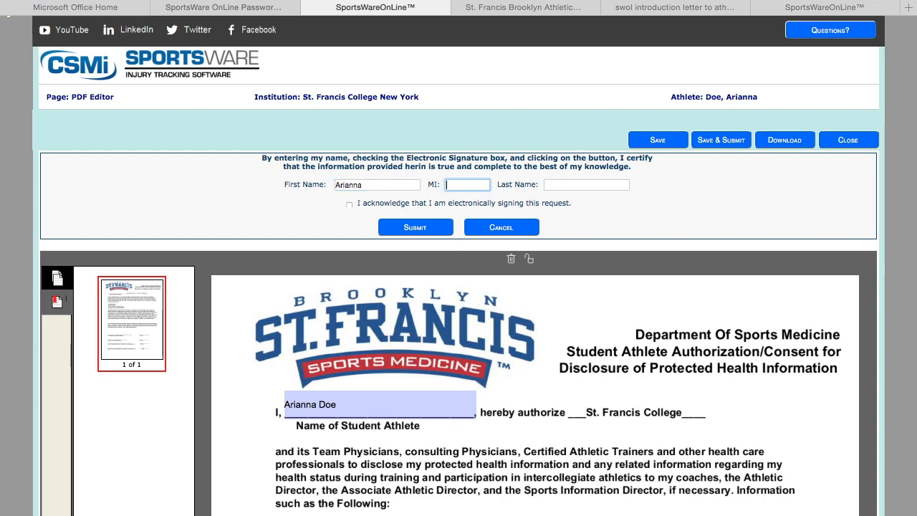
type("De")
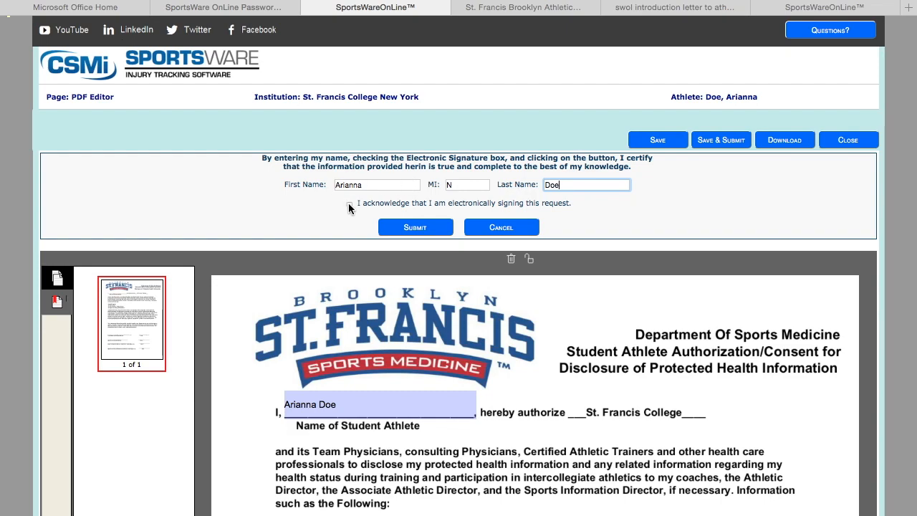
left_click(353, 203)
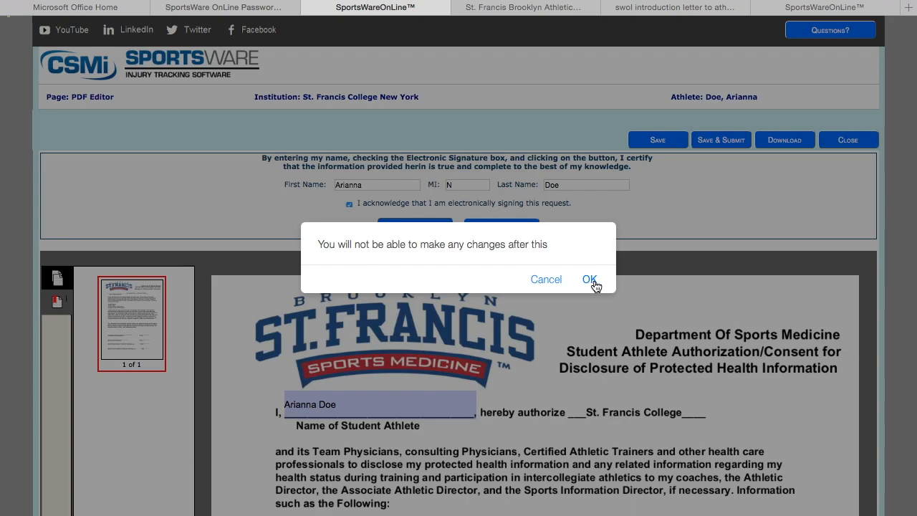
left_click(589, 280)
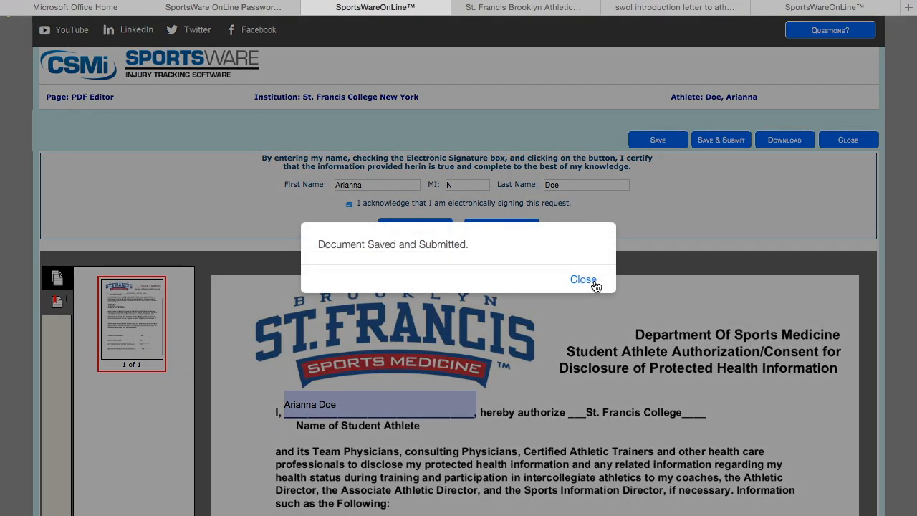
left_click(583, 279)
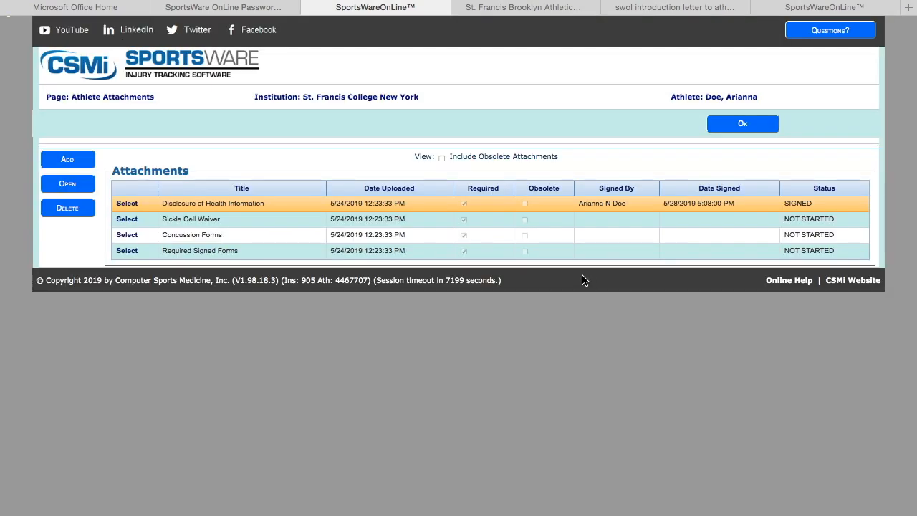
mouse_move(808, 204)
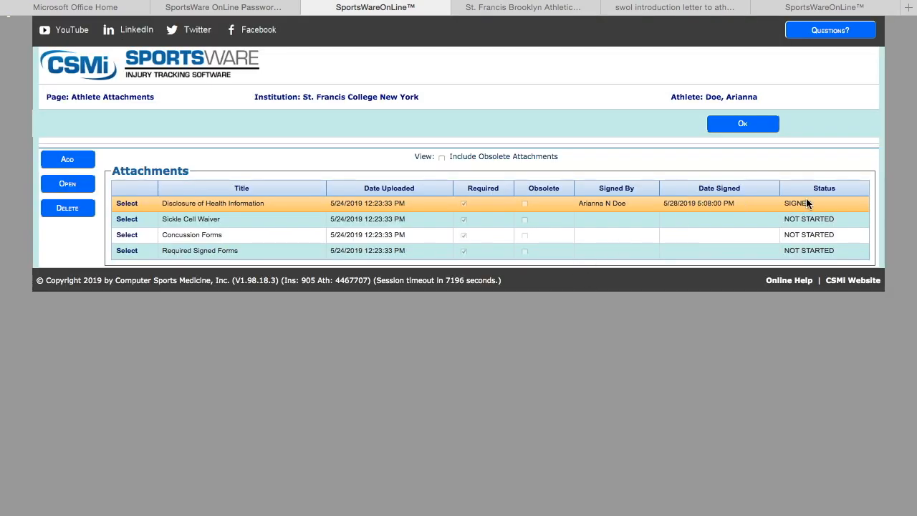
mouse_move(127, 222)
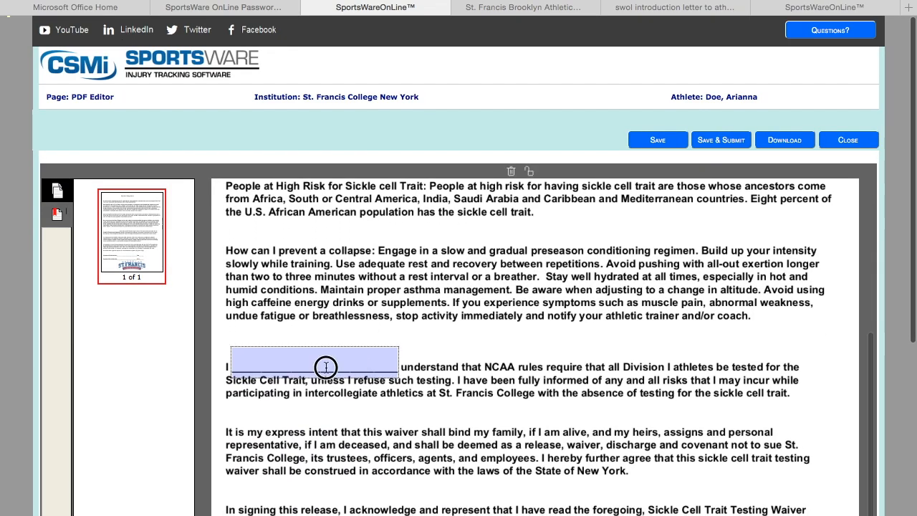
Enter Arianna Doe on the Sickle Cell Waiver, e-sign it, submit and close.
type("Arianna Doe")
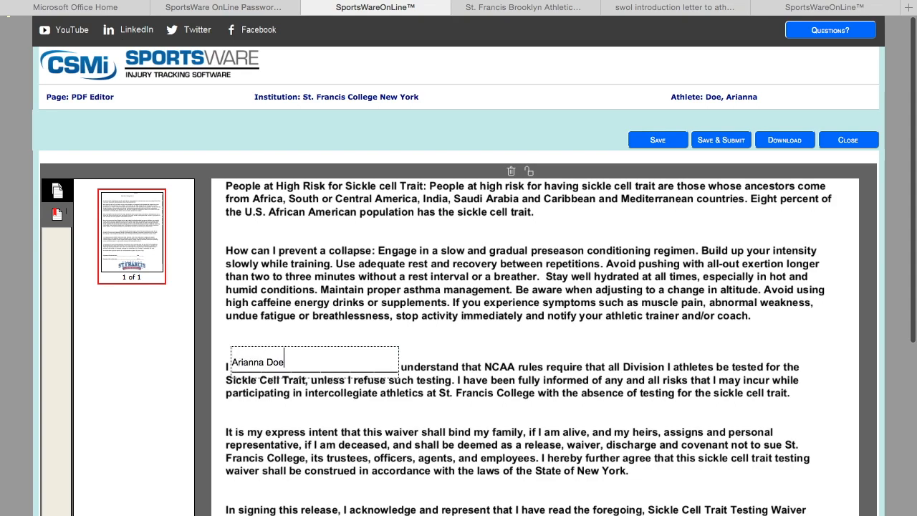
scroll("down", 3)
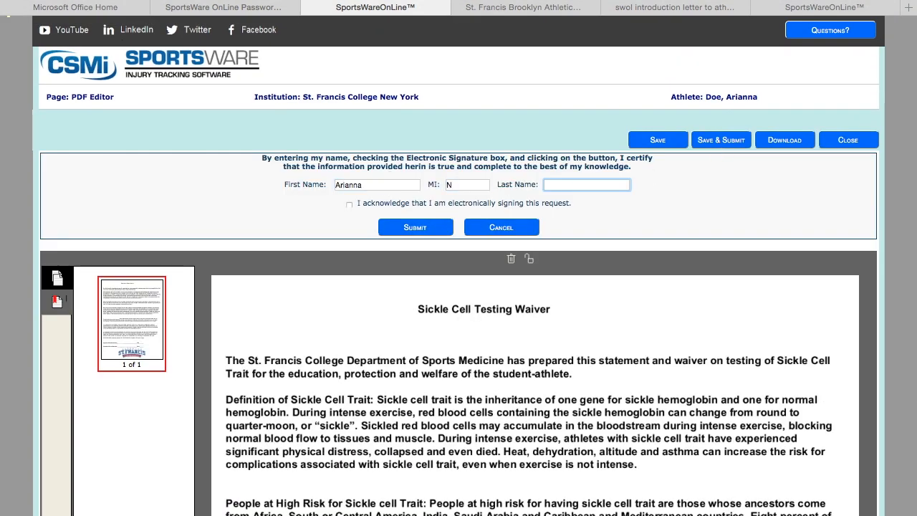
type("Doe")
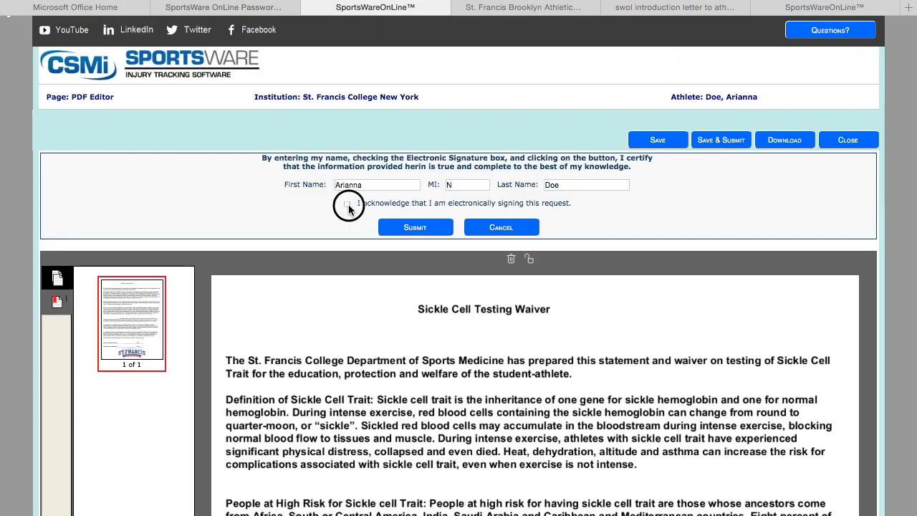
left_click(349, 203)
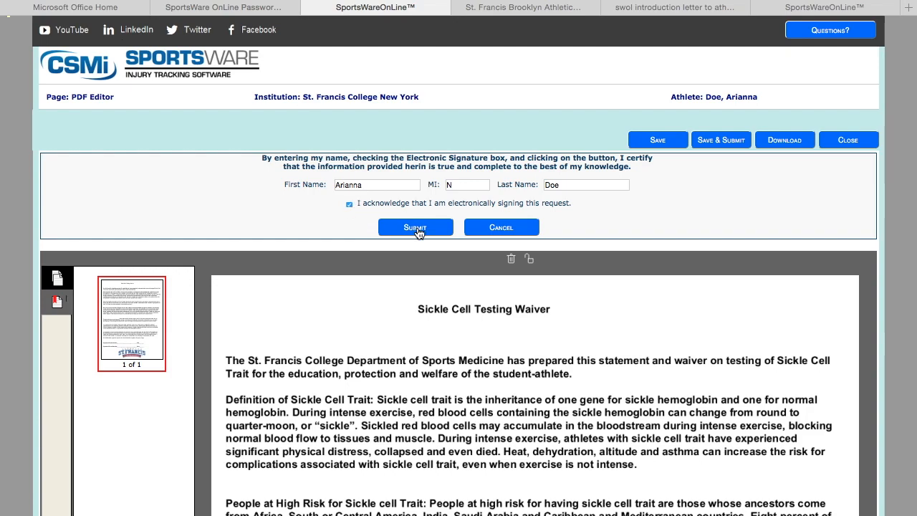
left_click(414, 227)
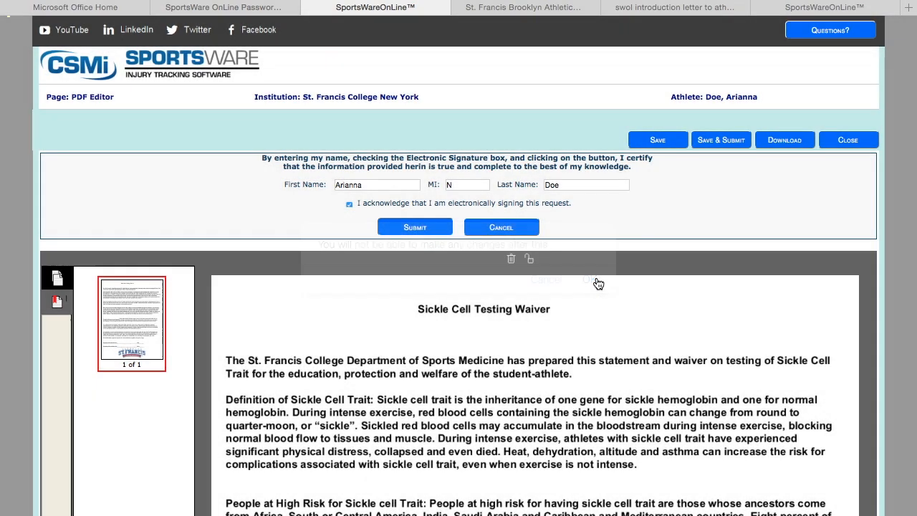
left_click(414, 227)
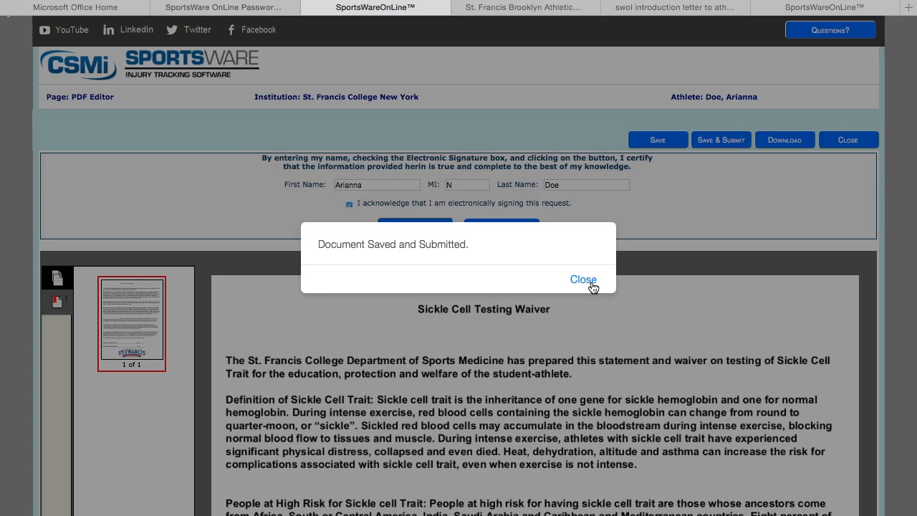
left_click(583, 279)
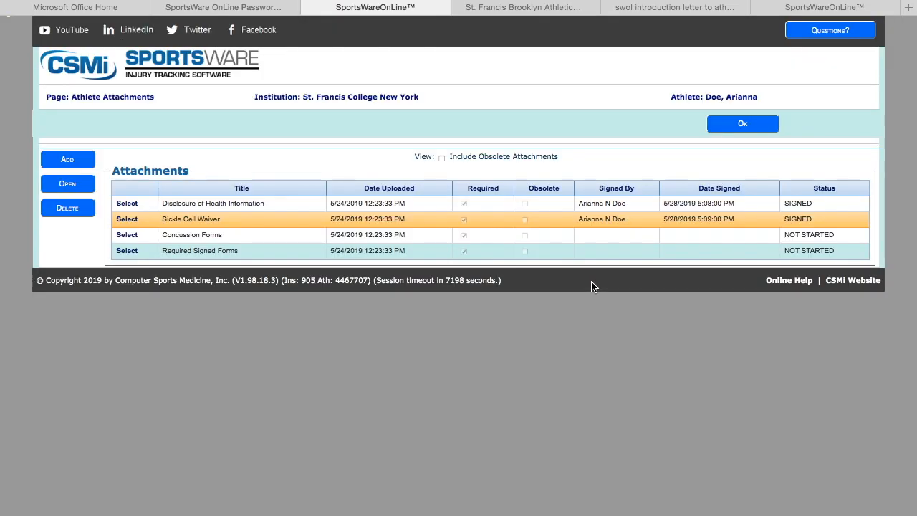
mouse_move(379, 152)
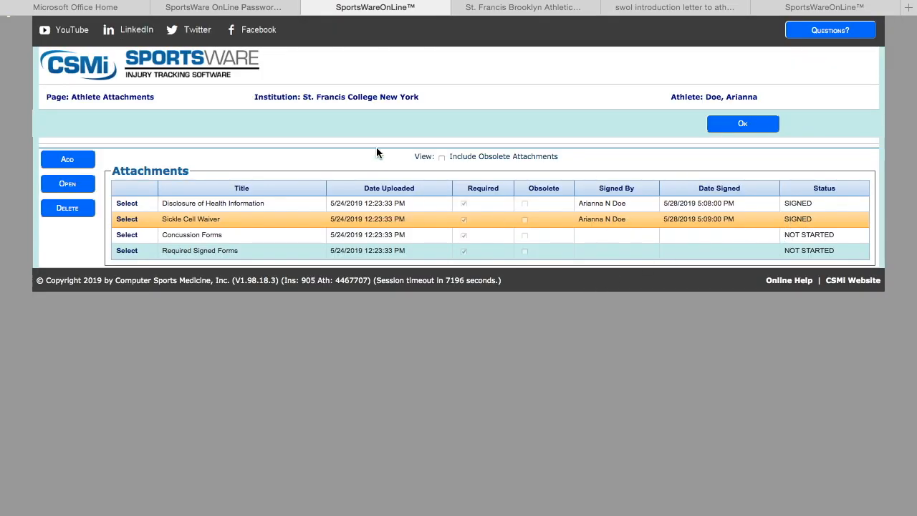
left_click(742, 123)
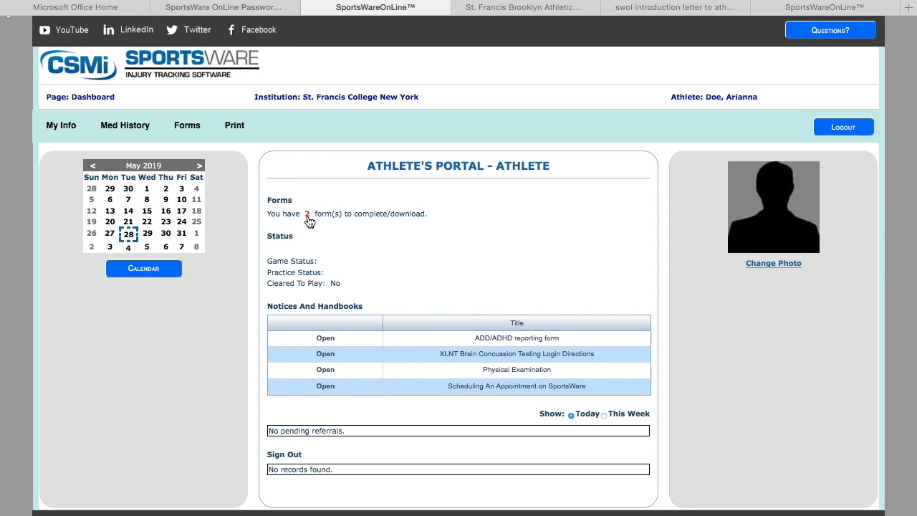
Open the Concussion Forms from the forms list and fill in initials, signature and date.
left_click(307, 213)
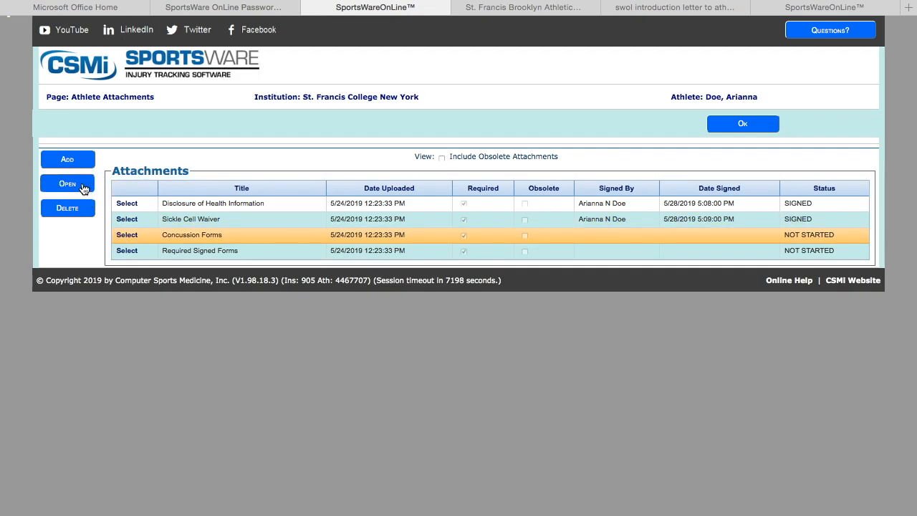
left_click(67, 184)
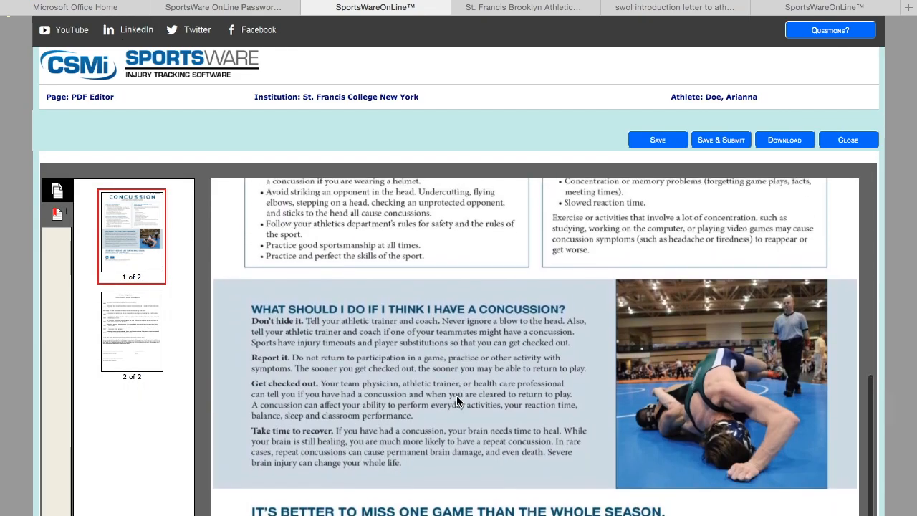
scroll("down", 3)
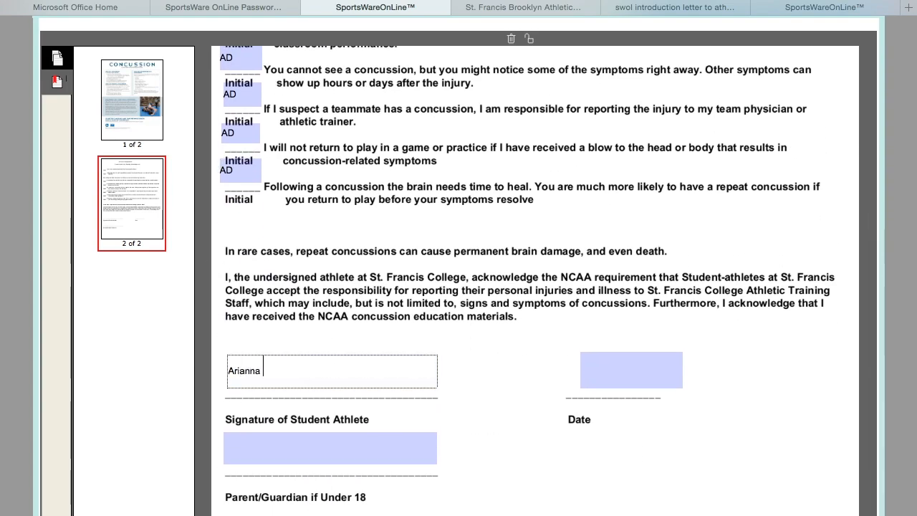
type("5/")
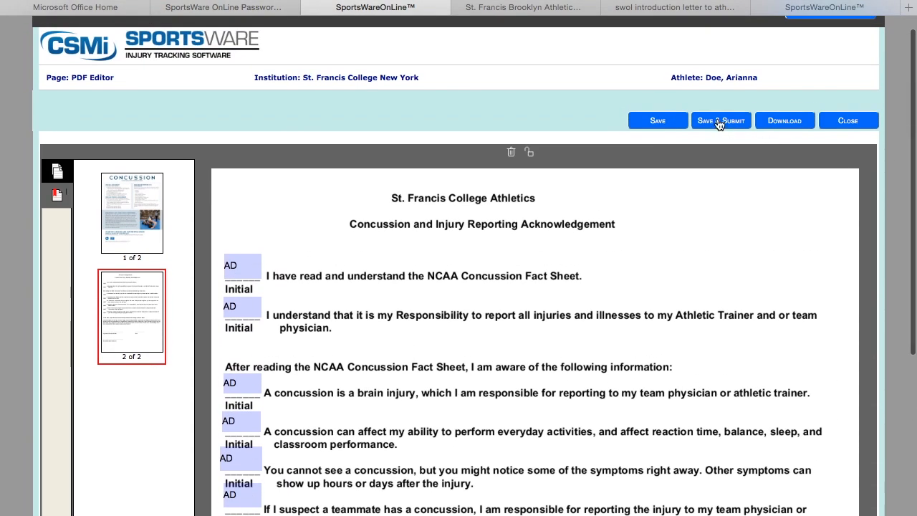
E-sign the Concussion Forms as Arianna N Doe and confirm final submission.
left_click(720, 120)
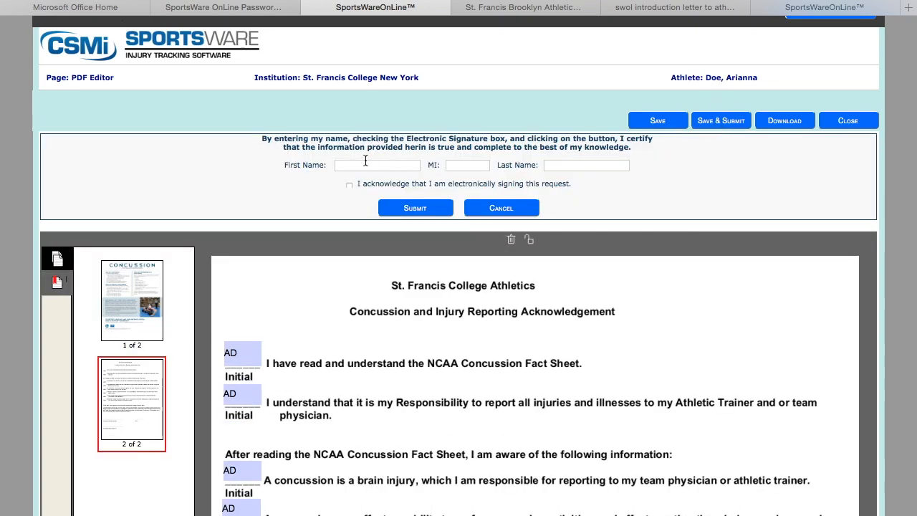
type("Arianna")
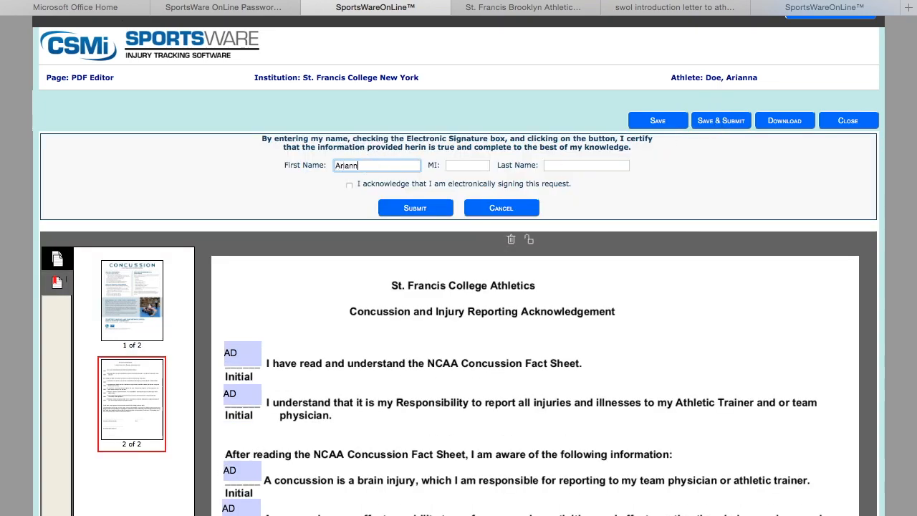
type("D")
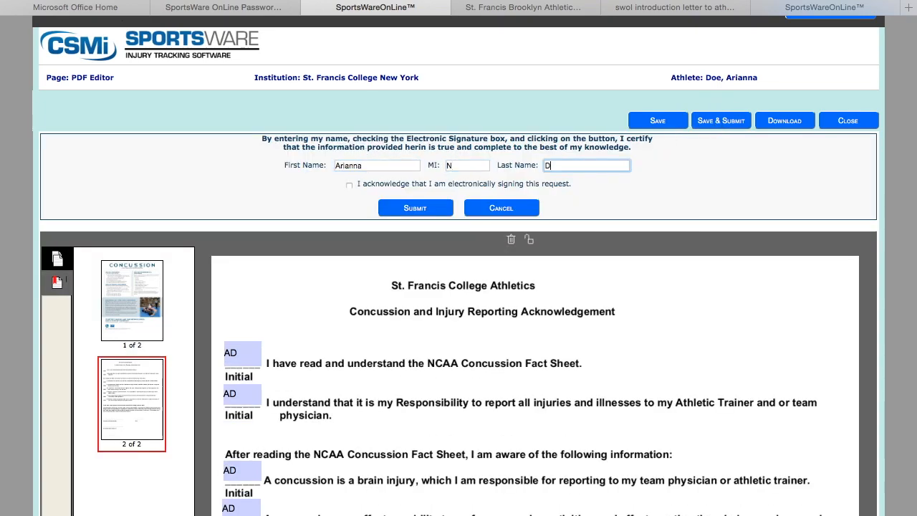
left_click(346, 184)
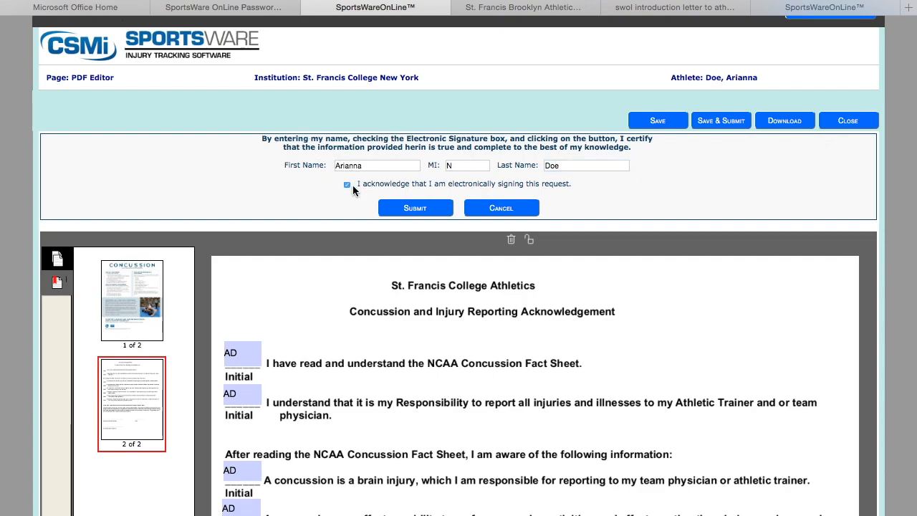
left_click(414, 207)
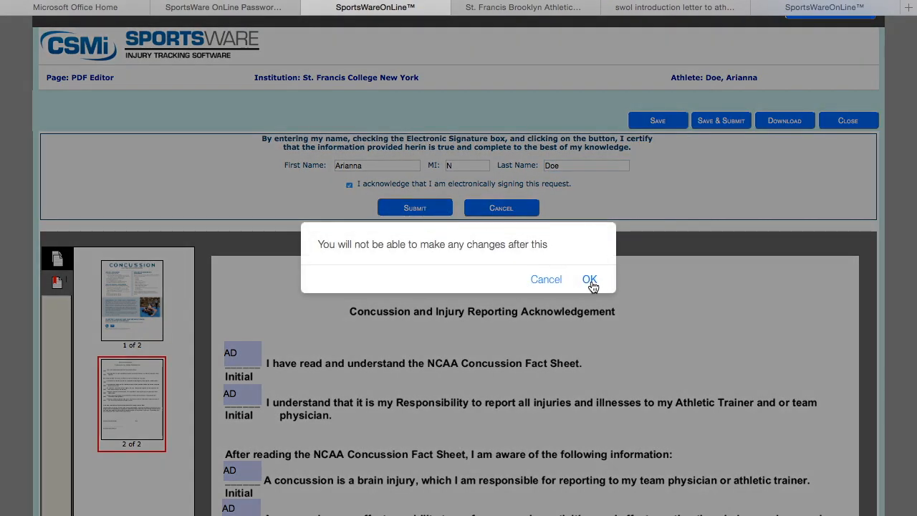
left_click(589, 278)
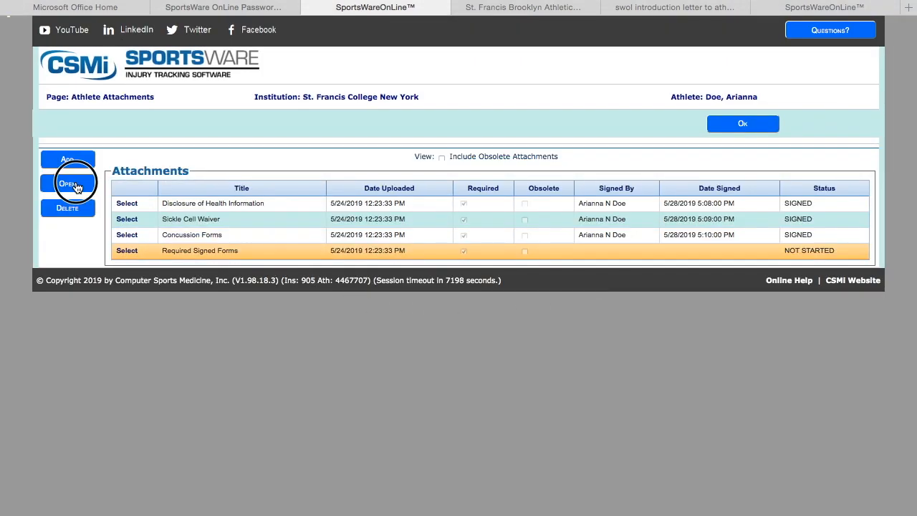
Open Required Signed Forms and type arianna into the signature fields.
left_click(67, 183)
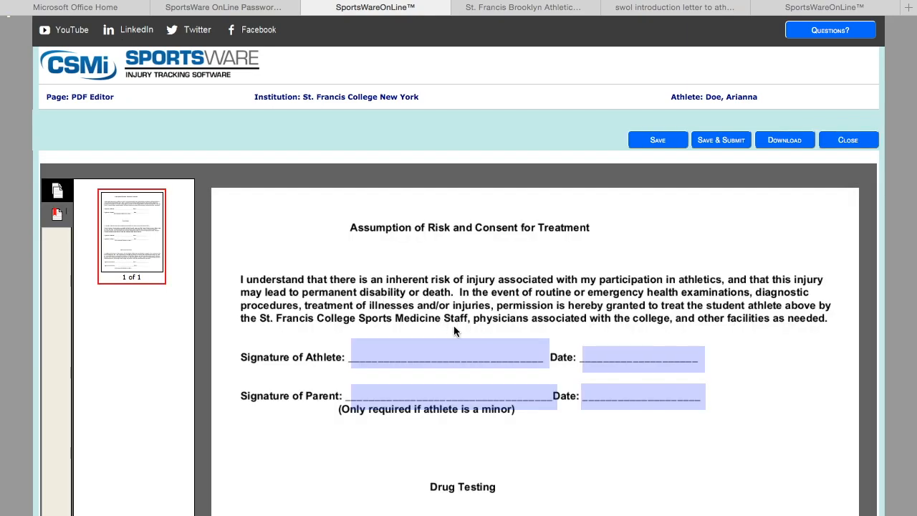
scroll("down", 3)
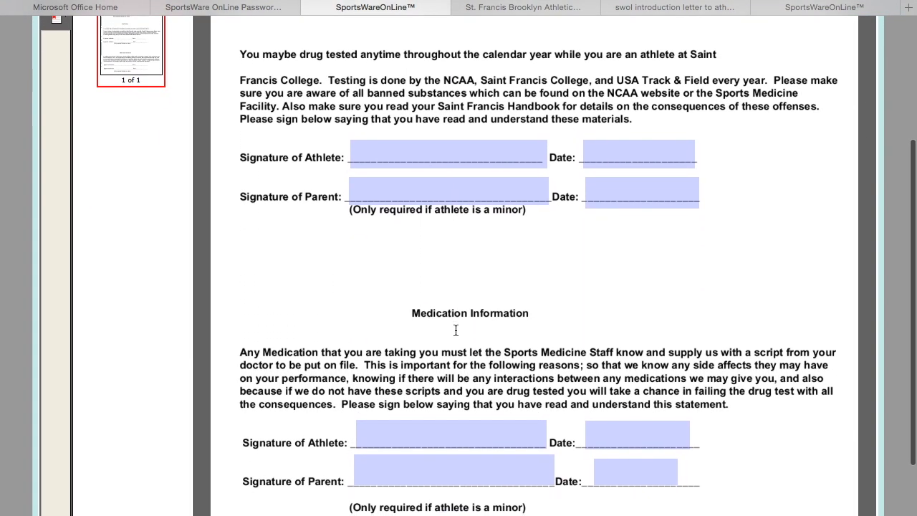
scroll("down", 3)
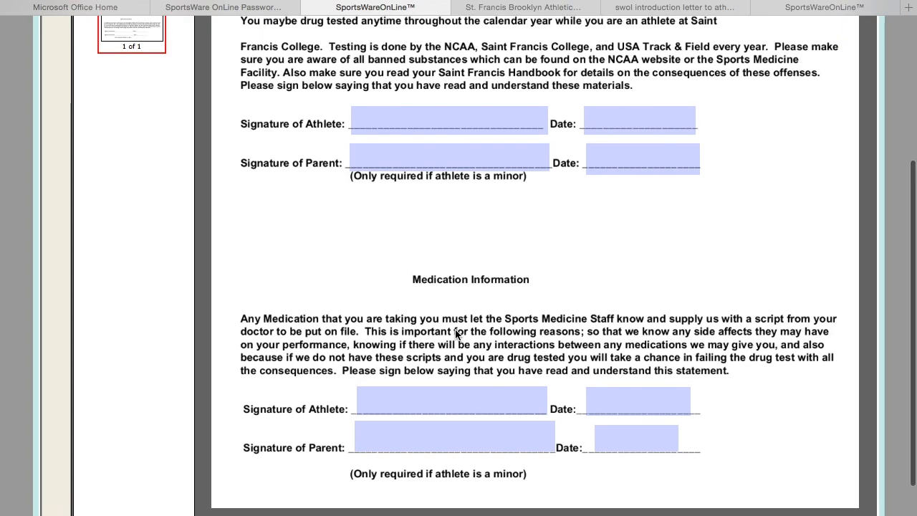
type("arianna")
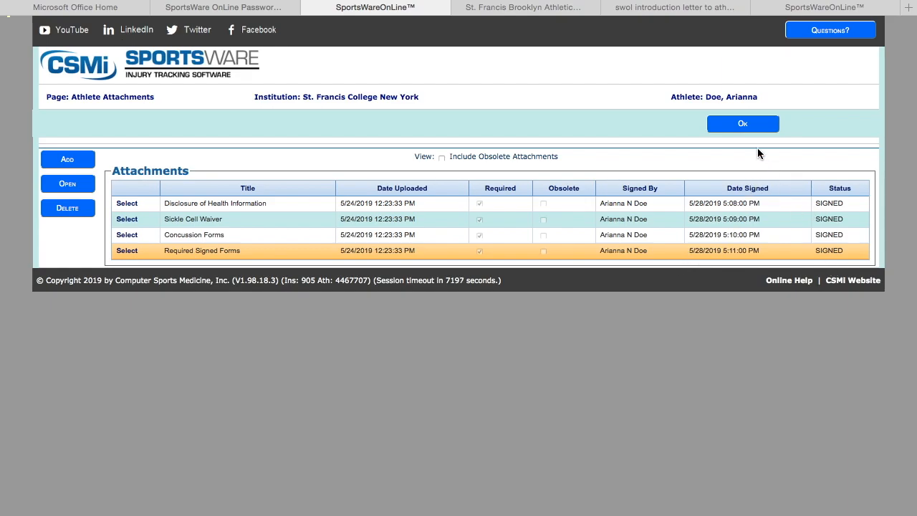
From the portal, review My Info and the Emergency contact tab, then cancel.
left_click(742, 124)
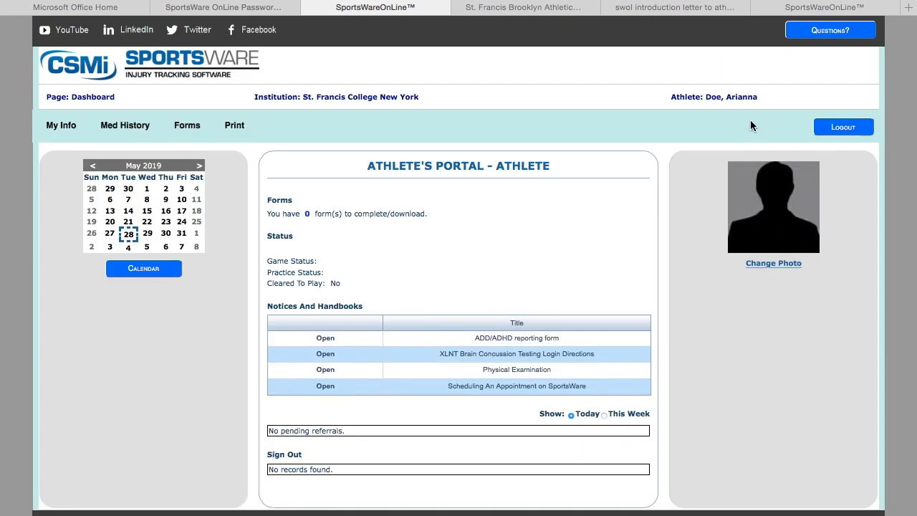
mouse_move(501, 228)
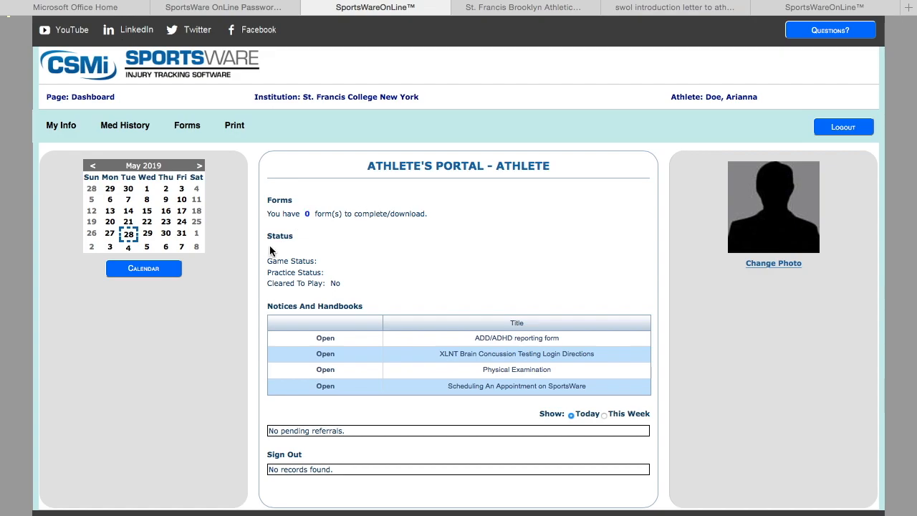
mouse_move(341, 256)
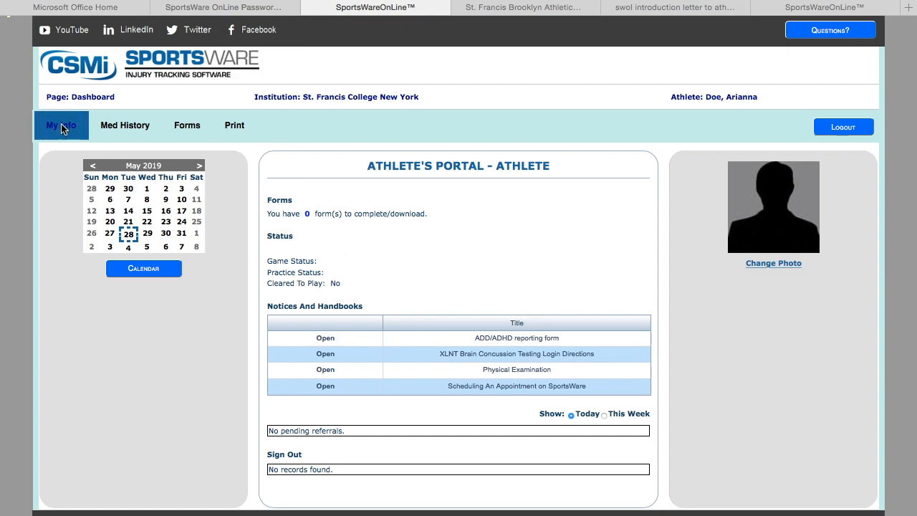
left_click(61, 125)
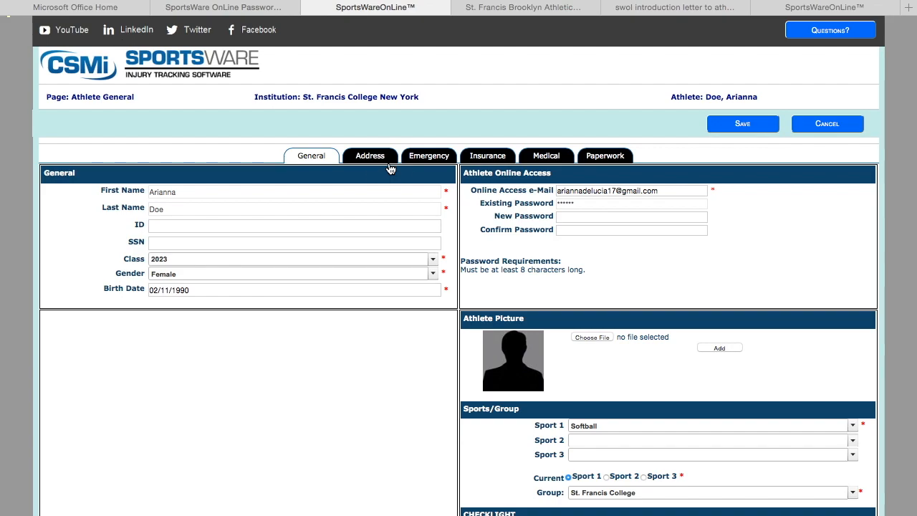
left_click(428, 155)
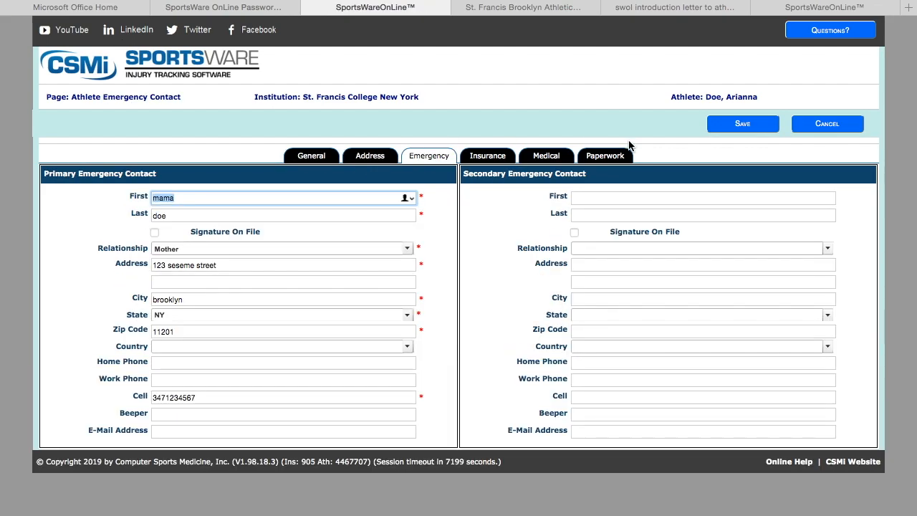
left_click(487, 155)
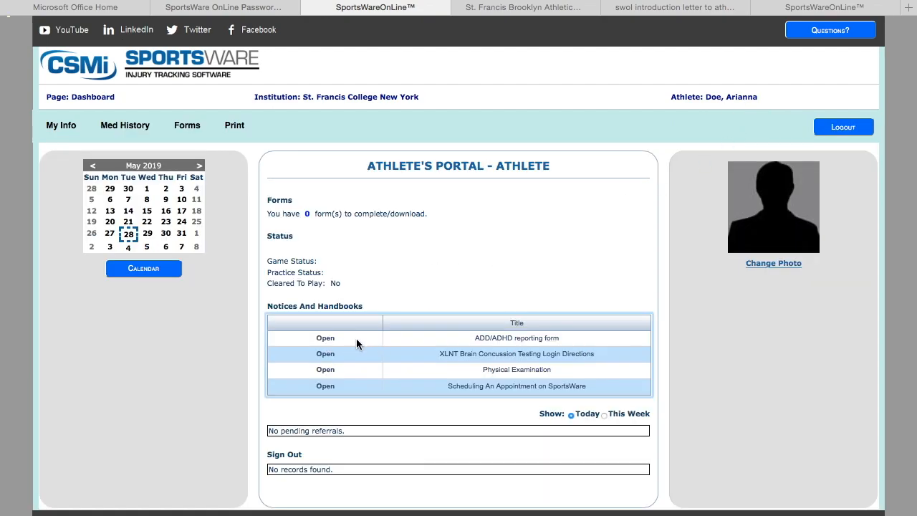
mouse_move(326, 344)
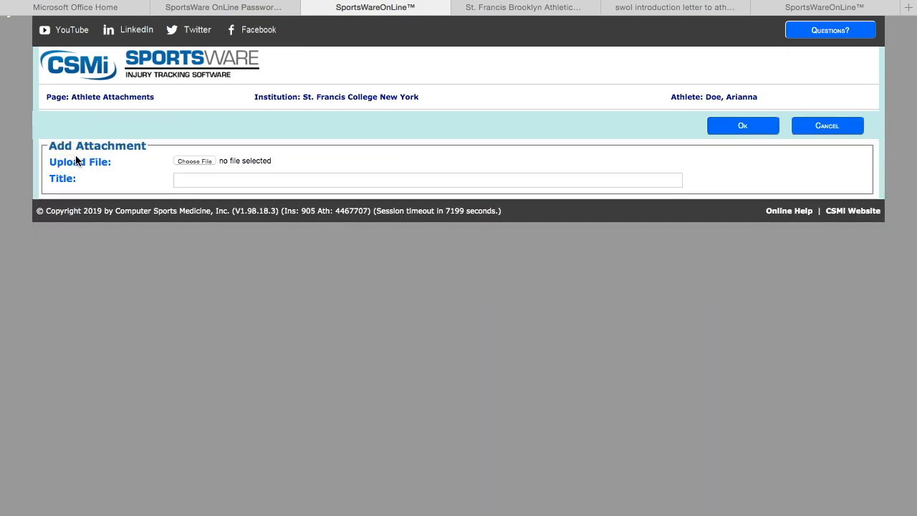
mouse_move(732, 153)
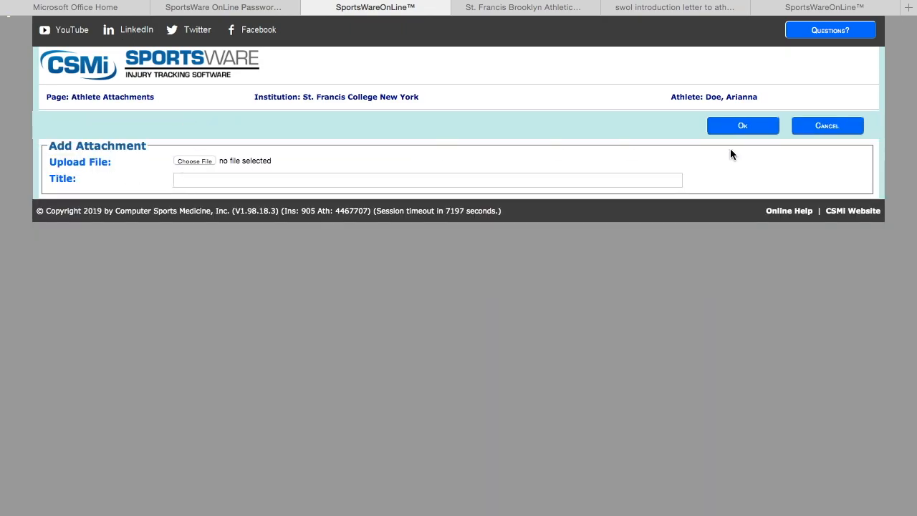
left_click(827, 126)
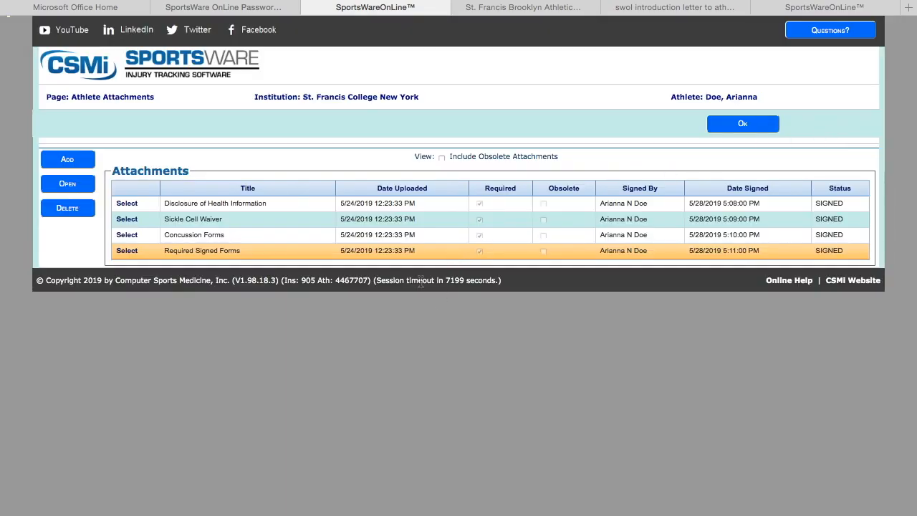
left_click(742, 123)
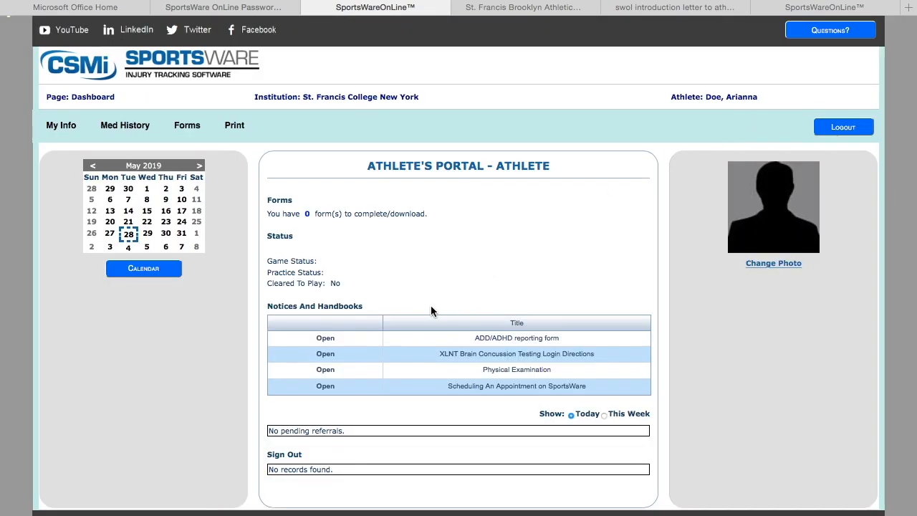
mouse_move(329, 360)
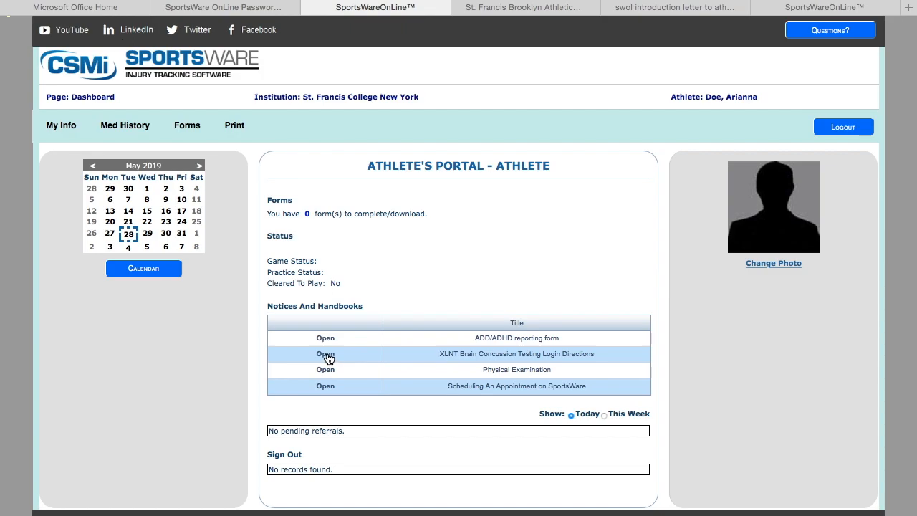
mouse_move(465, 364)
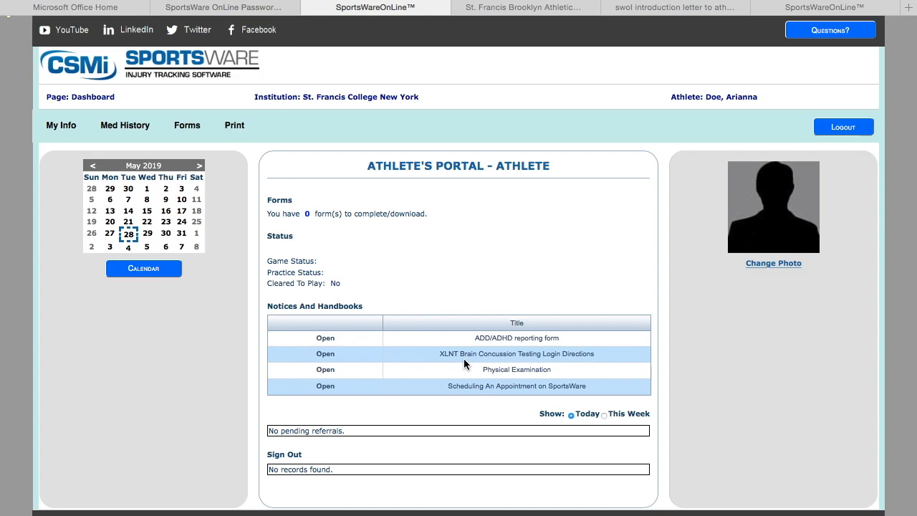
mouse_move(443, 358)
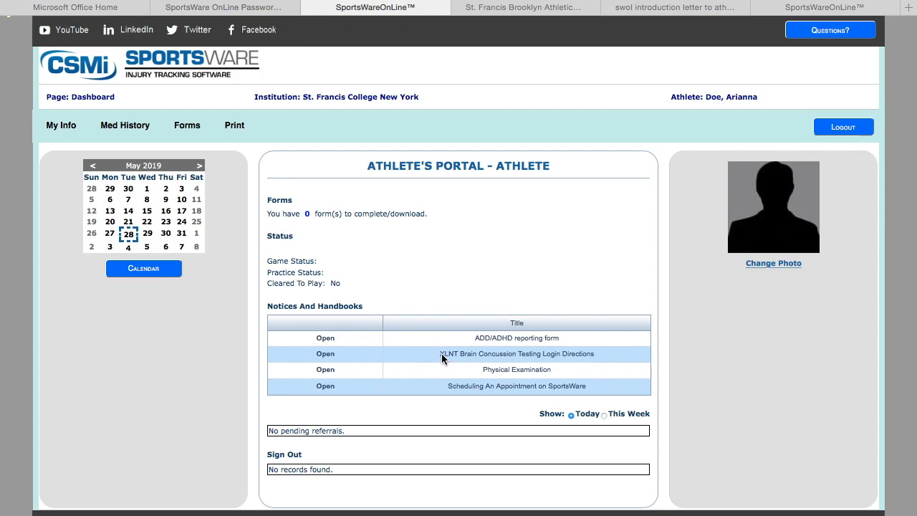